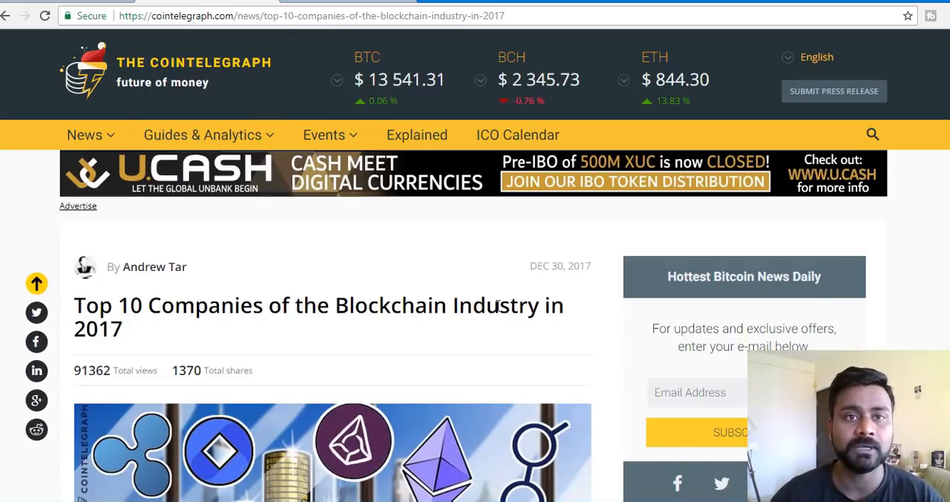
{"action": "mouse_move", "coordinate": [517, 260]}
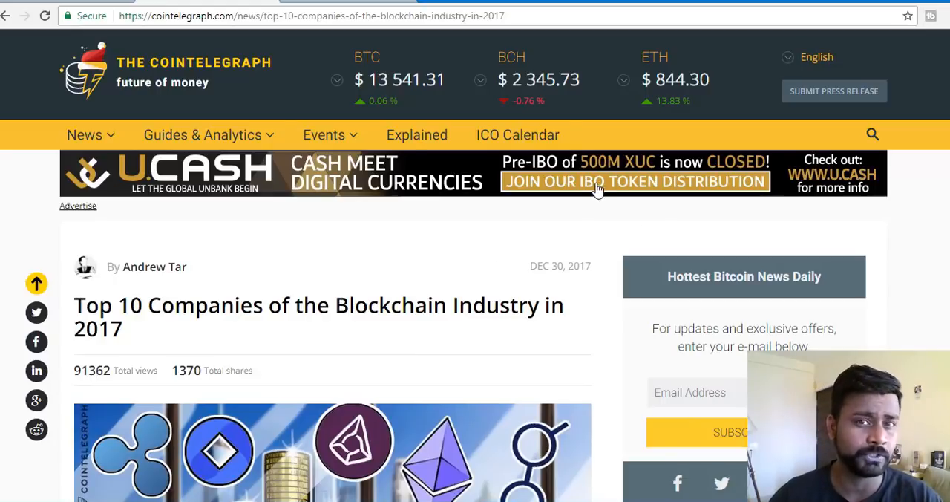
Scroll the top-10 blockchain companies article past the Ethereum table down to IOTA
{"action": "scroll", "scroll_direction": "down", "scroll_amount": 3}
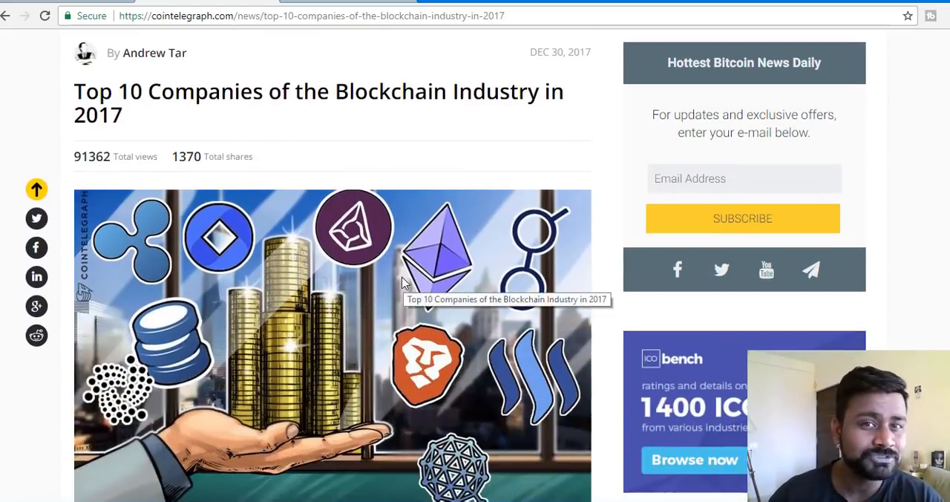
{"action": "scroll", "scroll_direction": "down", "scroll_amount": 3}
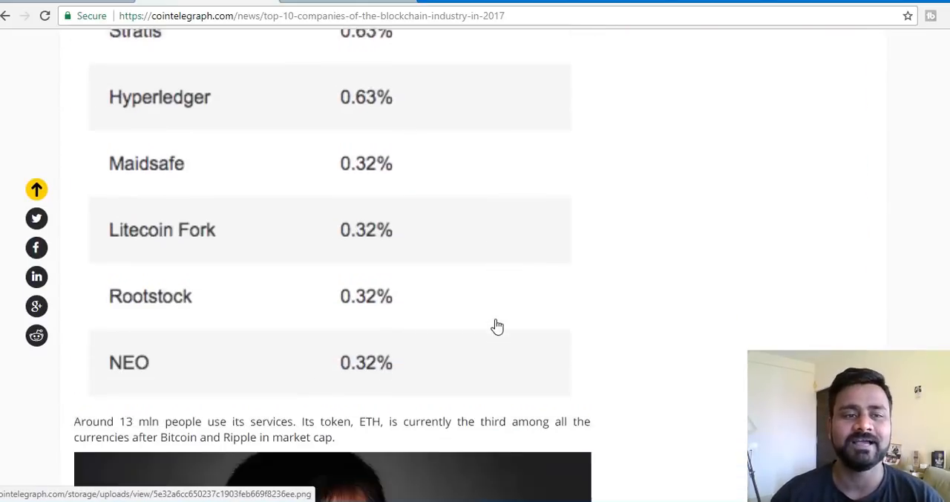
{"action": "scroll", "scroll_direction": "down", "scroll_amount": 3}
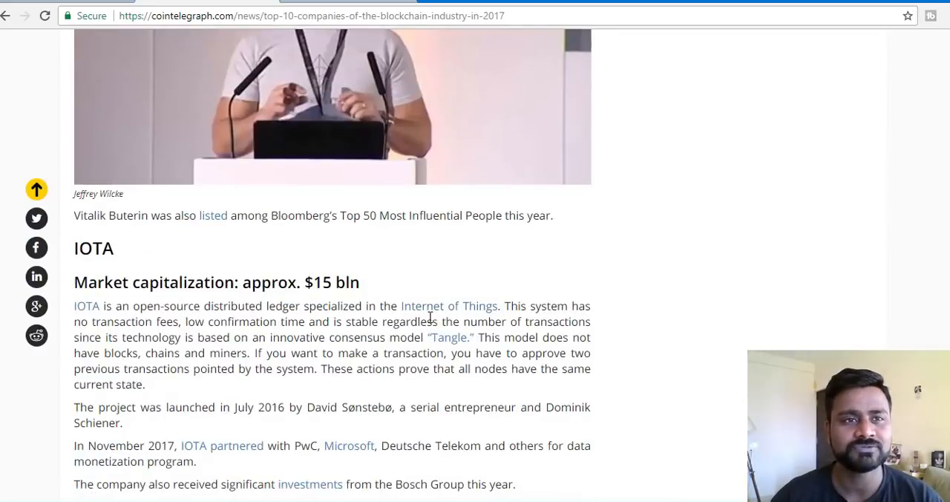
{"action": "mouse_move", "coordinate": [273, 113]}
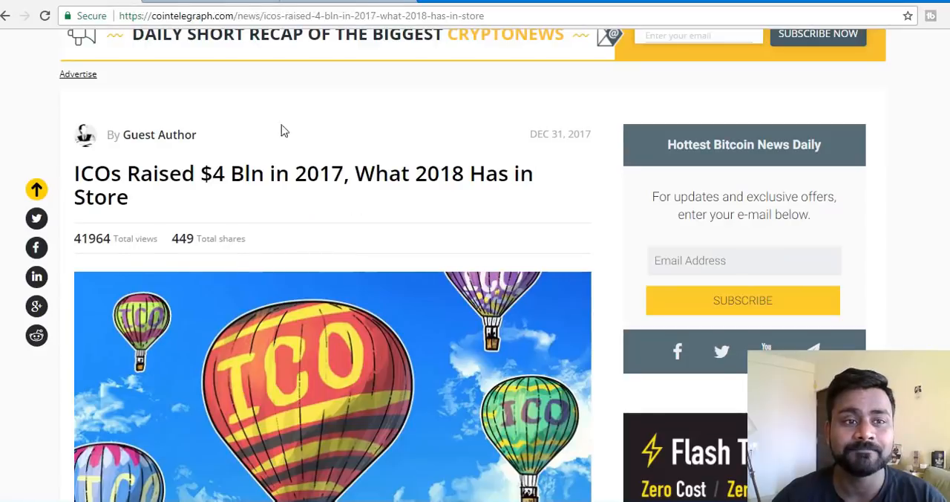
{"action": "mouse_move", "coordinate": [170, 218]}
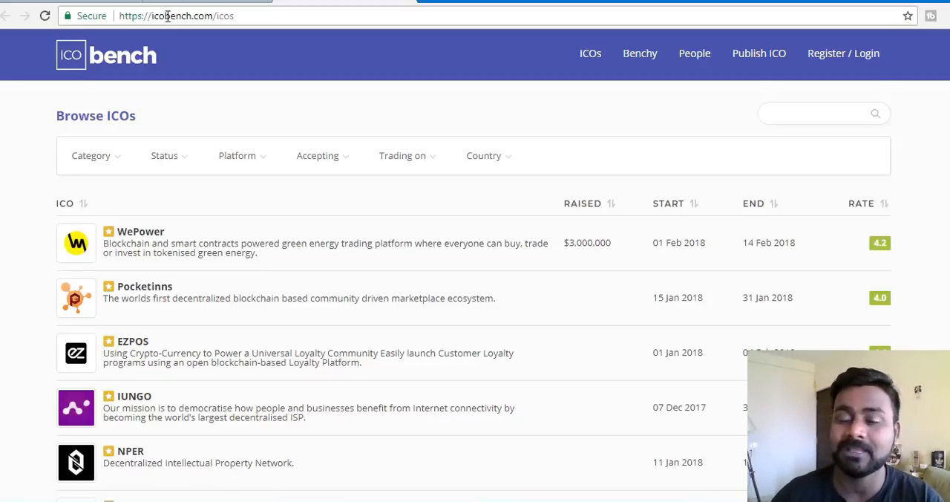
{"action": "mouse_move", "coordinate": [407, 245]}
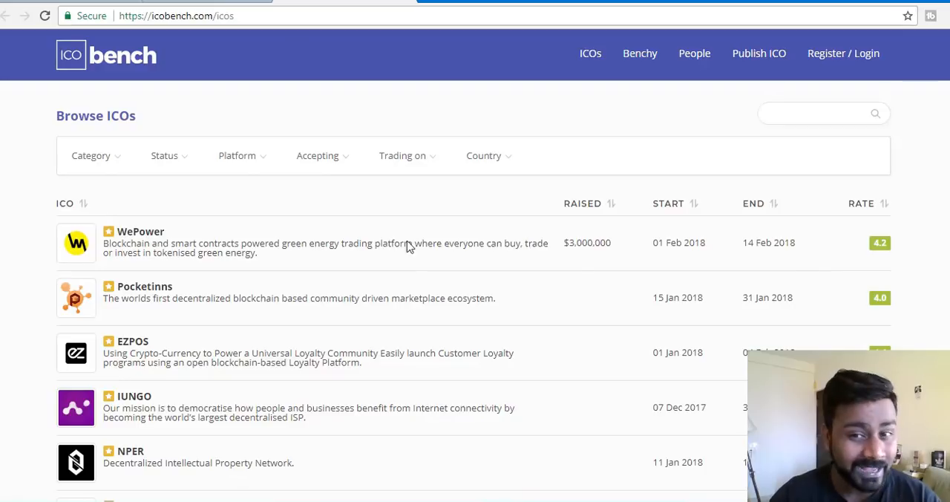
{"action": "mouse_move", "coordinate": [415, 110]}
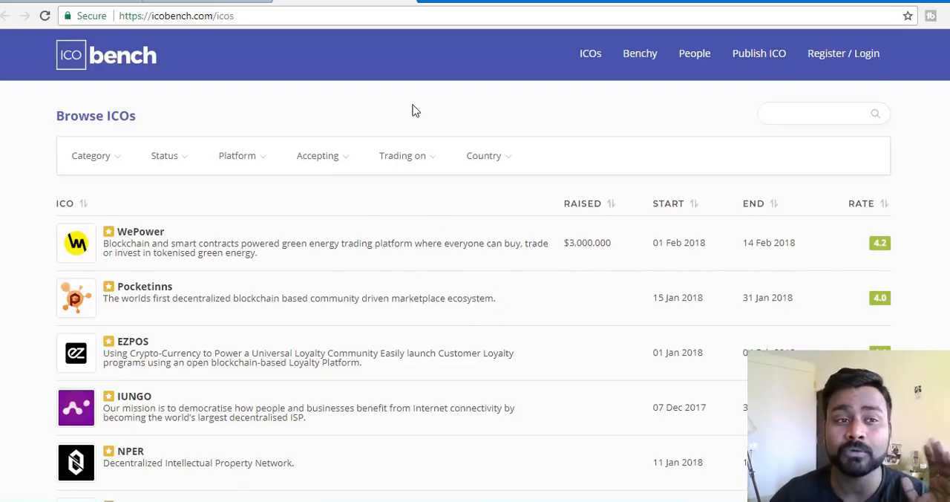
{"action": "mouse_move", "coordinate": [440, 132]}
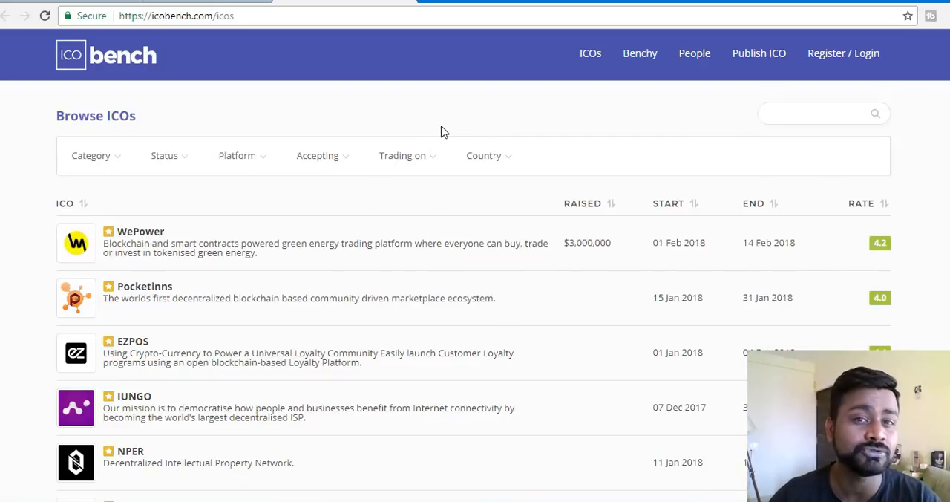
{"action": "mouse_move", "coordinate": [199, 63]}
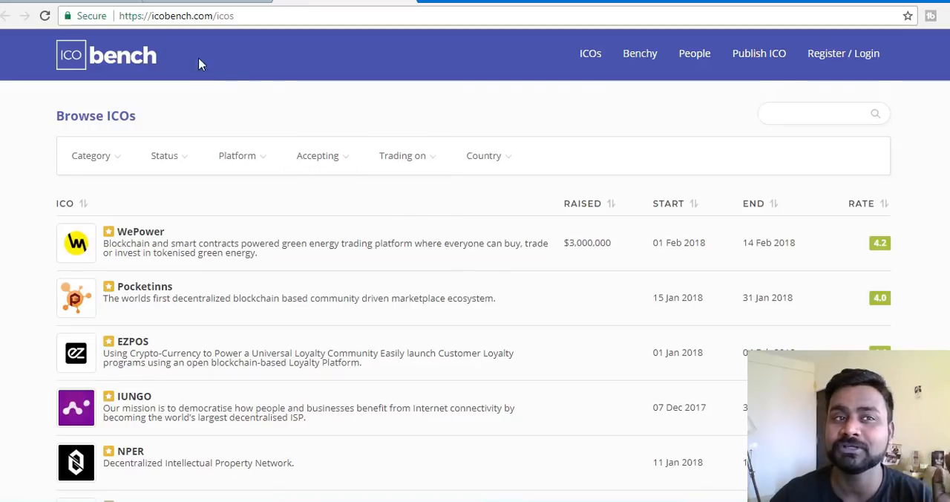
{"action": "mouse_move", "coordinate": [343, 31]}
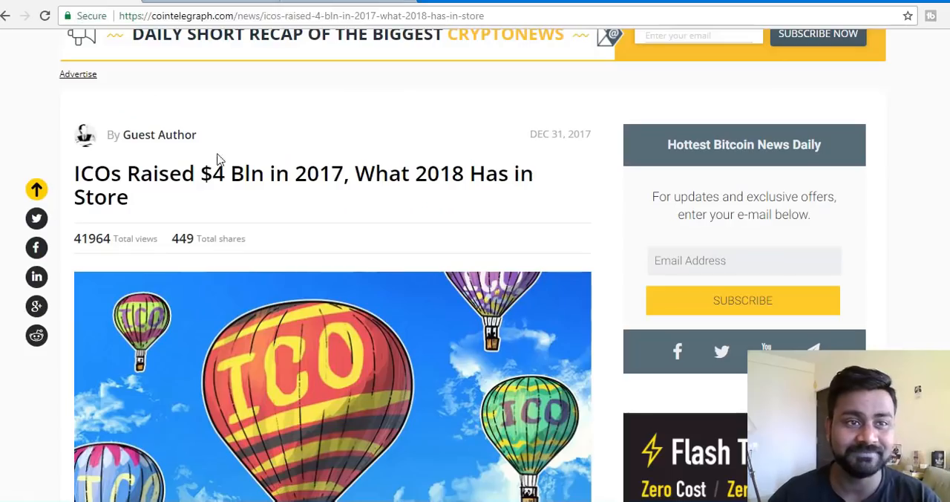
{"action": "mouse_move", "coordinate": [351, 349]}
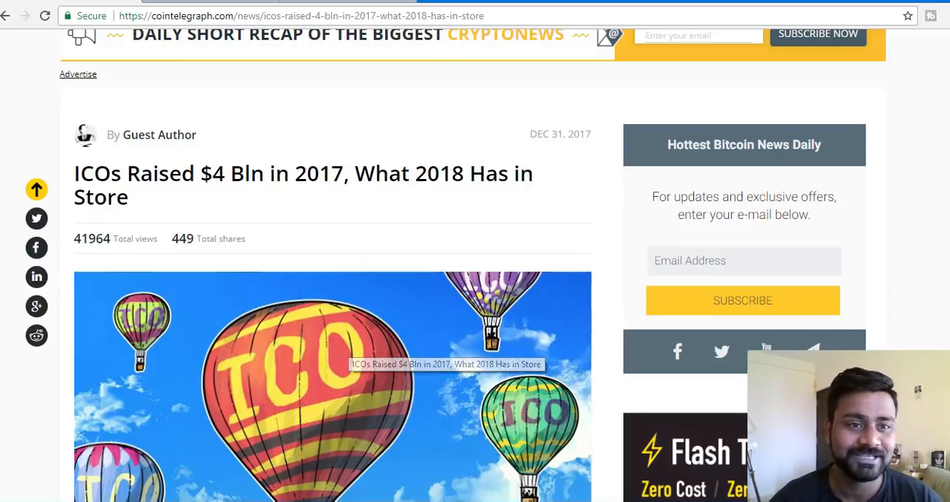
Scroll the ICO article past the balloon image to the opening paragraph on 2017 ICOs
{"action": "scroll", "scroll_direction": "down", "scroll_amount": 3}
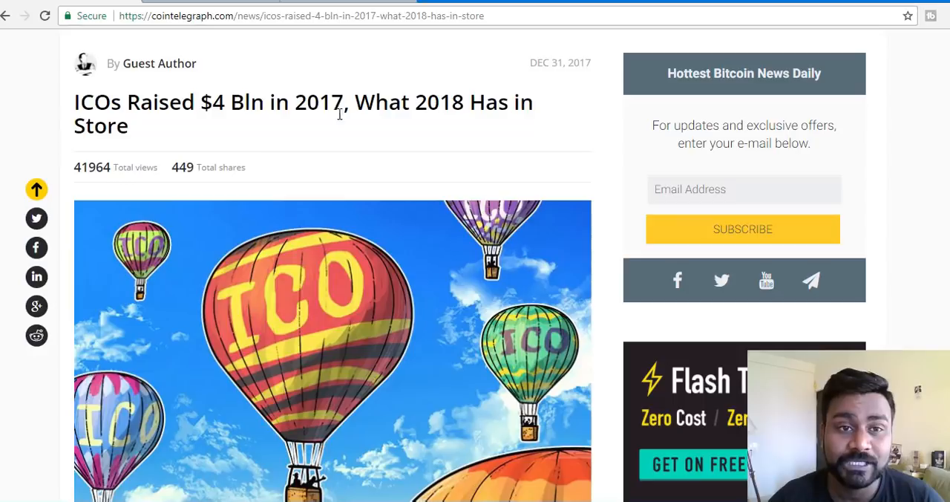
{"action": "mouse_move", "coordinate": [381, 121]}
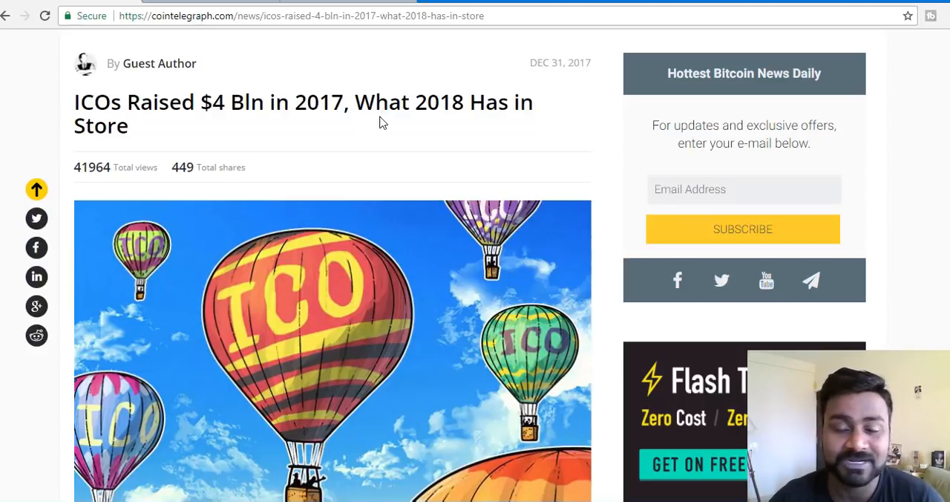
{"action": "scroll", "scroll_direction": "down", "scroll_amount": 3}
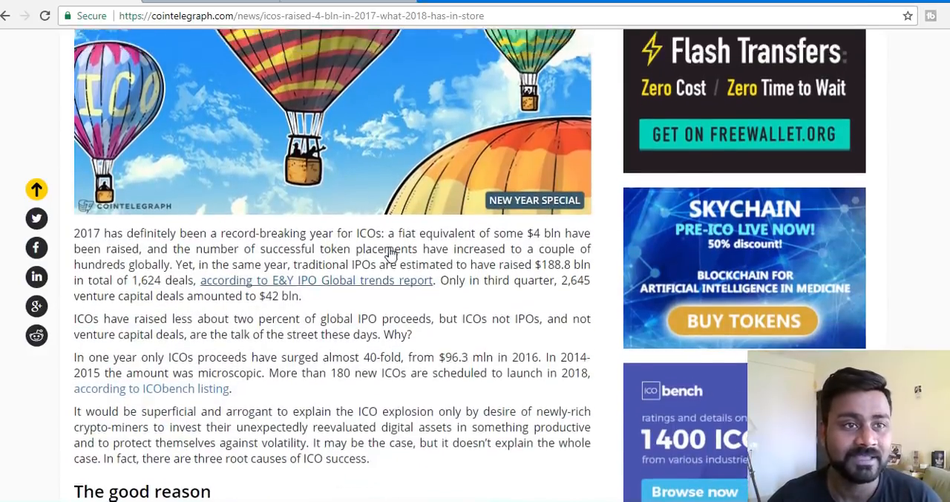
{"action": "scroll", "scroll_direction": "down", "scroll_amount": 3}
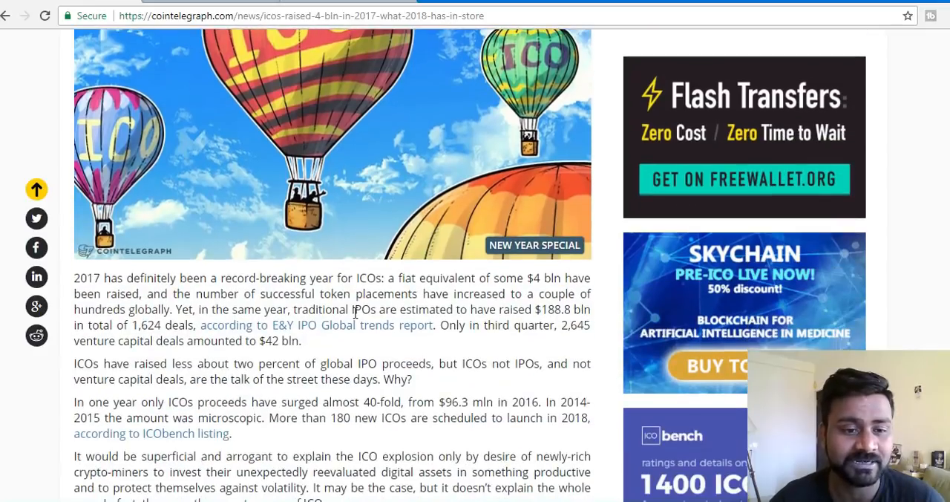
{"action": "scroll", "scroll_direction": "down", "scroll_amount": 3}
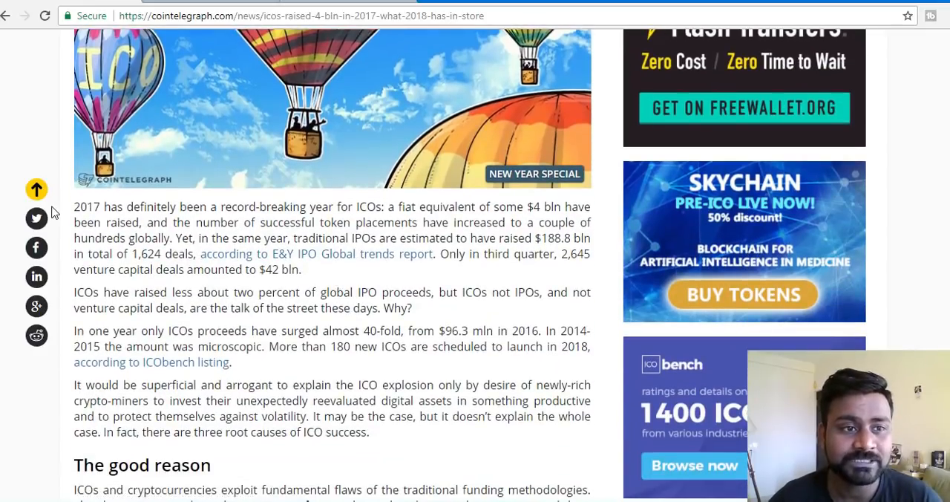
{"action": "left_click_drag", "start_coordinate": [74, 206], "coordinate": [456, 206]}
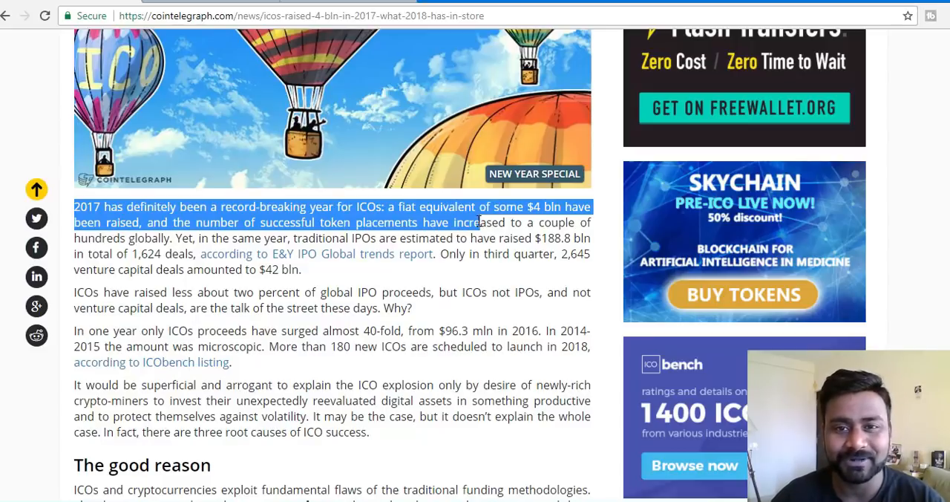
{"action": "left_click", "coordinate": [460, 222]}
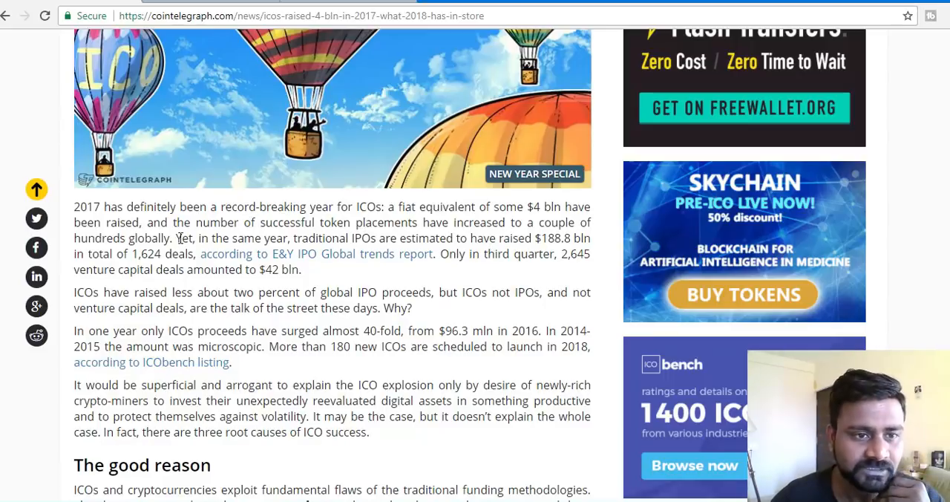
{"action": "left_click_drag", "start_coordinate": [180, 238], "coordinate": [325, 238]}
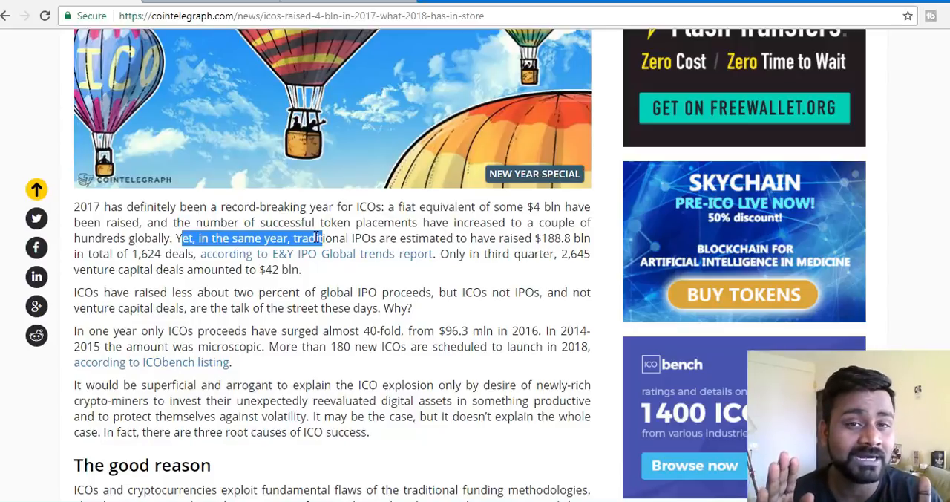
{"action": "mouse_move", "coordinate": [550, 238]}
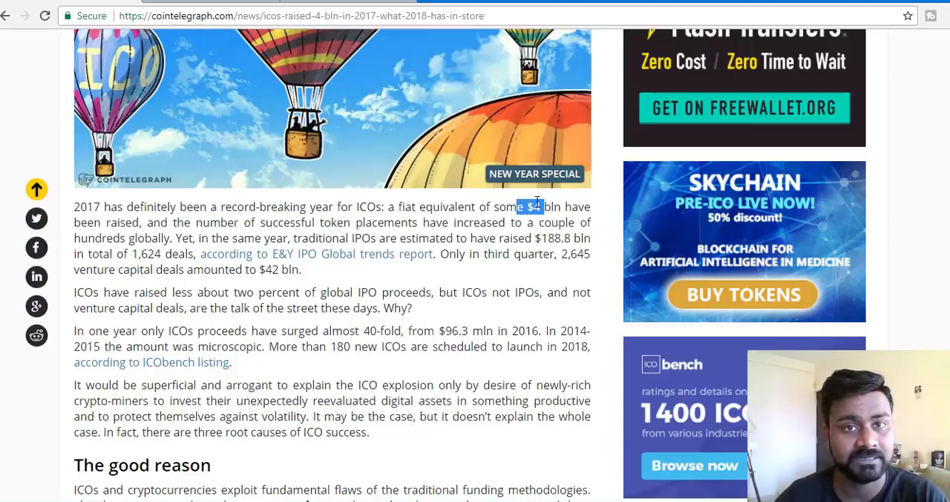
{"action": "mouse_move", "coordinate": [550, 195]}
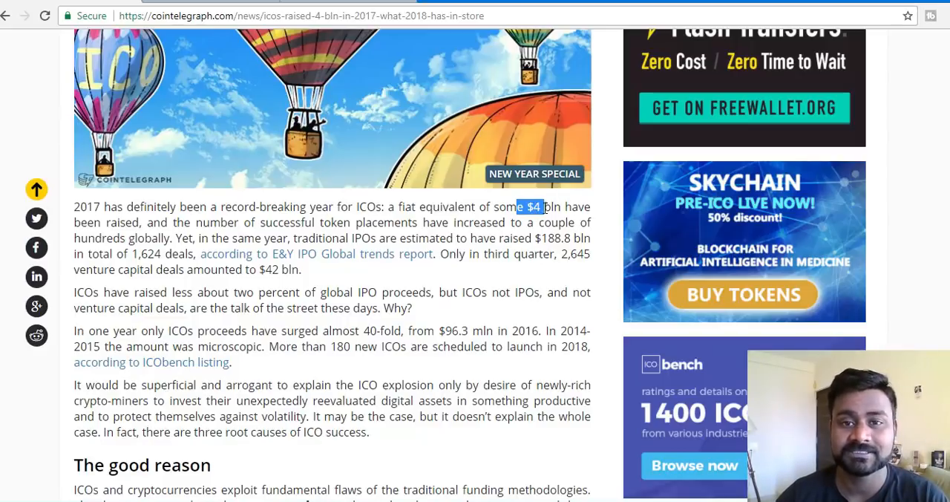
{"action": "mouse_move", "coordinate": [536, 199]}
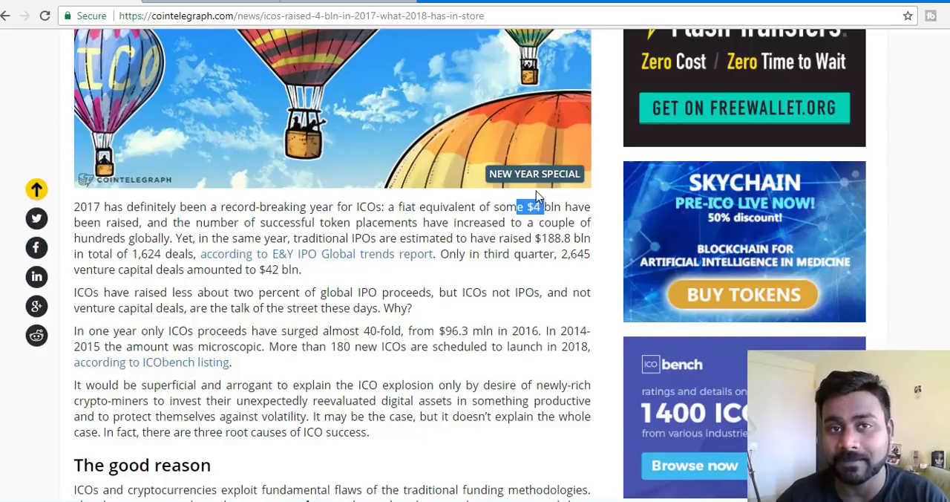
{"action": "mouse_move", "coordinate": [354, 272]}
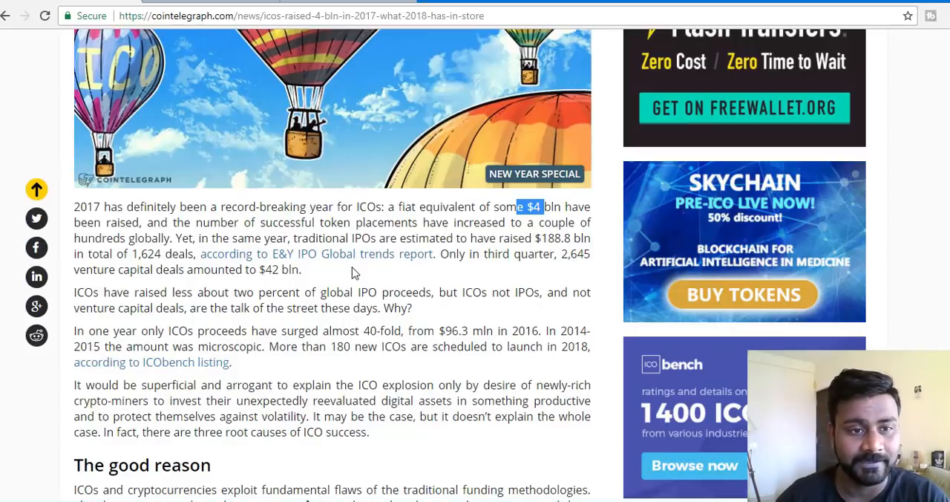
{"action": "mouse_move", "coordinate": [265, 258]}
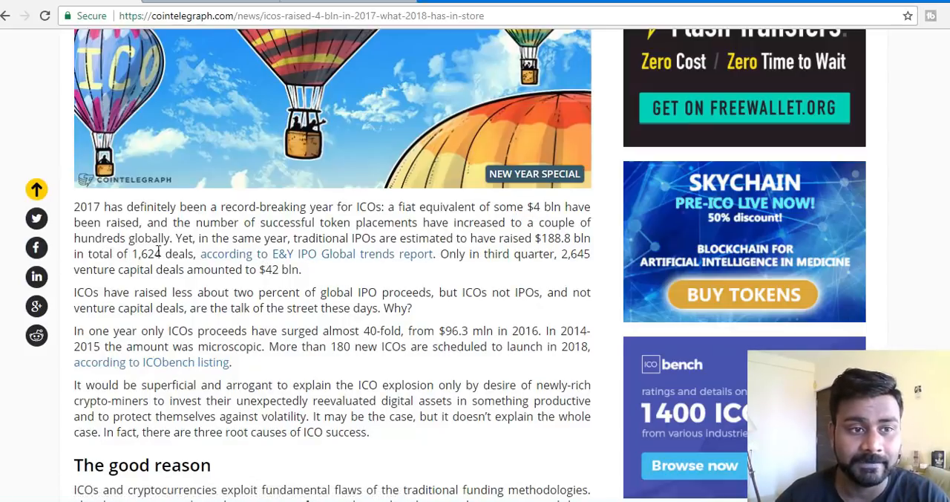
Highlight the one-year ICO proceeds sentence, the 40-fold surge and the $96.3 mln 2016 figure
{"action": "scroll", "scroll_direction": "down", "scroll_amount": 3}
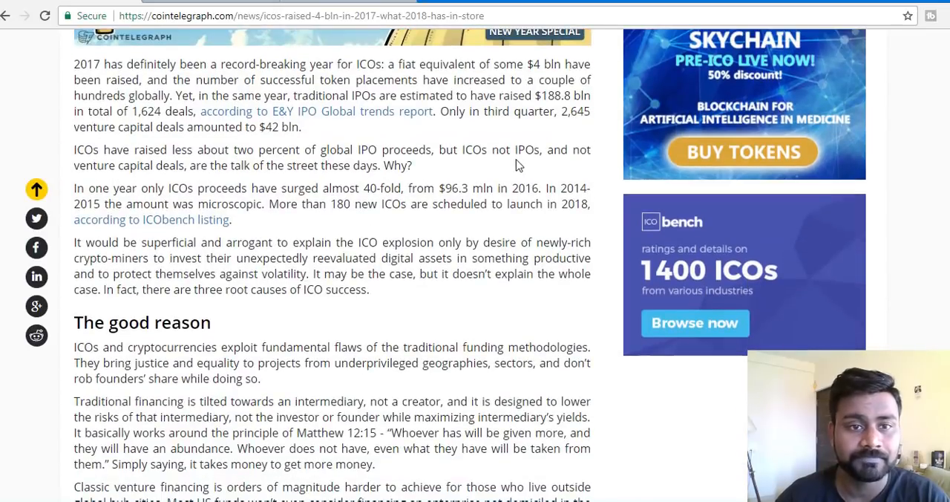
{"action": "left_click_drag", "start_coordinate": [86, 188], "coordinate": [220, 188]}
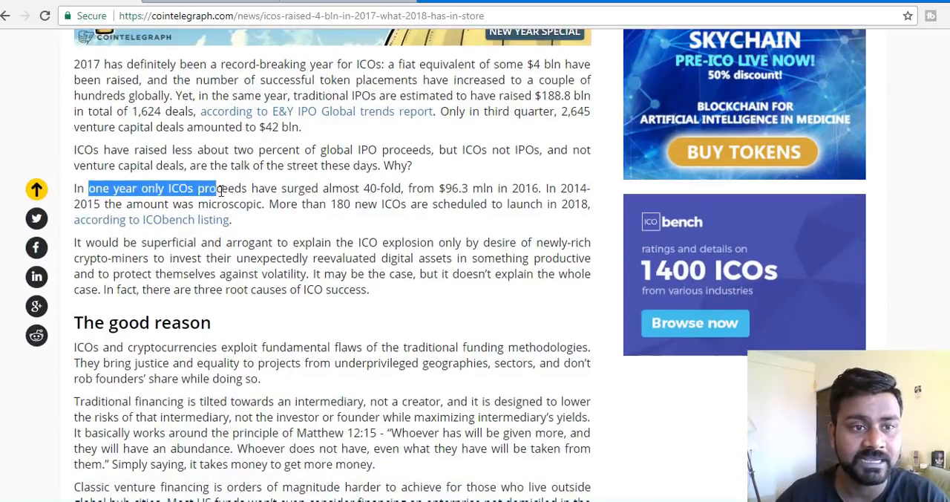
{"action": "left_click_drag", "start_coordinate": [218, 188], "coordinate": [371, 188]}
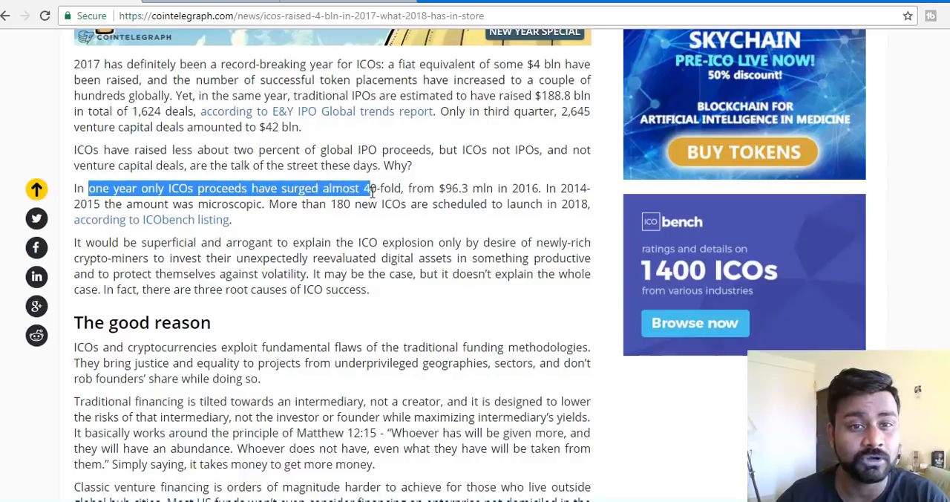
{"action": "mouse_move", "coordinate": [483, 175]}
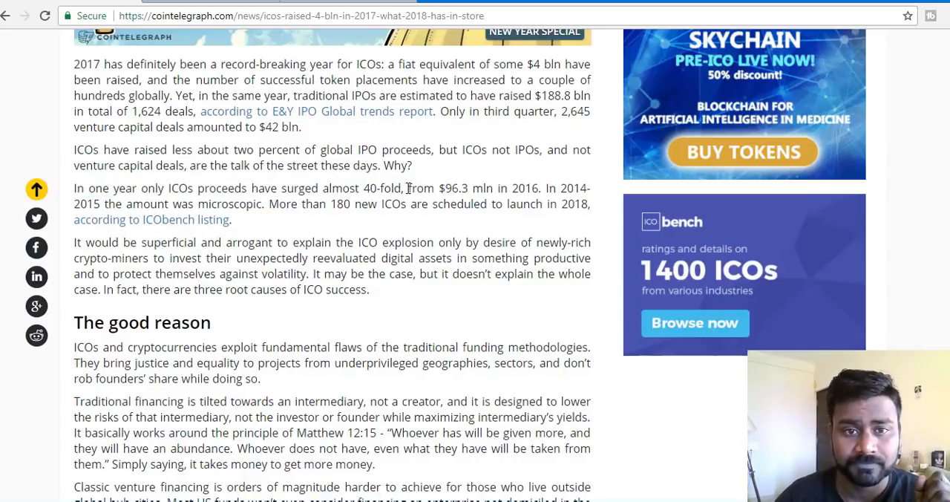
{"action": "left_click_drag", "start_coordinate": [407, 188], "coordinate": [468, 187]}
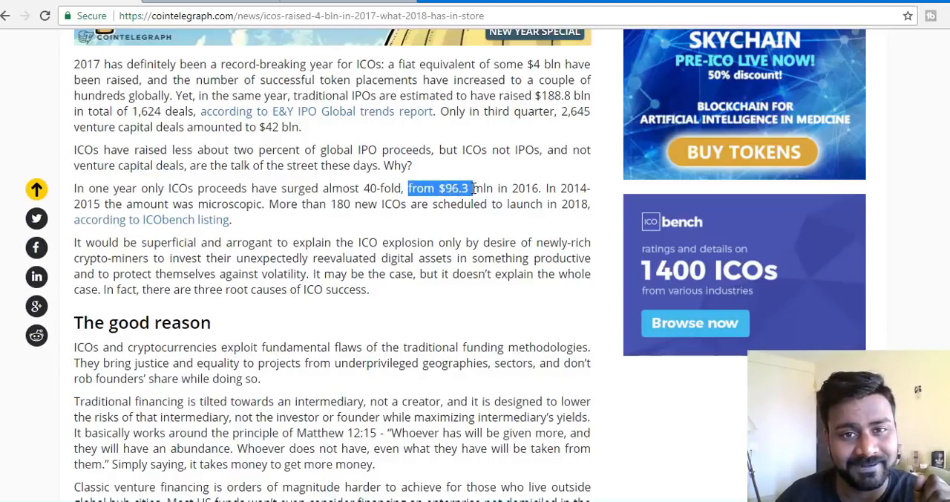
{"action": "mouse_move", "coordinate": [510, 188]}
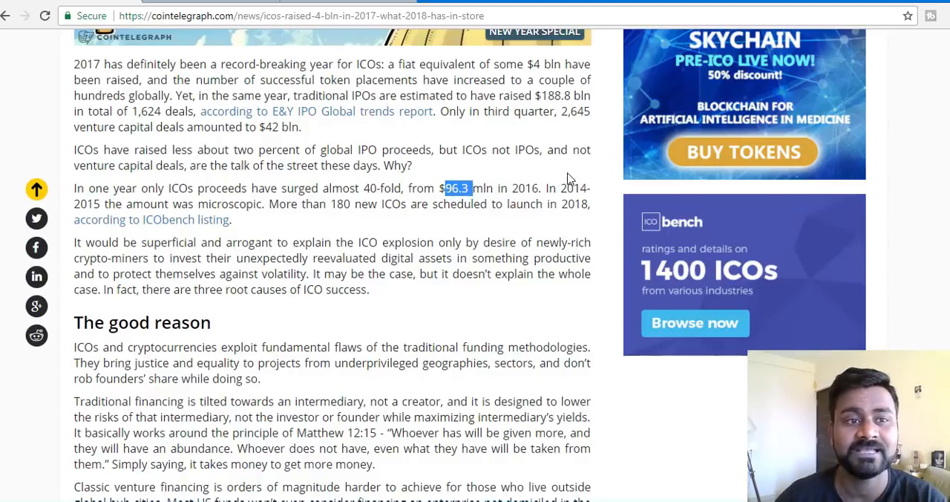
{"action": "mouse_move", "coordinate": [578, 170]}
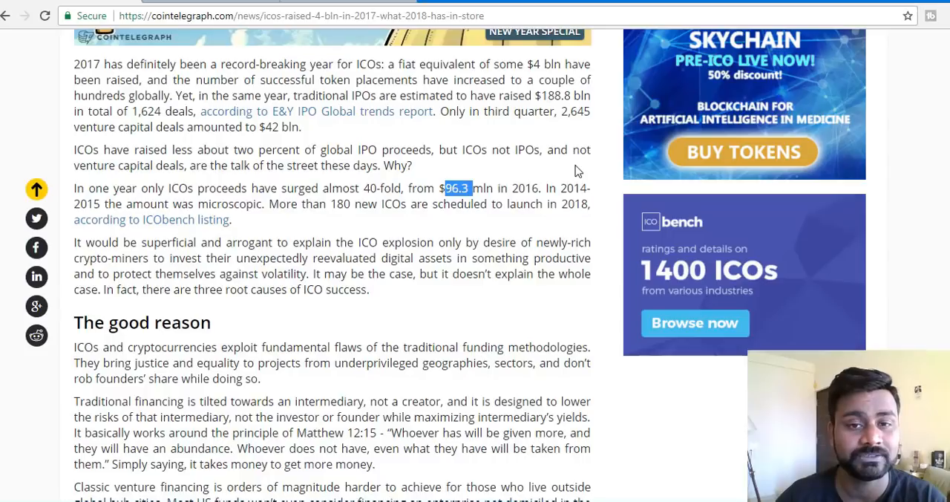
{"action": "mouse_move", "coordinate": [282, 211]}
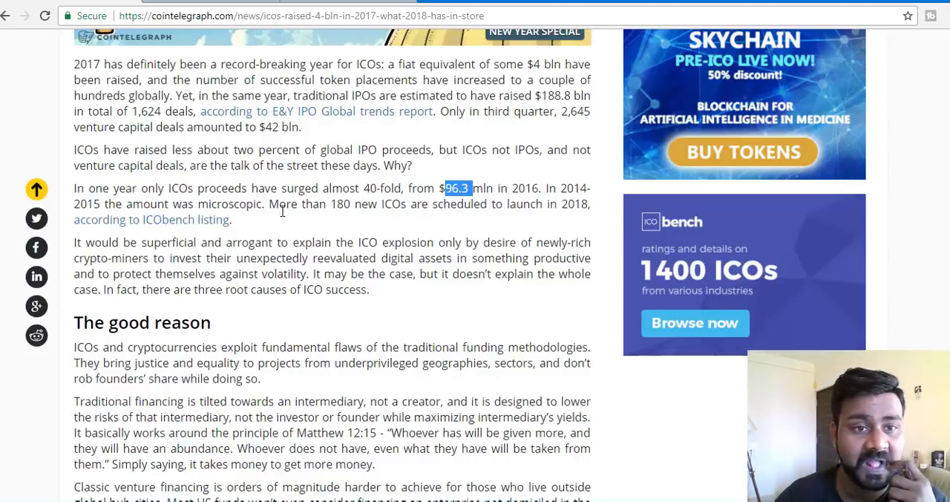
{"action": "left_click_drag", "start_coordinate": [268, 204], "coordinate": [442, 204]}
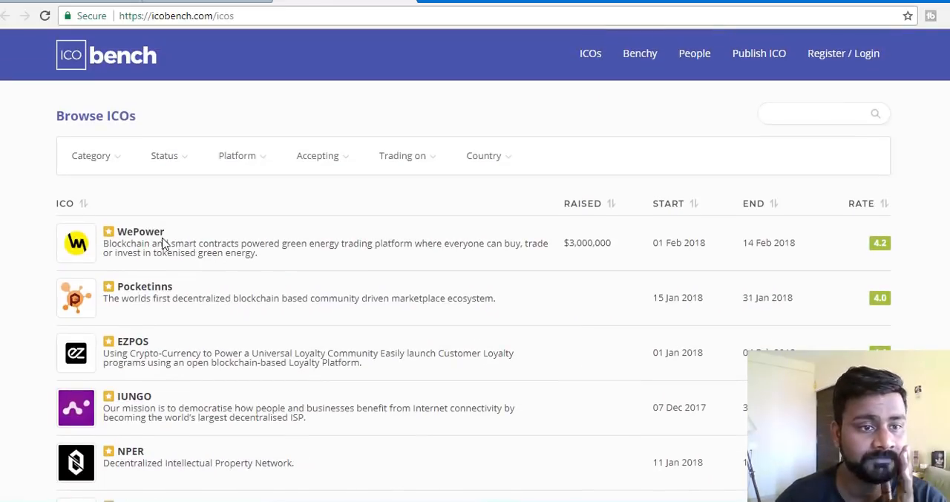
Scroll the ICObench Browse ICOs list down to its pagination of 117 pages
{"action": "scroll", "scroll_direction": "down", "scroll_amount": 3}
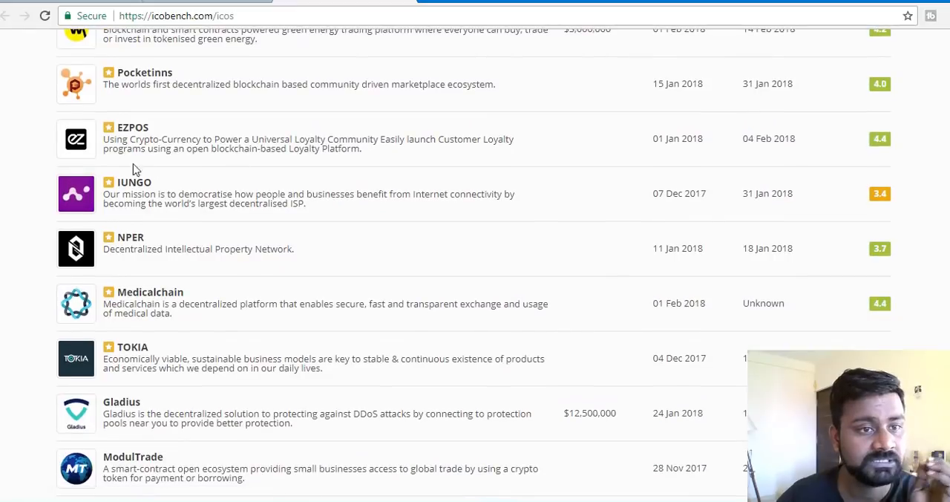
{"action": "scroll", "scroll_direction": "down", "scroll_amount": 3}
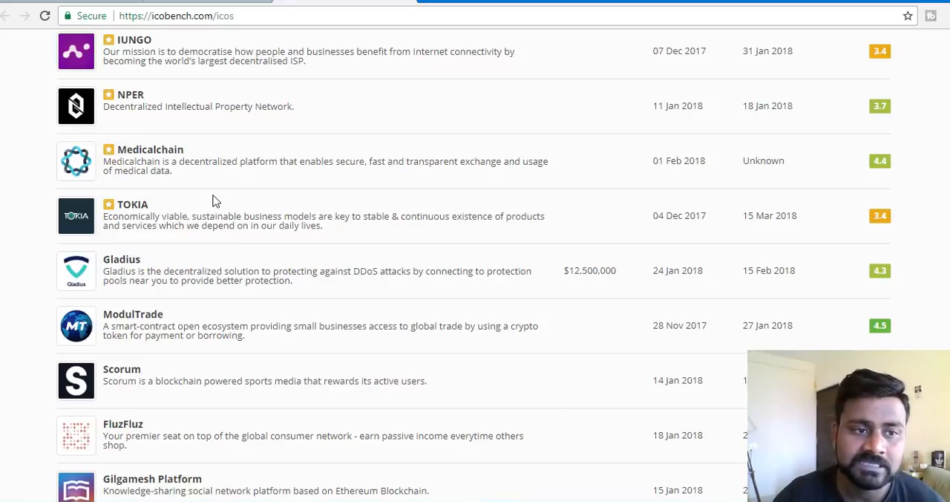
{"action": "mouse_move", "coordinate": [311, 205]}
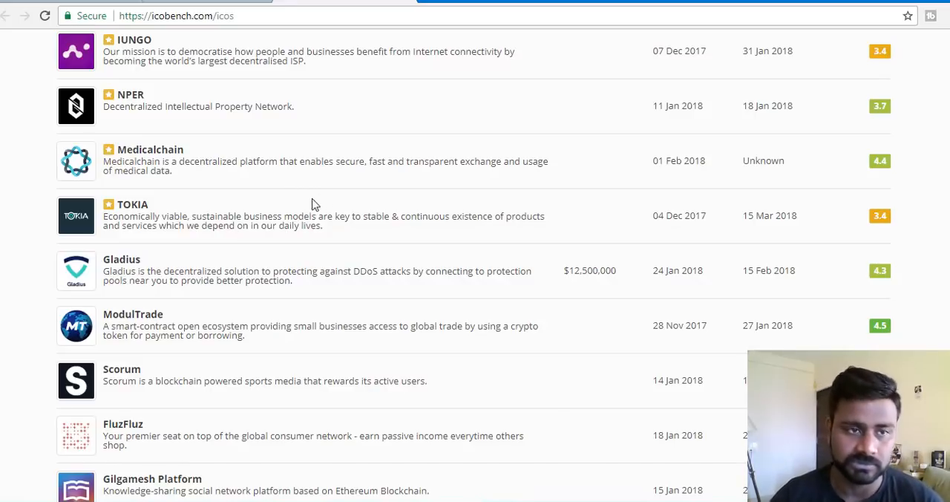
{"action": "mouse_move", "coordinate": [437, 249]}
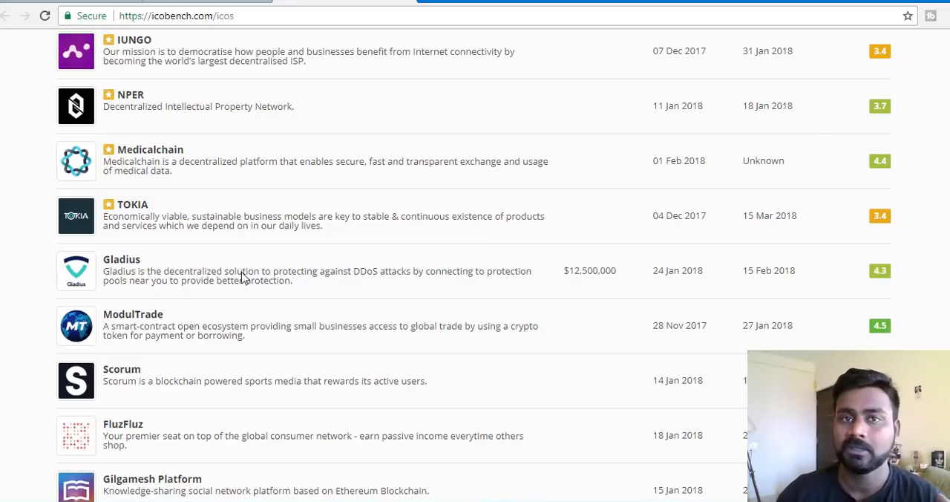
{"action": "mouse_move", "coordinate": [212, 192]}
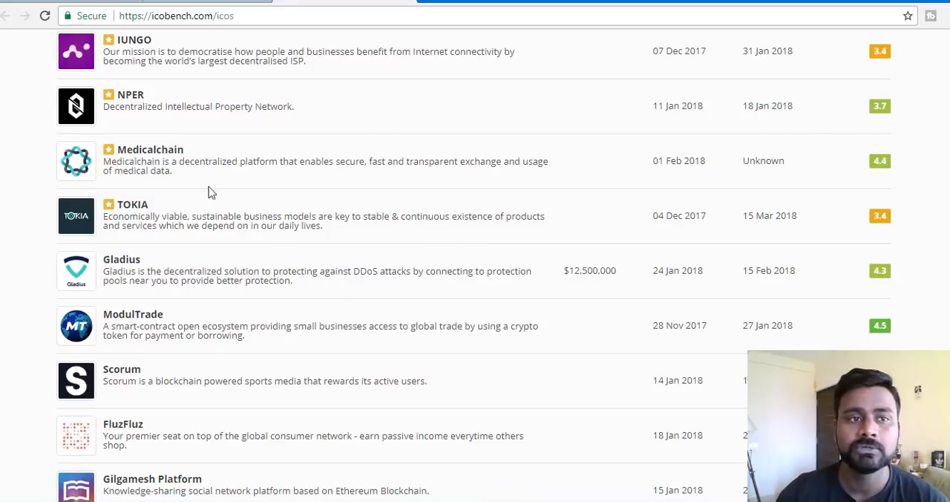
{"action": "scroll", "scroll_direction": "down", "scroll_amount": 3}
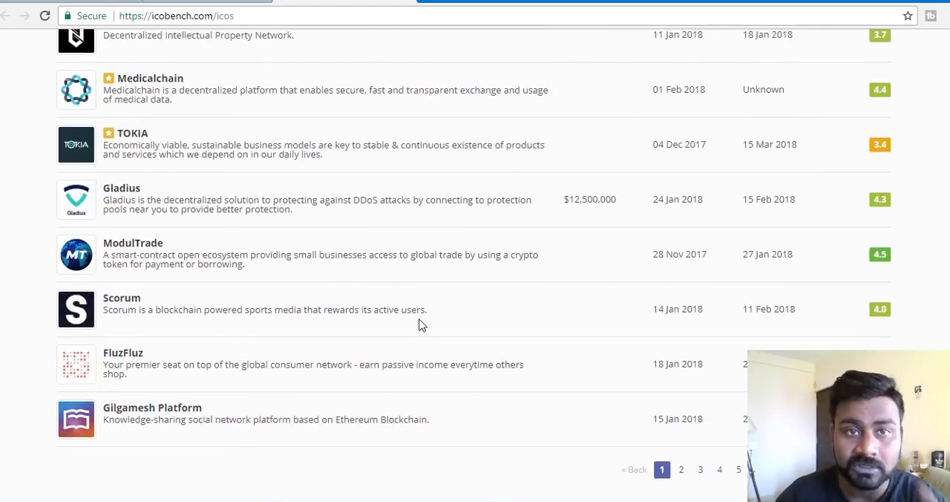
{"action": "scroll", "scroll_direction": "up", "scroll_amount": 3}
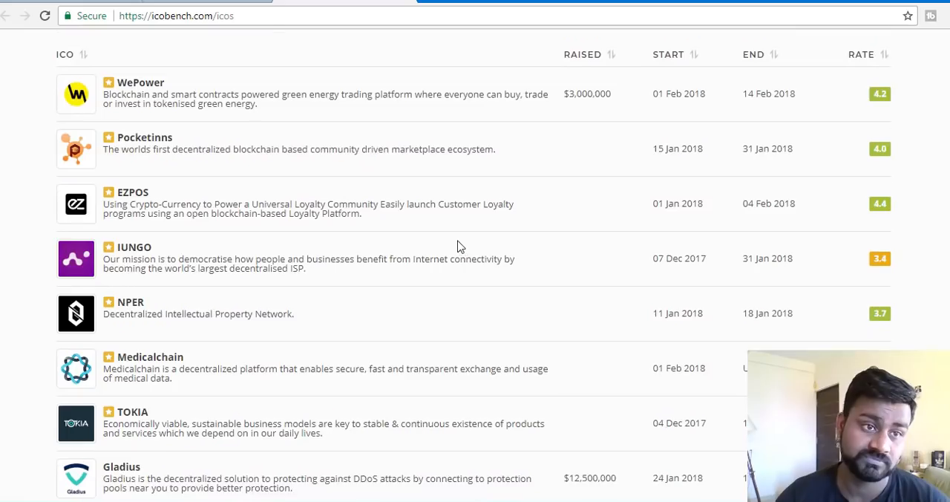
{"action": "scroll", "scroll_direction": "down", "scroll_amount": 3}
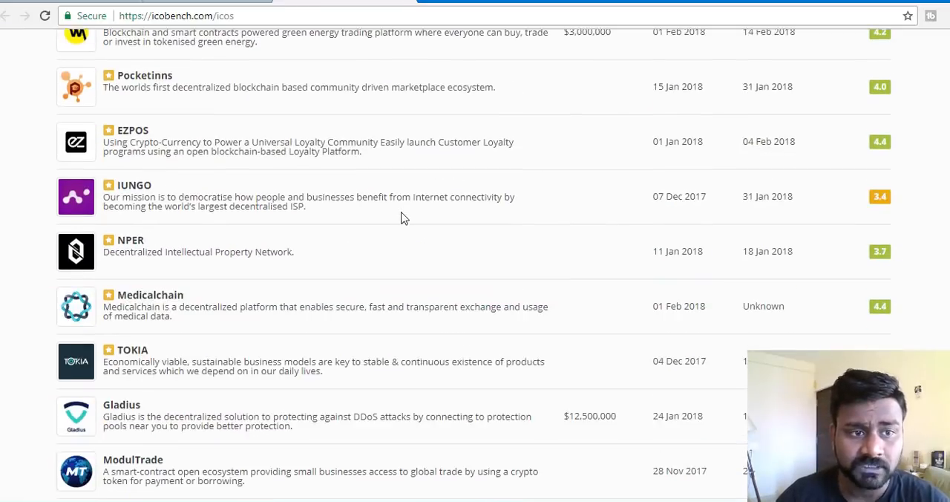
{"action": "scroll", "scroll_direction": "up", "scroll_amount": 3}
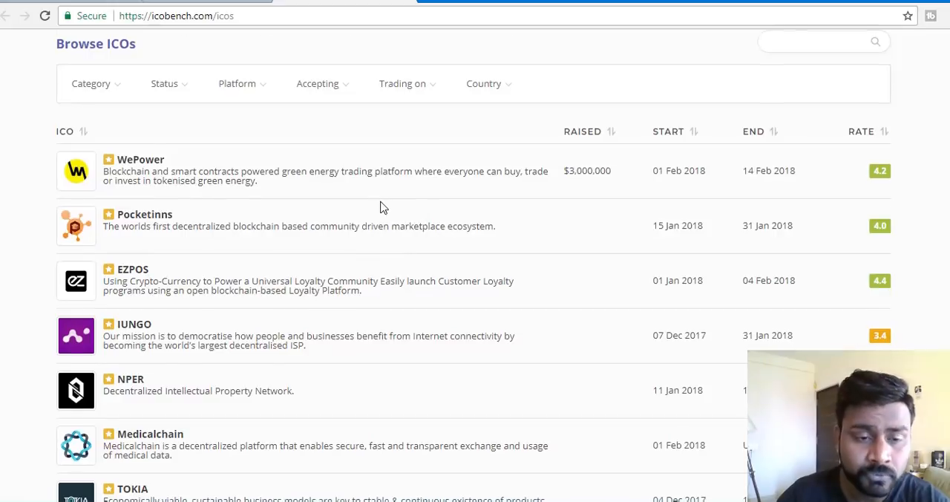
{"action": "scroll", "scroll_direction": "down", "scroll_amount": 3}
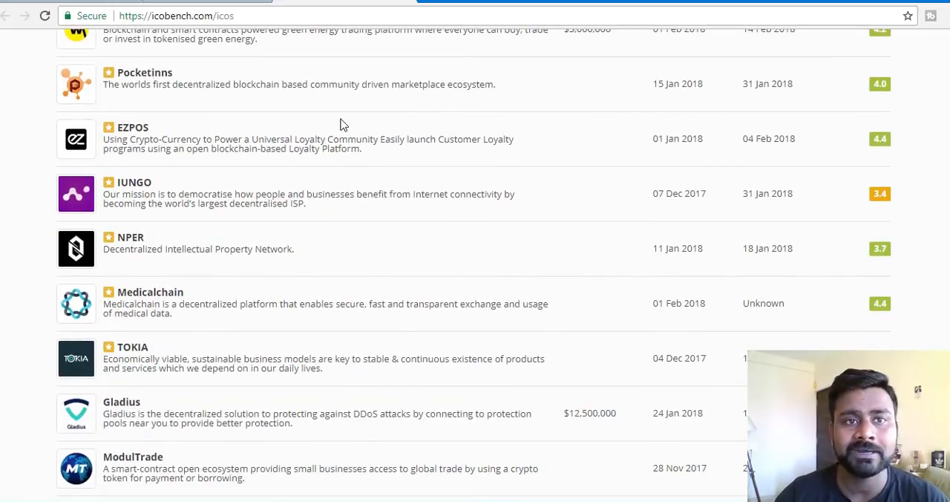
{"action": "scroll", "scroll_direction": "down", "scroll_amount": 3}
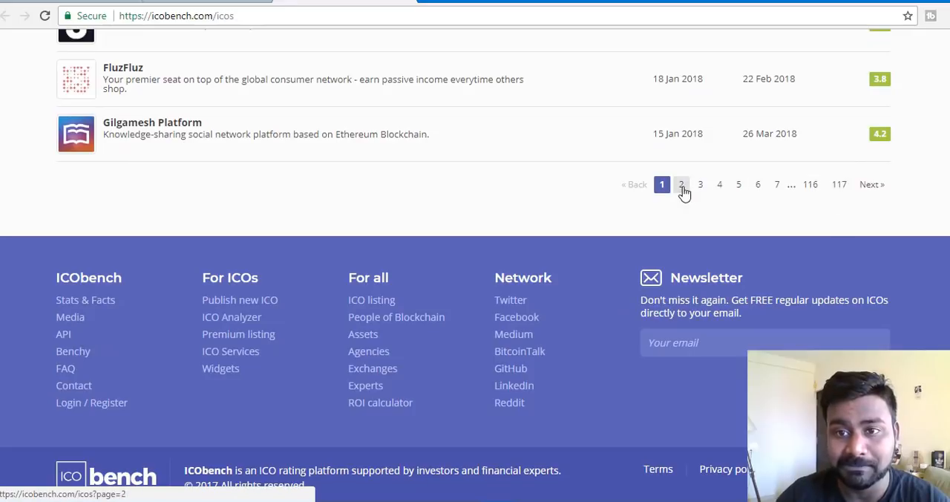
Go to page 2 of the ICObench listing and scroll to entries like Gizer and InsurePal
{"action": "left_click", "coordinate": [680, 184]}
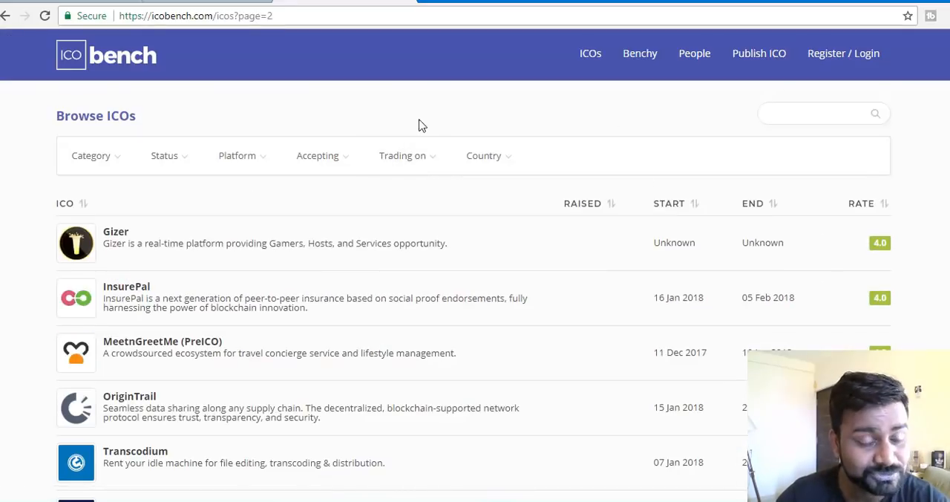
{"action": "mouse_move", "coordinate": [455, 50]}
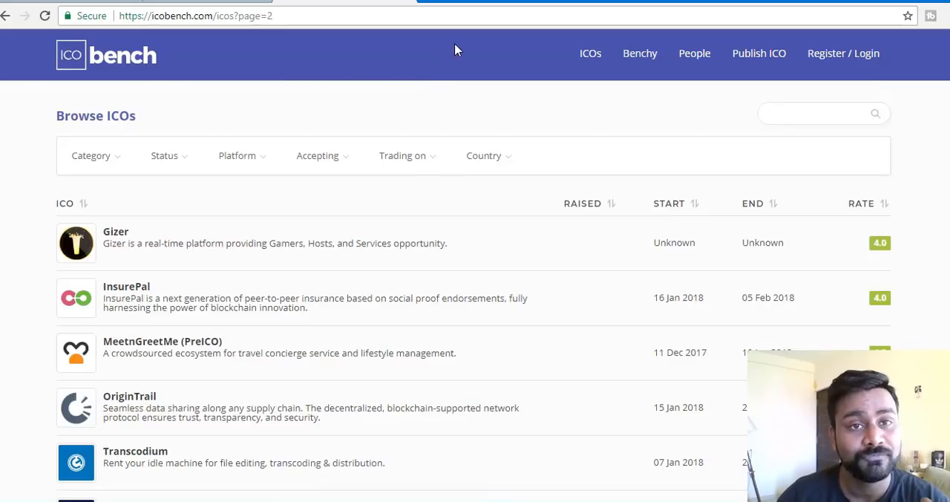
{"action": "mouse_move", "coordinate": [478, 319]}
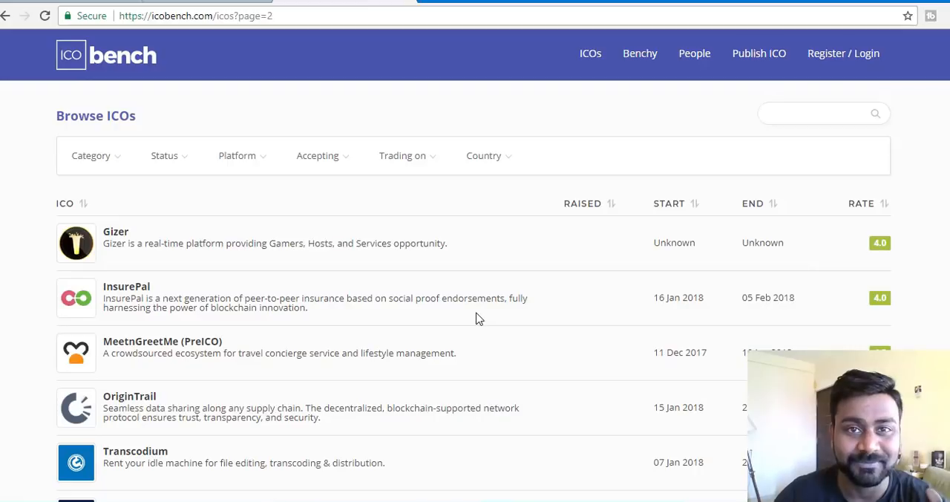
{"action": "scroll", "scroll_direction": "down", "scroll_amount": 3}
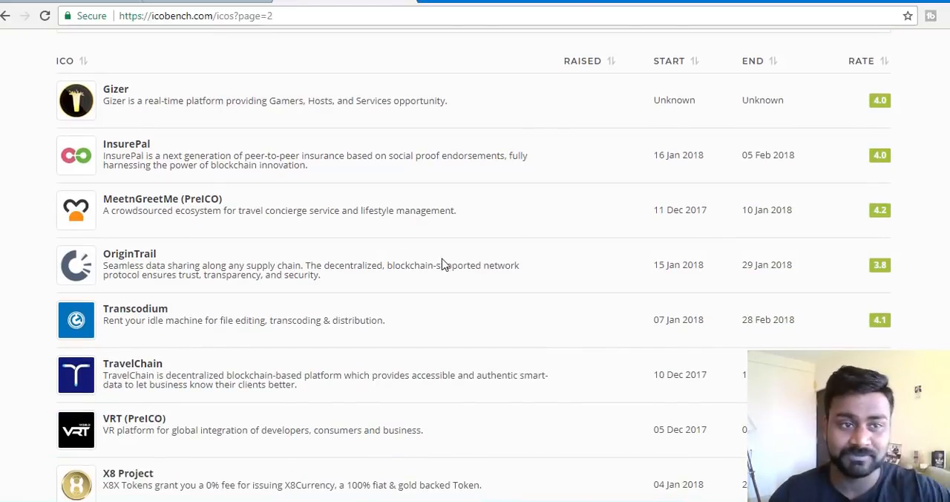
{"action": "mouse_move", "coordinate": [441, 293]}
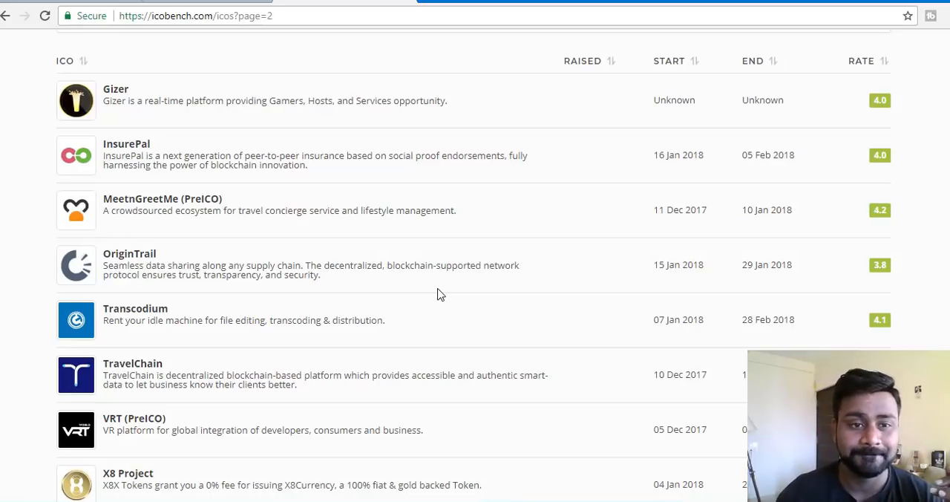
{"action": "mouse_move", "coordinate": [427, 251]}
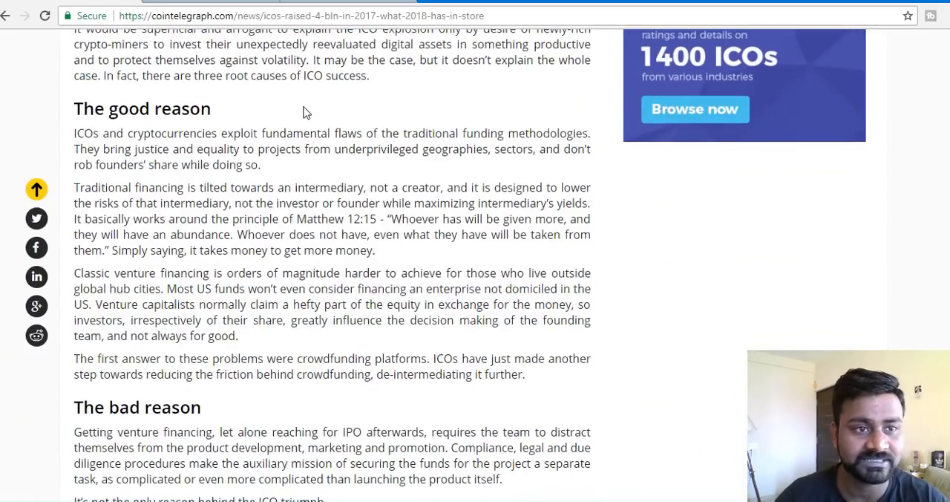
Highlight 'The good reason' heading, then read down to 'What to expect in 2018'
{"action": "double_click", "coordinate": [77, 108]}
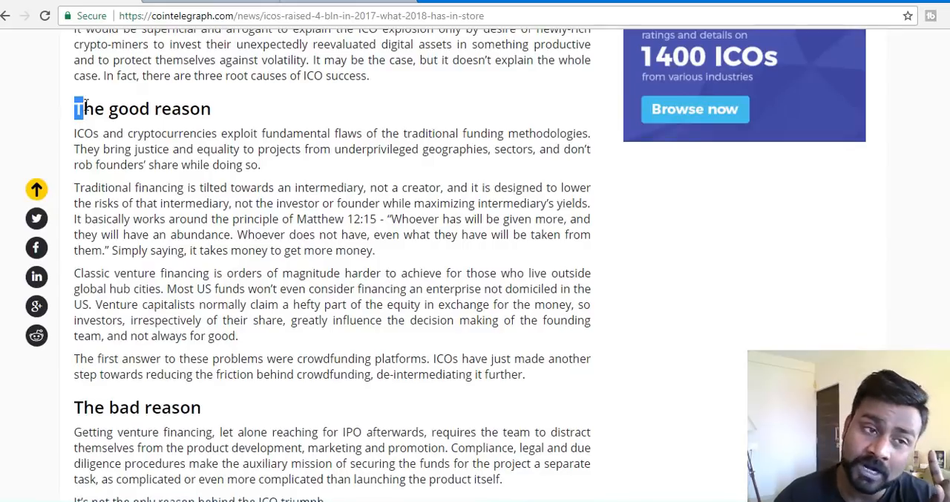
{"action": "left_click_drag", "start_coordinate": [74, 107], "coordinate": [220, 133]}
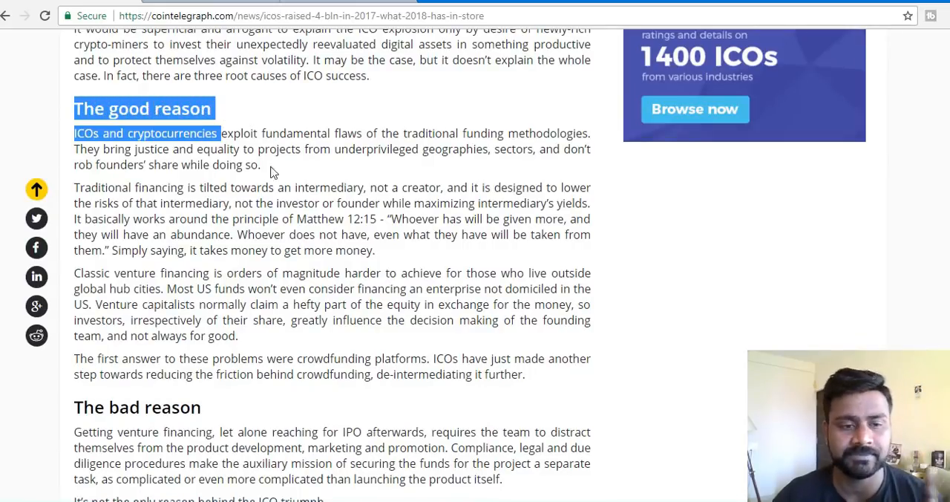
{"action": "scroll", "scroll_direction": "down", "scroll_amount": 3}
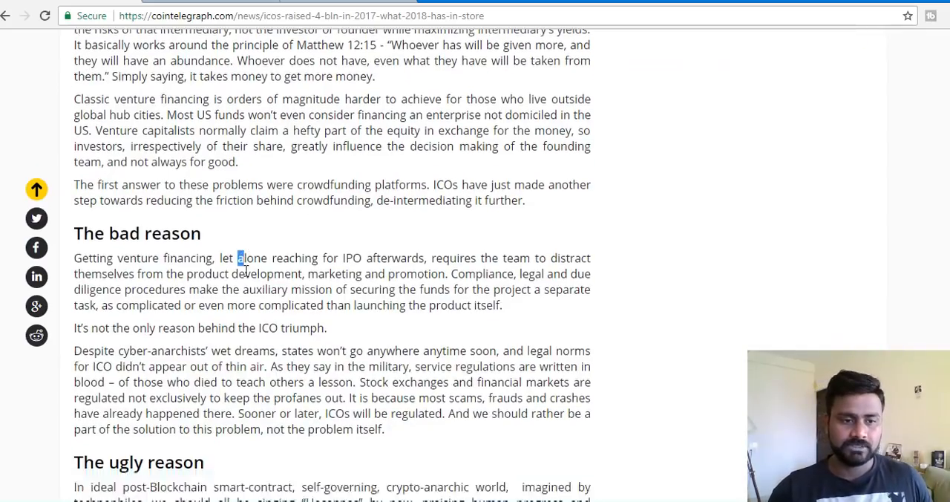
{"action": "scroll", "scroll_direction": "down", "scroll_amount": 3}
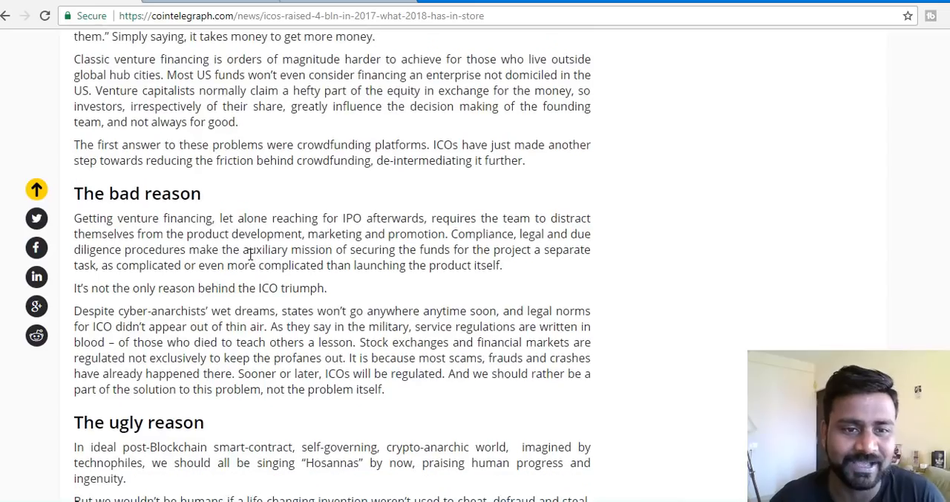
{"action": "scroll", "scroll_direction": "up", "scroll_amount": 3}
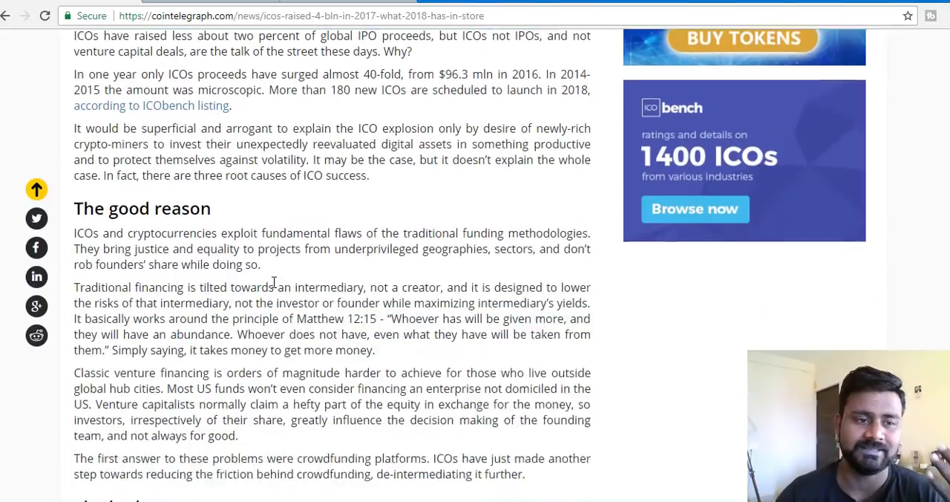
{"action": "scroll", "scroll_direction": "down", "scroll_amount": 3}
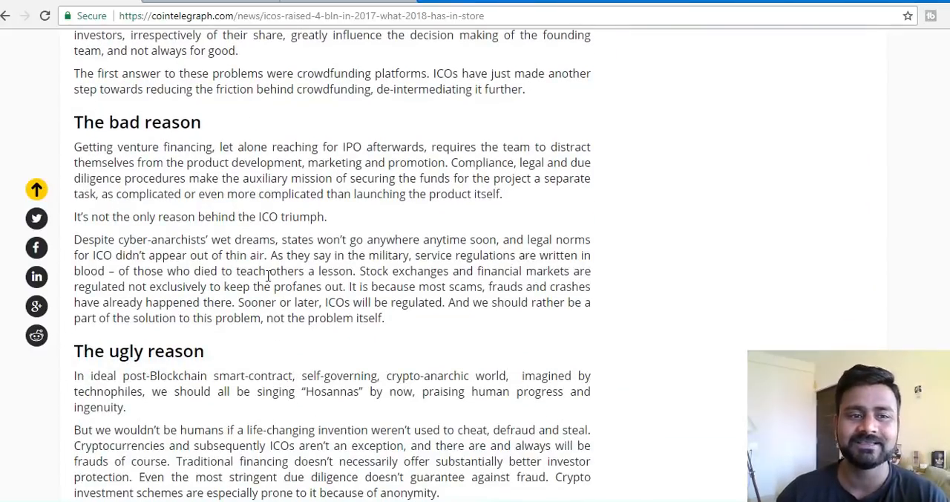
{"action": "scroll", "scroll_direction": "down", "scroll_amount": 3}
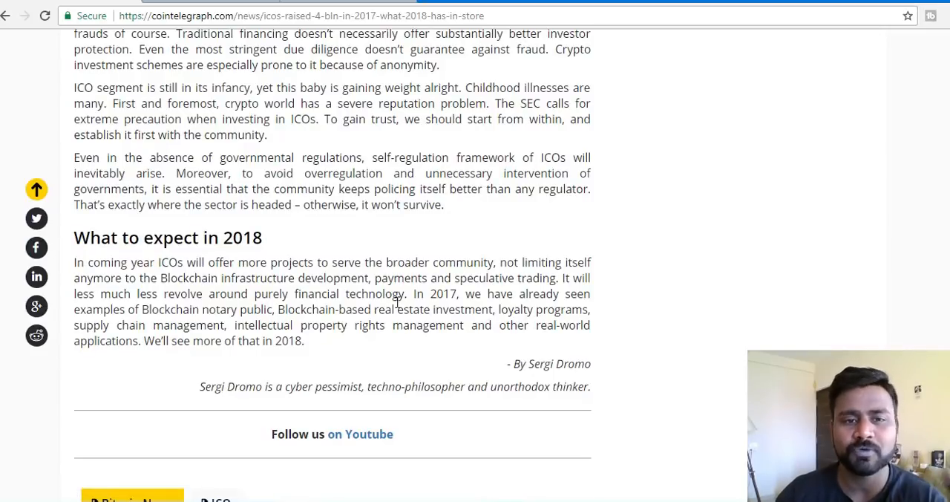
{"action": "left_click_drag", "start_coordinate": [497, 262], "coordinate": [591, 262]}
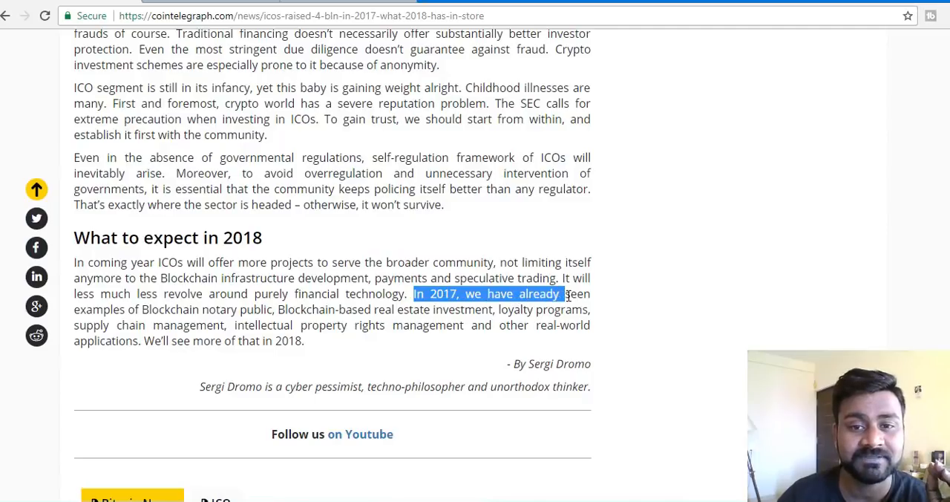
{"action": "mouse_move", "coordinate": [245, 314]}
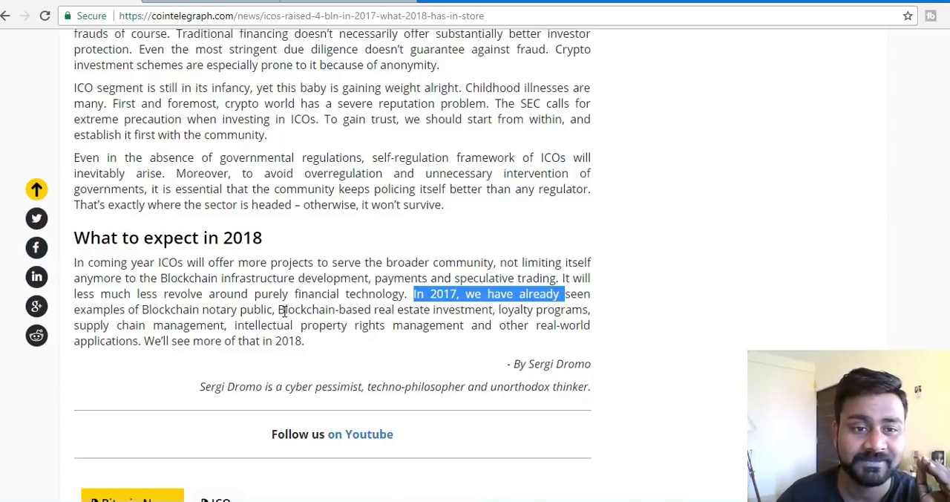
{"action": "left_click_drag", "start_coordinate": [284, 309], "coordinate": [413, 309]}
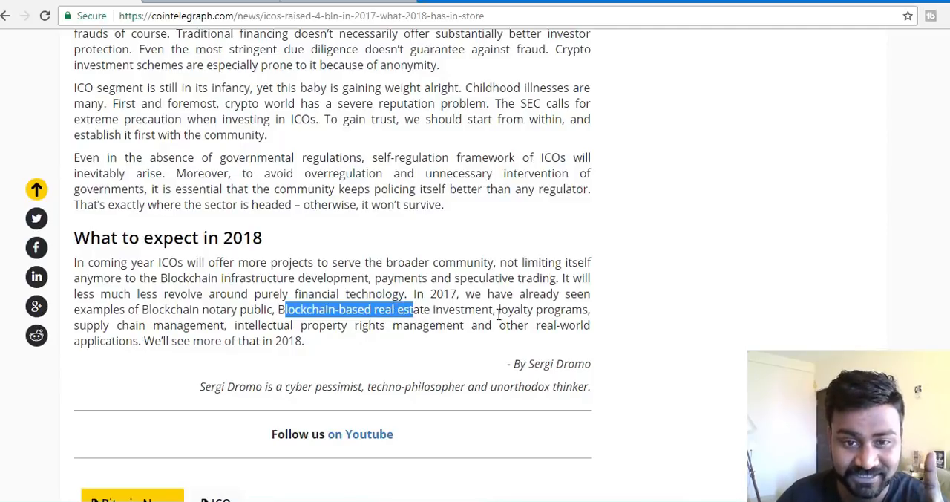
{"action": "left_click_drag", "start_coordinate": [495, 309], "coordinate": [561, 309]}
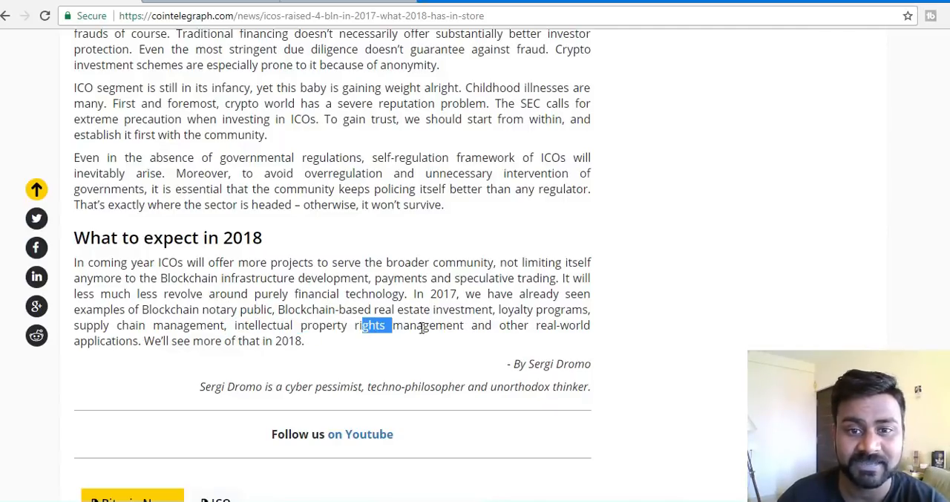
{"action": "left_click_drag", "start_coordinate": [393, 325], "coordinate": [404, 325]}
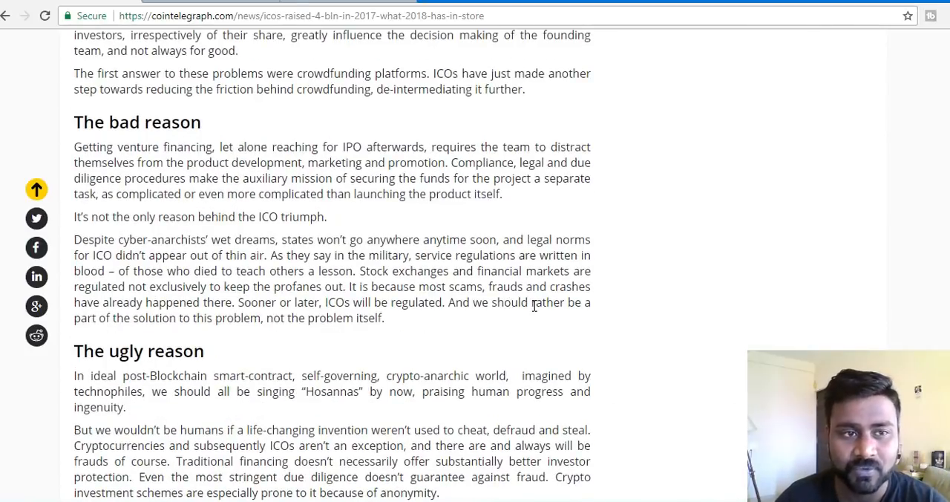
Scroll the ICO article, ending on the top-10 article's IOTA entry with $15 bln market cap
{"action": "scroll", "scroll_direction": "up", "scroll_amount": 3}
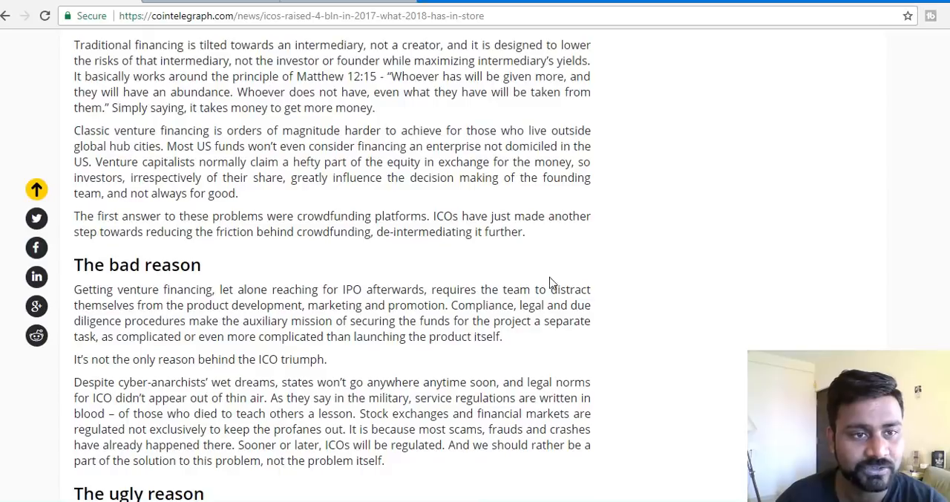
{"action": "scroll", "scroll_direction": "up", "scroll_amount": 3}
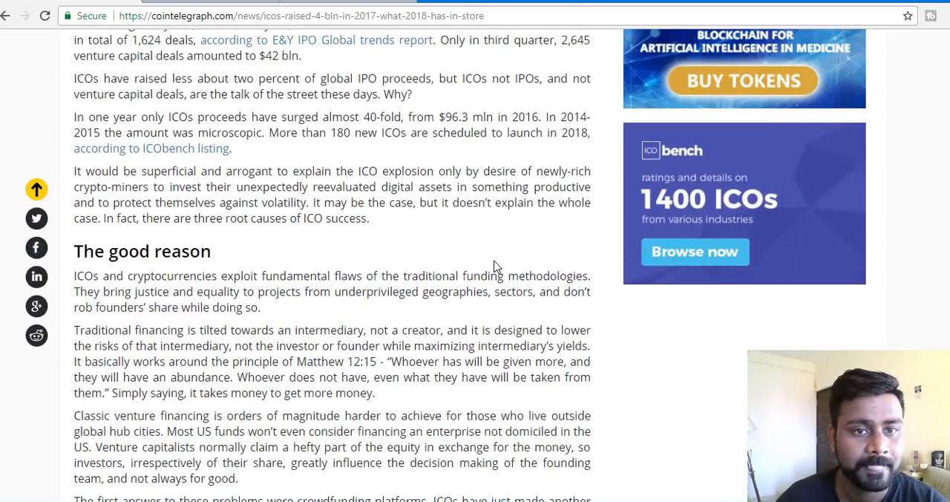
{"action": "scroll", "scroll_direction": "down", "scroll_amount": 3}
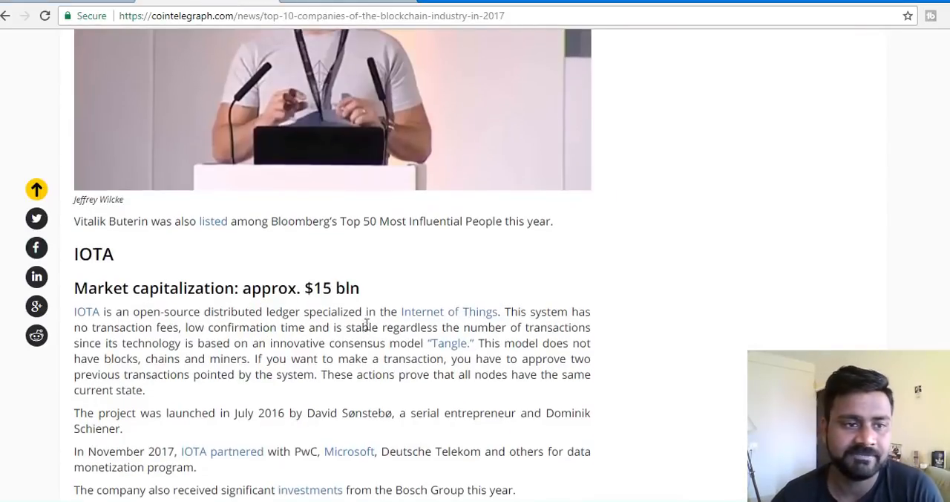
Highlight and then clear the article's opening sentence about 2017 and Bitcoin
{"action": "scroll", "scroll_direction": "down", "scroll_amount": 3}
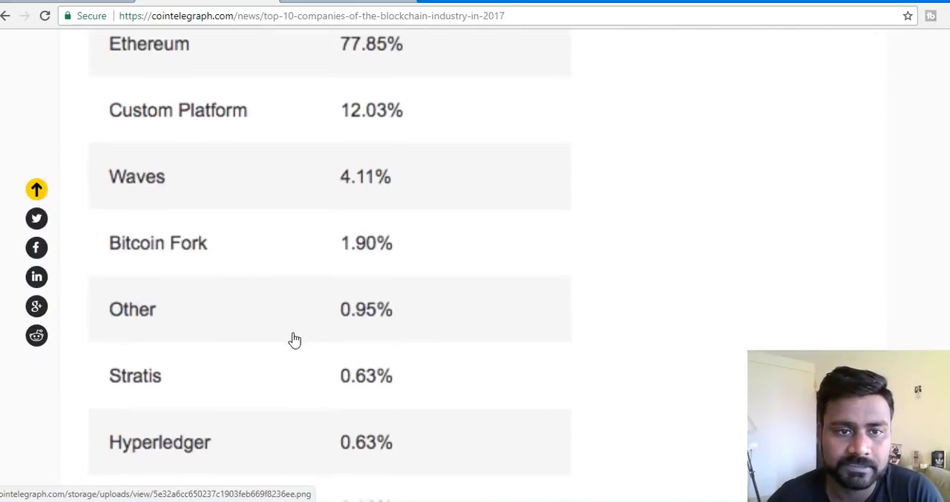
{"action": "scroll", "scroll_direction": "up", "scroll_amount": 3}
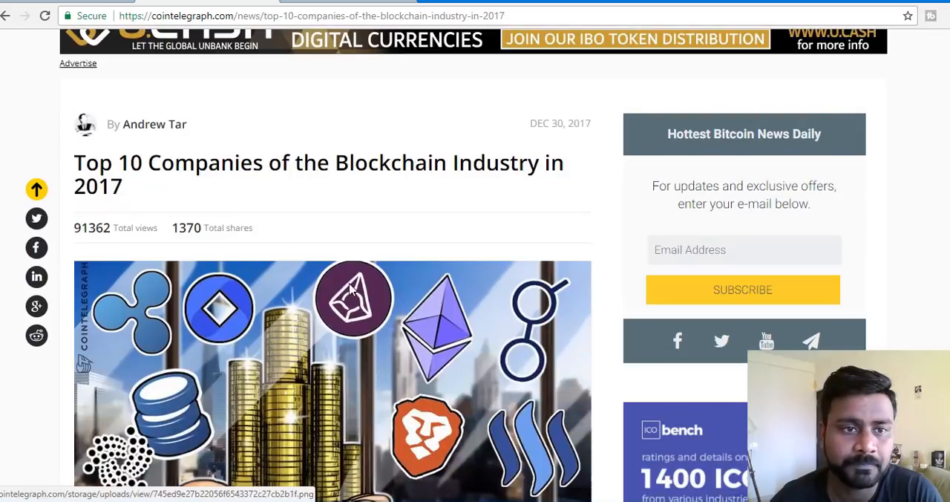
{"action": "scroll", "scroll_direction": "down", "scroll_amount": 3}
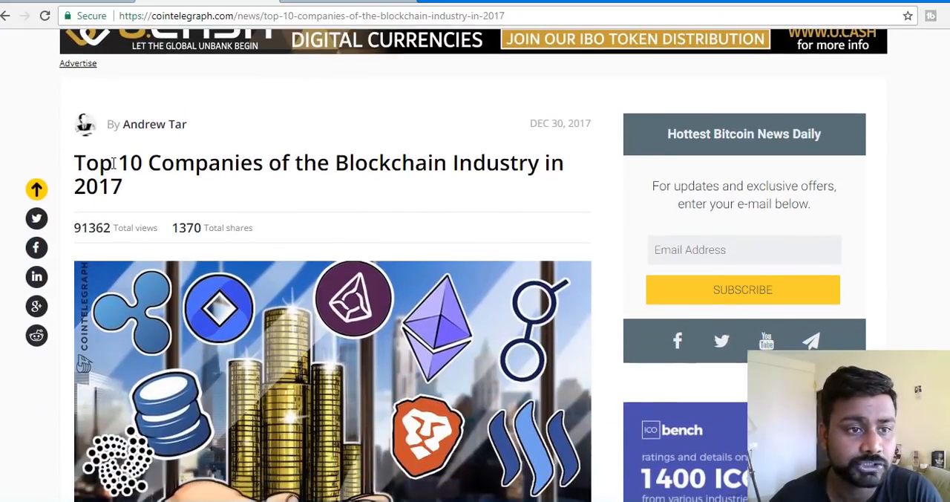
{"action": "scroll", "scroll_direction": "down", "scroll_amount": 3}
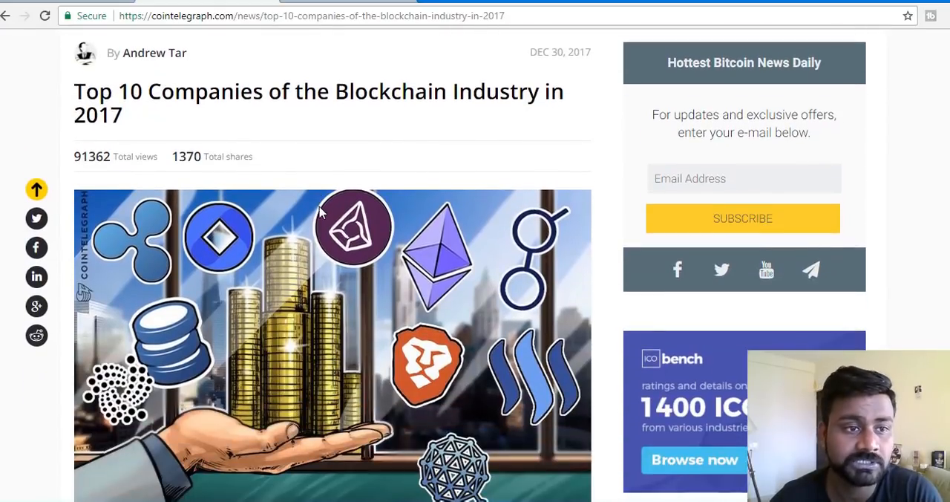
{"action": "scroll", "scroll_direction": "down", "scroll_amount": 3}
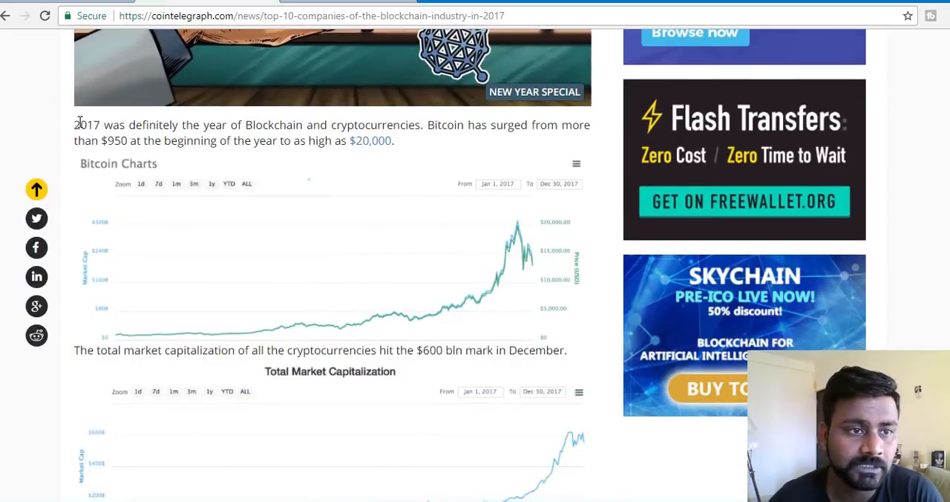
{"action": "left_click_drag", "start_coordinate": [75, 124], "coordinate": [508, 125]}
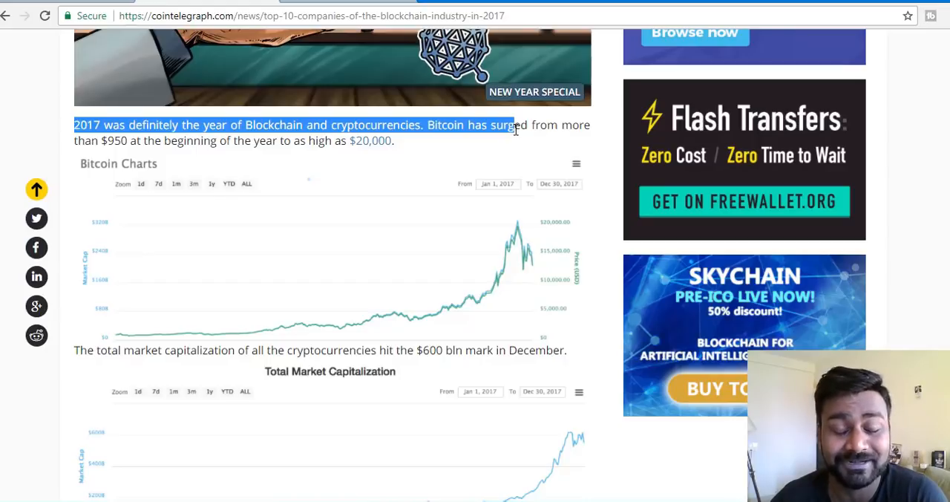
{"action": "left_click", "coordinate": [438, 132]}
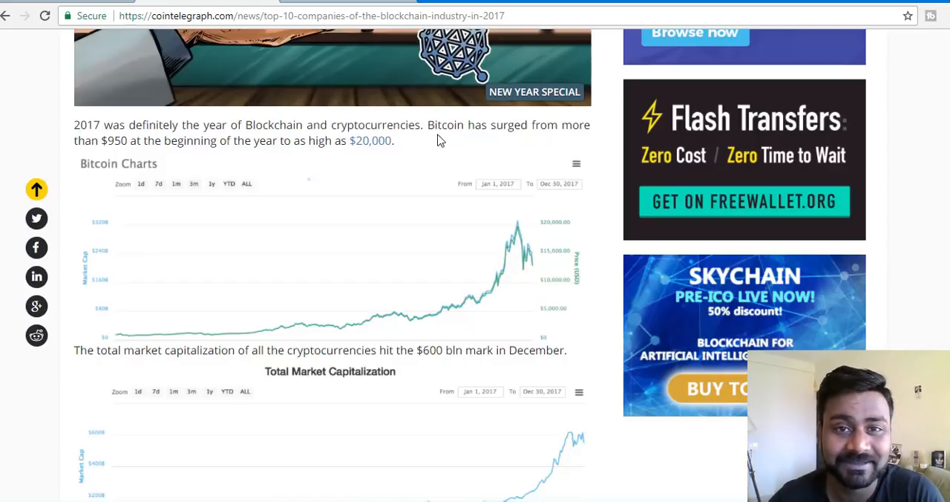
{"action": "mouse_move", "coordinate": [297, 158]}
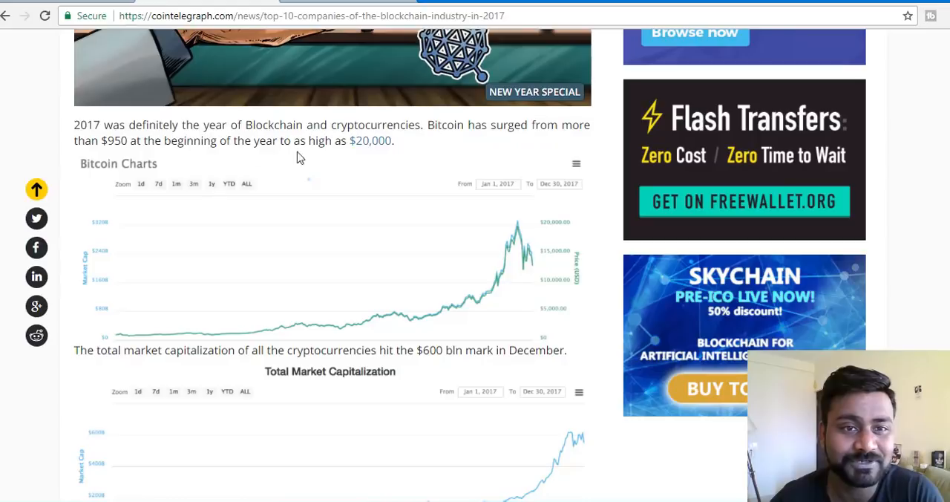
{"action": "mouse_move", "coordinate": [504, 160]}
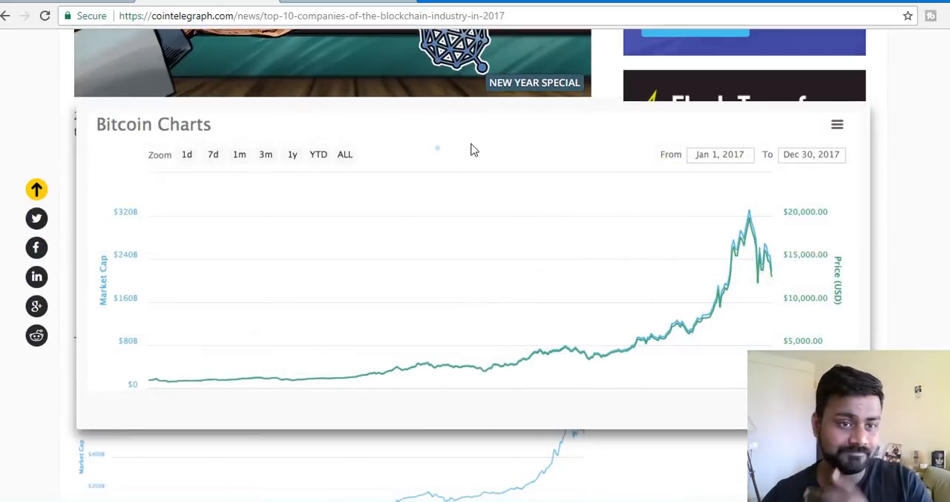
Scroll to Ethereum and highlight its description and the former Amazon VP launch line
{"action": "scroll", "scroll_direction": "down", "scroll_amount": 3}
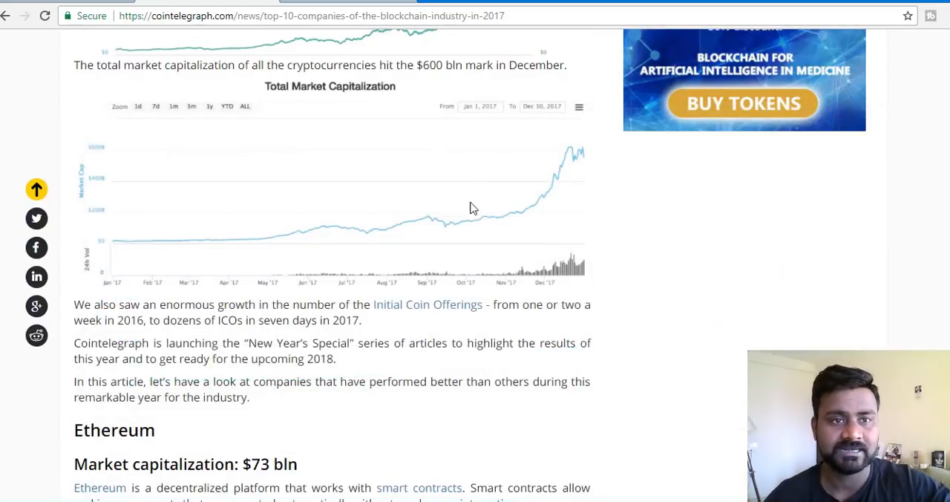
{"action": "scroll", "scroll_direction": "up", "scroll_amount": 3}
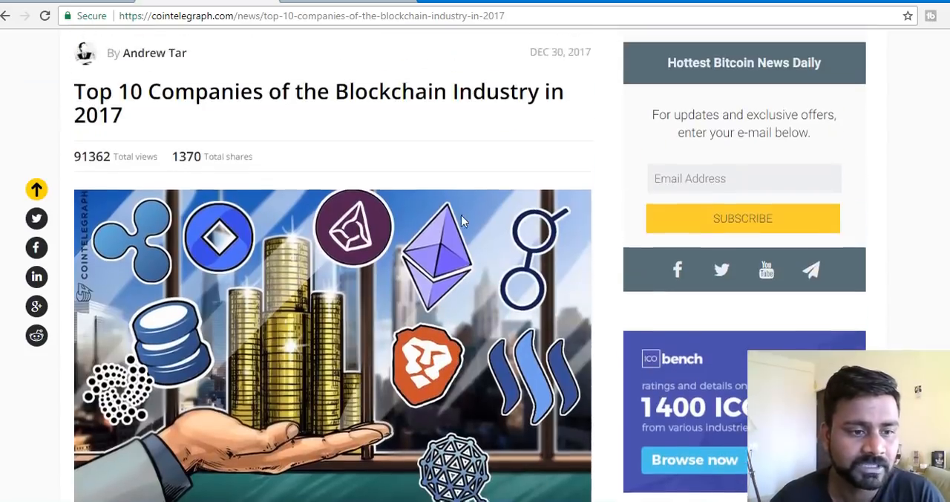
{"action": "scroll", "scroll_direction": "down", "scroll_amount": 3}
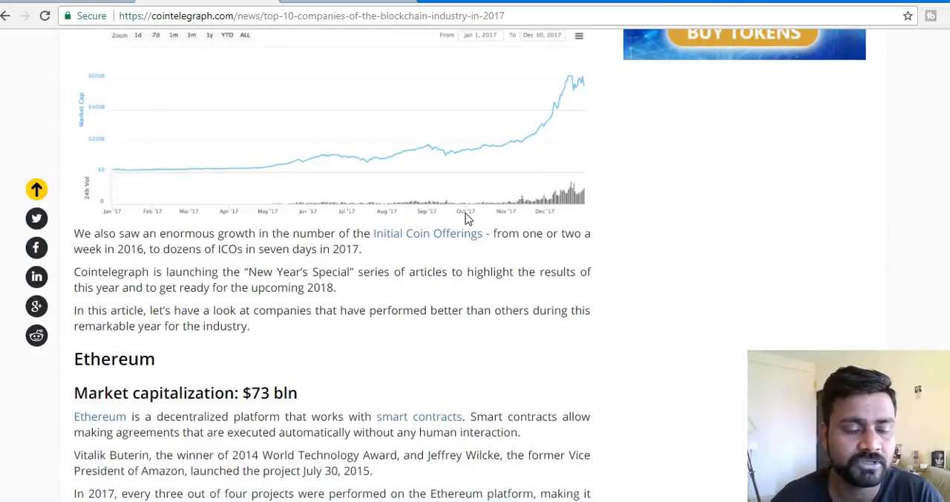
{"action": "scroll", "scroll_direction": "down", "scroll_amount": 3}
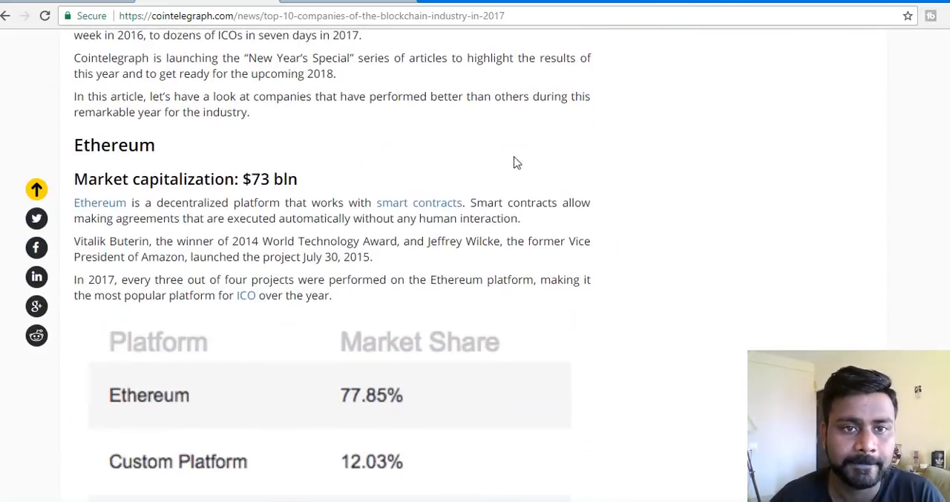
{"action": "scroll", "scroll_direction": "up", "scroll_amount": 3}
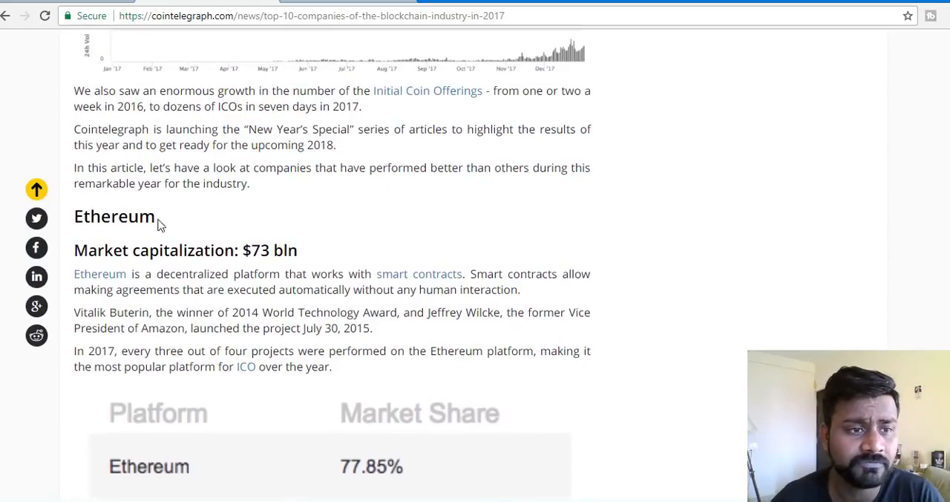
{"action": "mouse_move", "coordinate": [250, 220]}
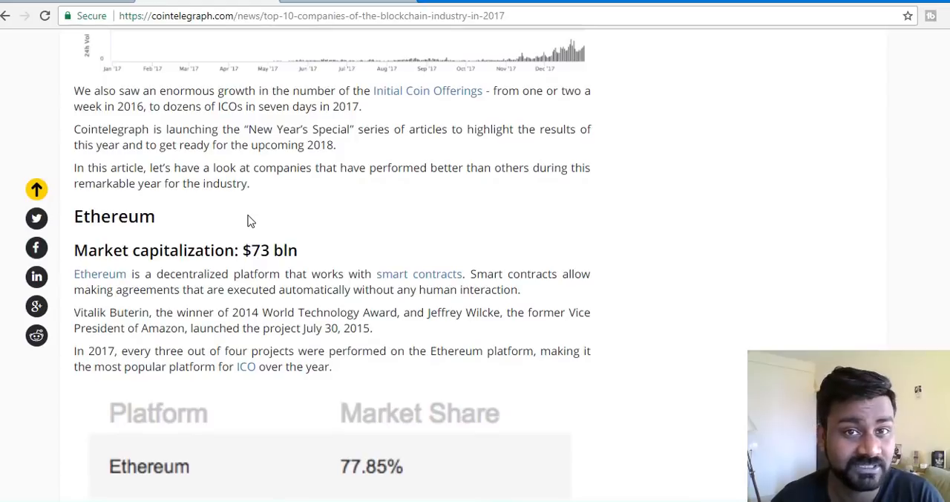
{"action": "scroll", "scroll_direction": "down", "scroll_amount": 3}
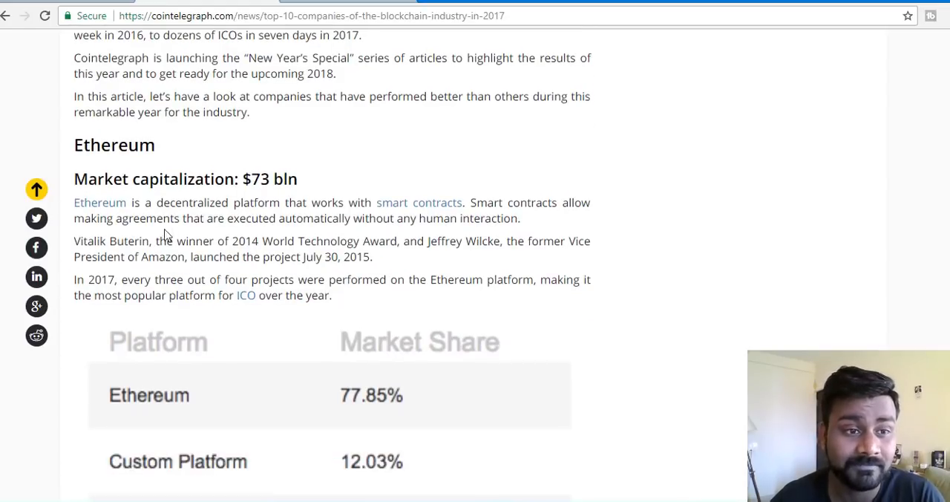
{"action": "mouse_move", "coordinate": [266, 142]}
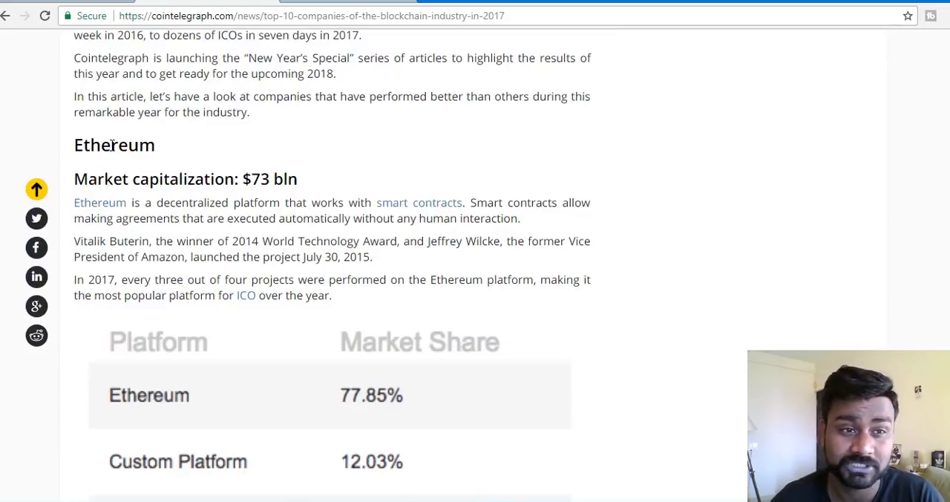
{"action": "scroll", "scroll_direction": "down", "scroll_amount": 3}
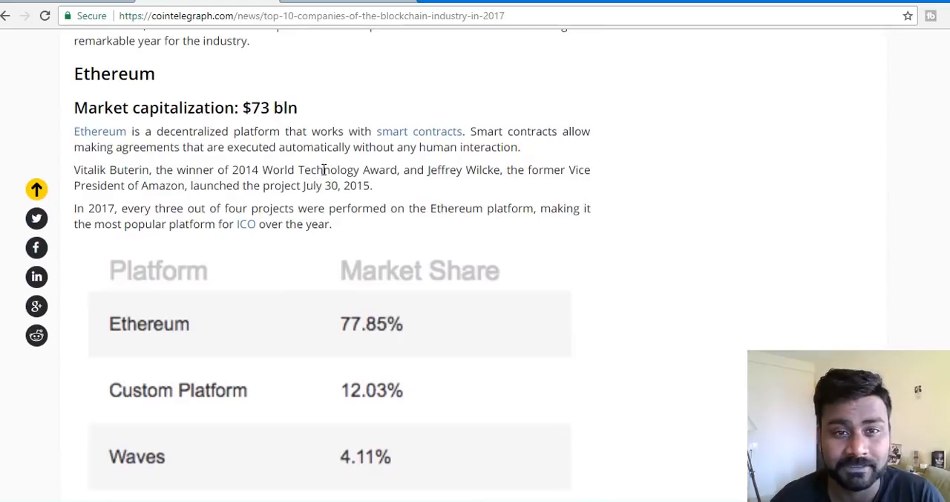
{"action": "mouse_move", "coordinate": [552, 236]}
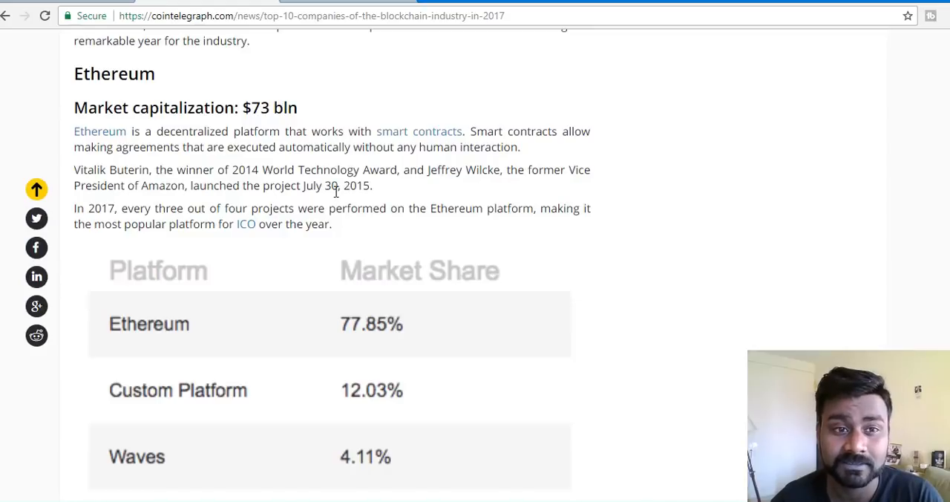
{"action": "mouse_move", "coordinate": [619, 140]}
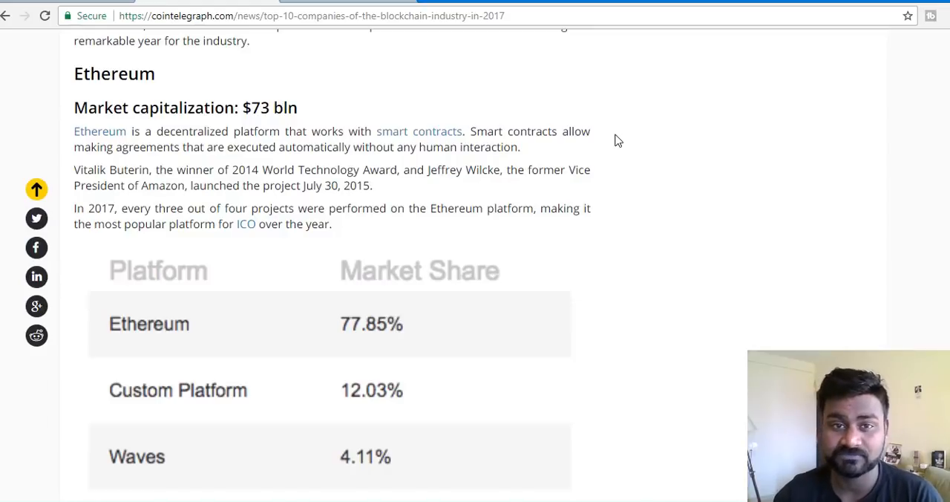
{"action": "mouse_move", "coordinate": [242, 161]}
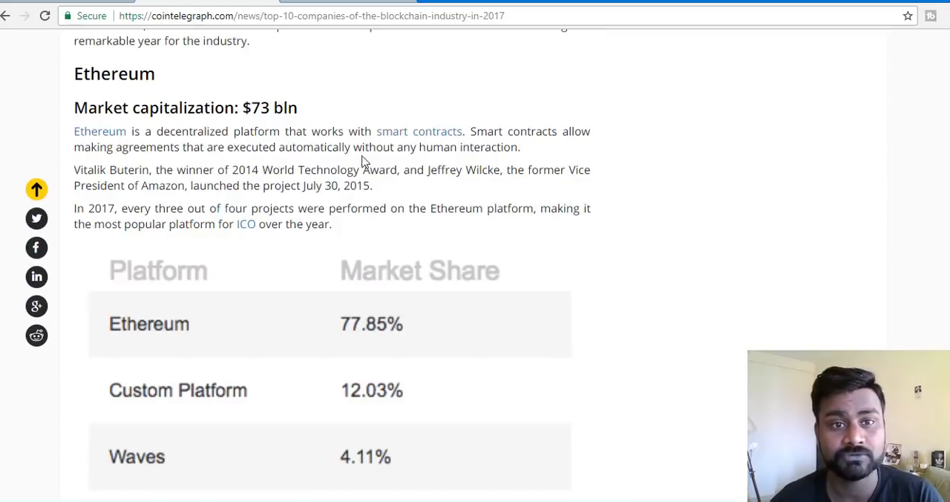
{"action": "mouse_move", "coordinate": [541, 154]}
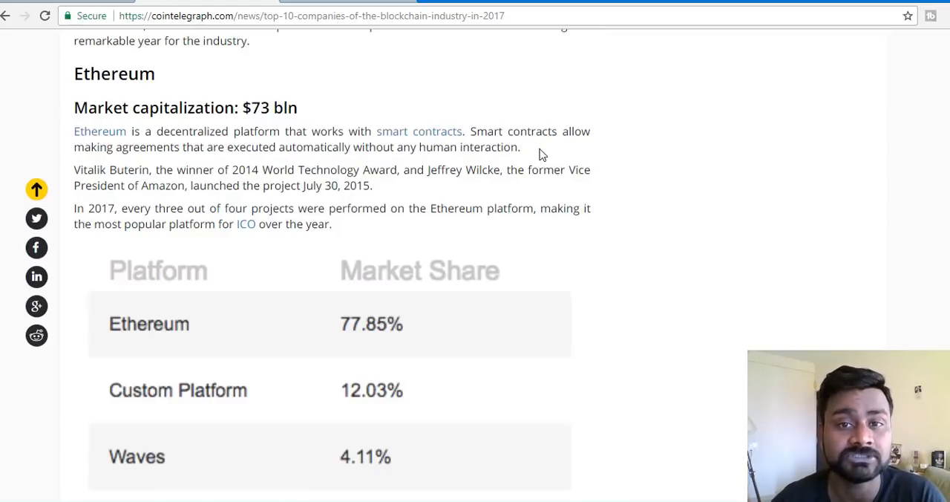
{"action": "left_click_drag", "start_coordinate": [74, 131], "coordinate": [520, 146]}
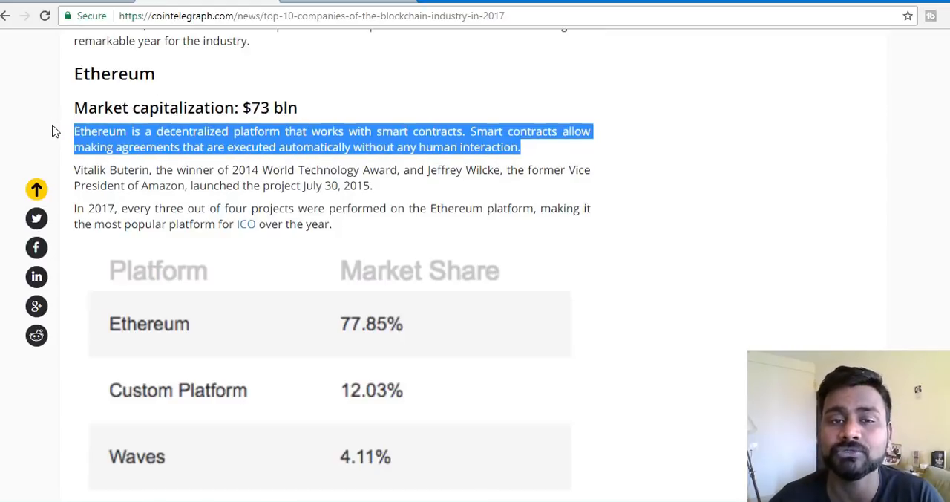
{"action": "mouse_move", "coordinate": [433, 68]}
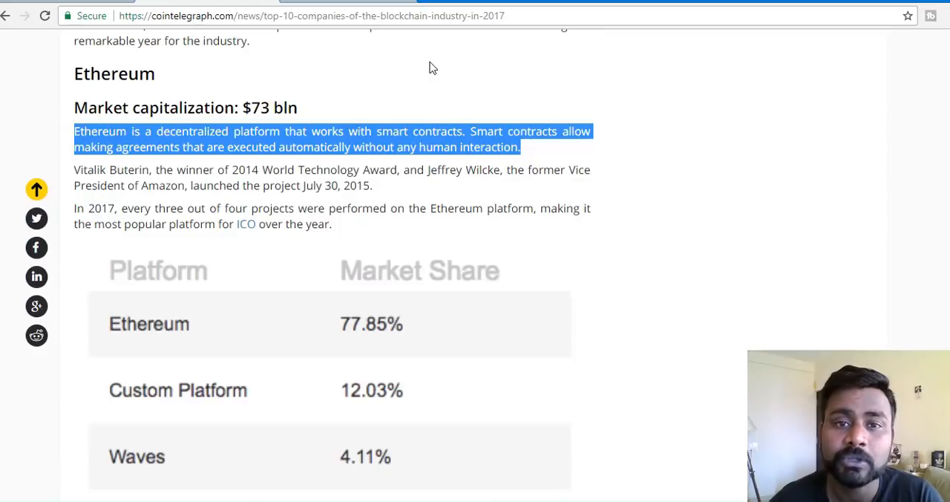
{"action": "mouse_move", "coordinate": [488, 113]}
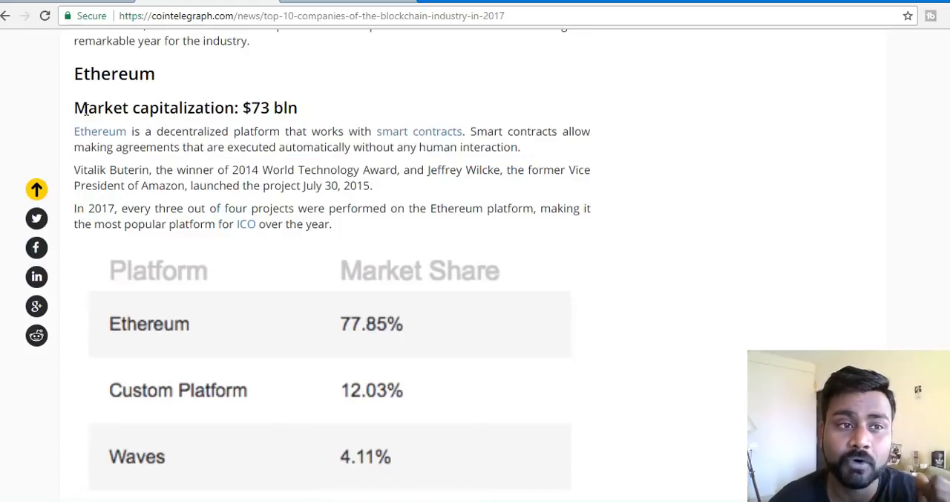
{"action": "left_click_drag", "start_coordinate": [73, 169], "coordinate": [195, 169]}
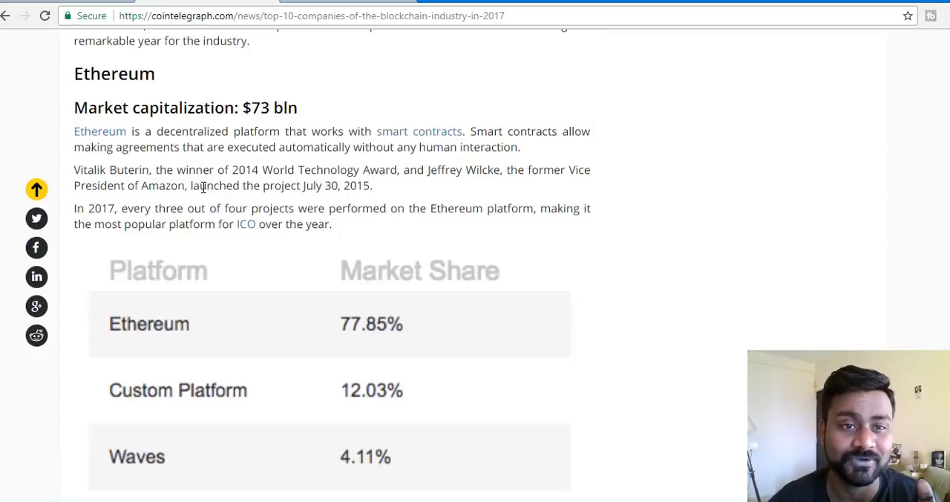
{"action": "left_click_drag", "start_coordinate": [506, 170], "coordinate": [372, 186]}
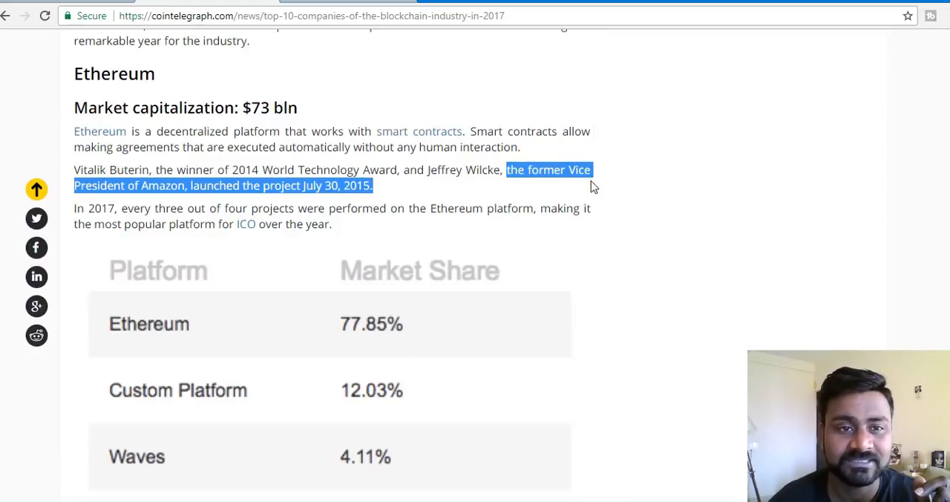
Scroll past Ethereum's Platform/Market Share table and photos to IOTA's partnership details
{"action": "scroll", "scroll_direction": "down", "scroll_amount": 3}
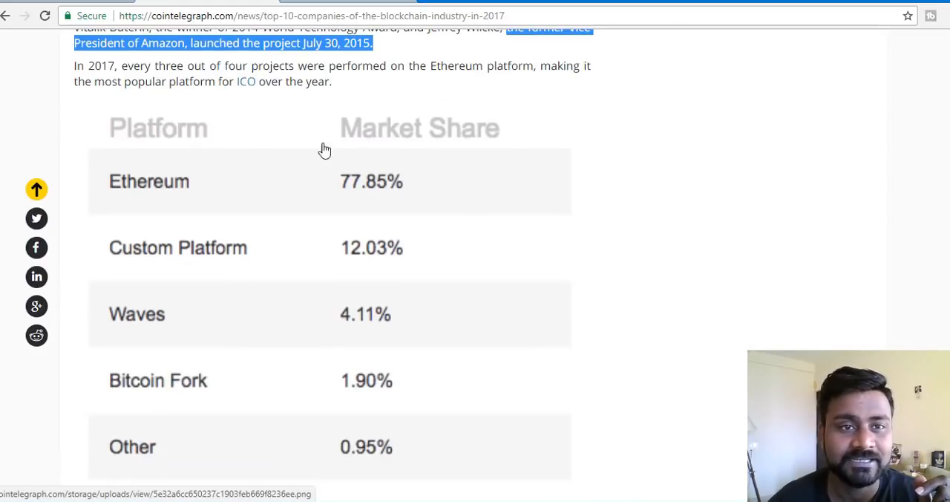
{"action": "scroll", "scroll_direction": "down", "scroll_amount": 3}
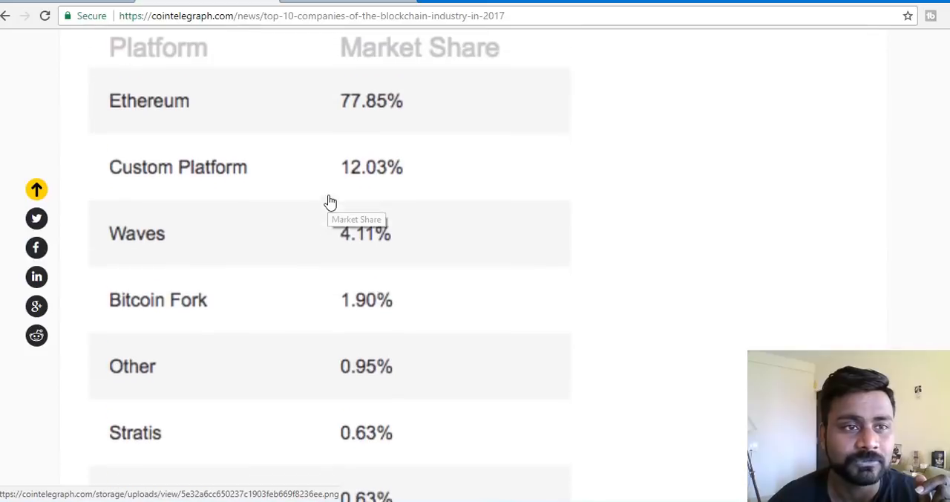
{"action": "scroll", "scroll_direction": "down", "scroll_amount": 3}
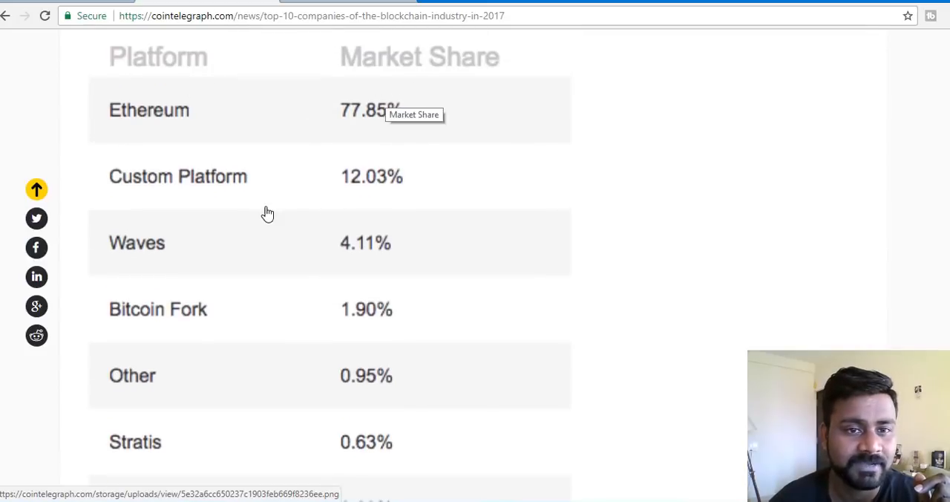
{"action": "scroll", "scroll_direction": "down", "scroll_amount": 3}
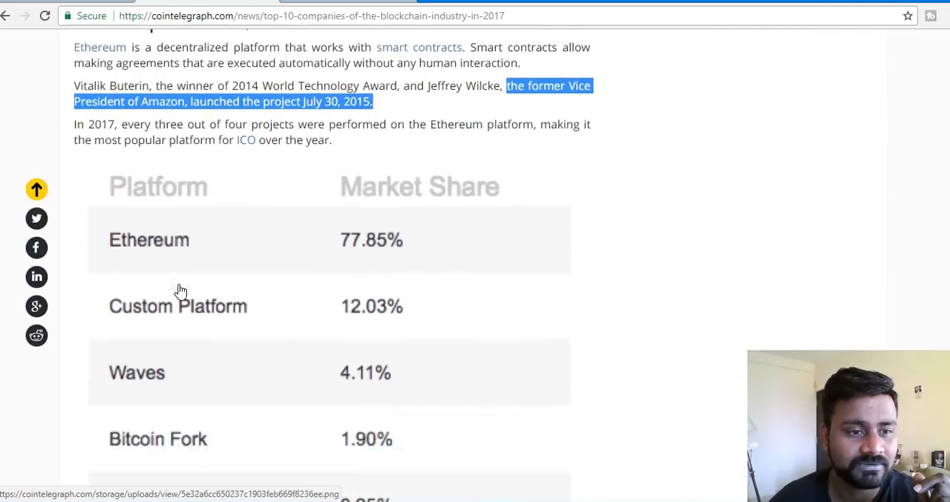
{"action": "scroll", "scroll_direction": "down", "scroll_amount": 3}
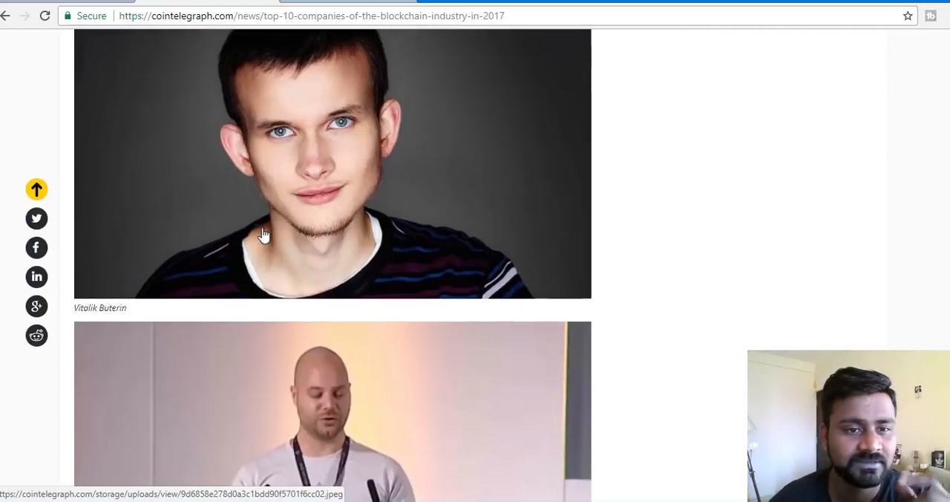
{"action": "scroll", "scroll_direction": "down", "scroll_amount": 3}
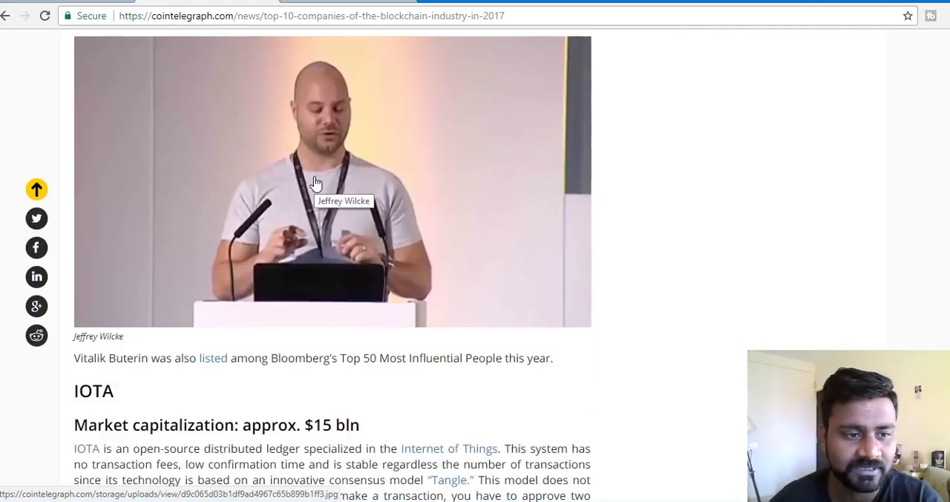
{"action": "scroll", "scroll_direction": "down", "scroll_amount": 3}
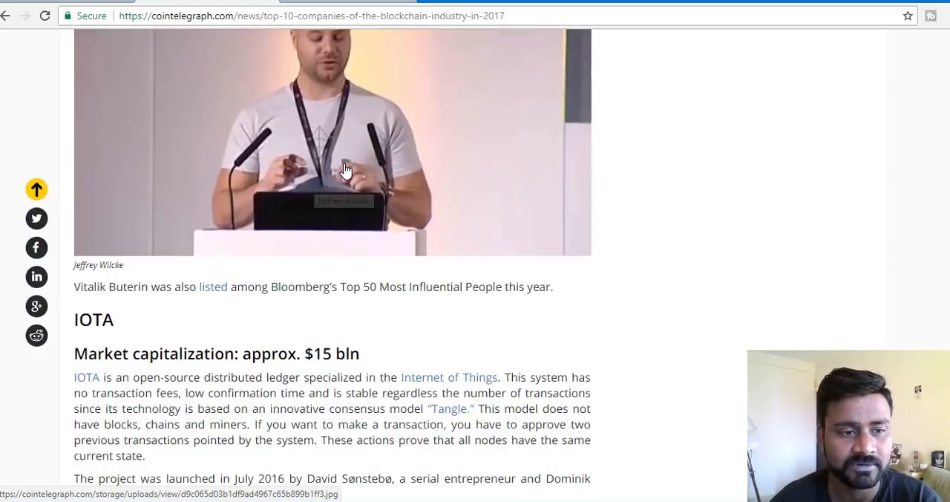
{"action": "scroll", "scroll_direction": "down", "scroll_amount": 3}
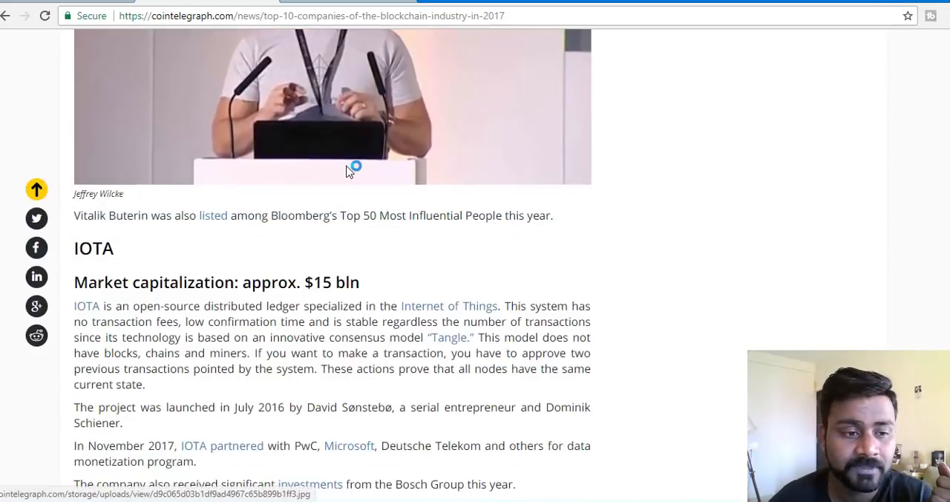
{"action": "mouse_move", "coordinate": [345, 171]}
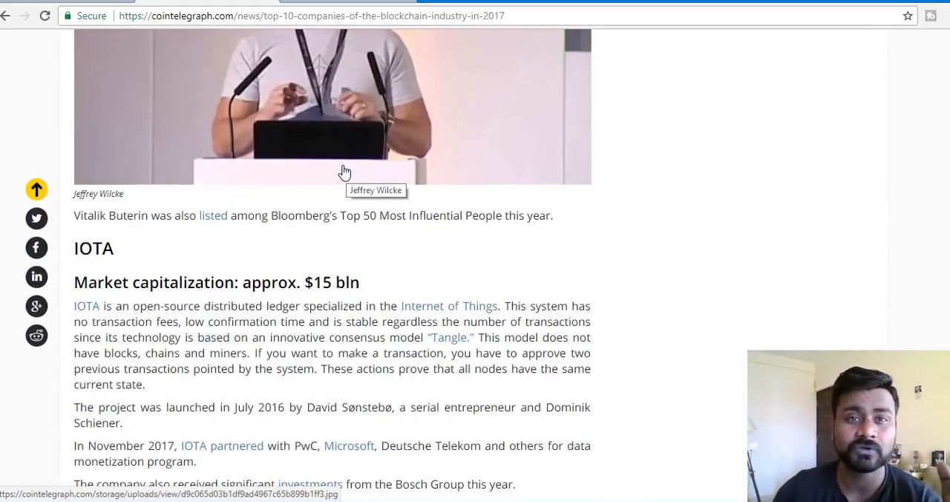
{"action": "mouse_move", "coordinate": [158, 188]}
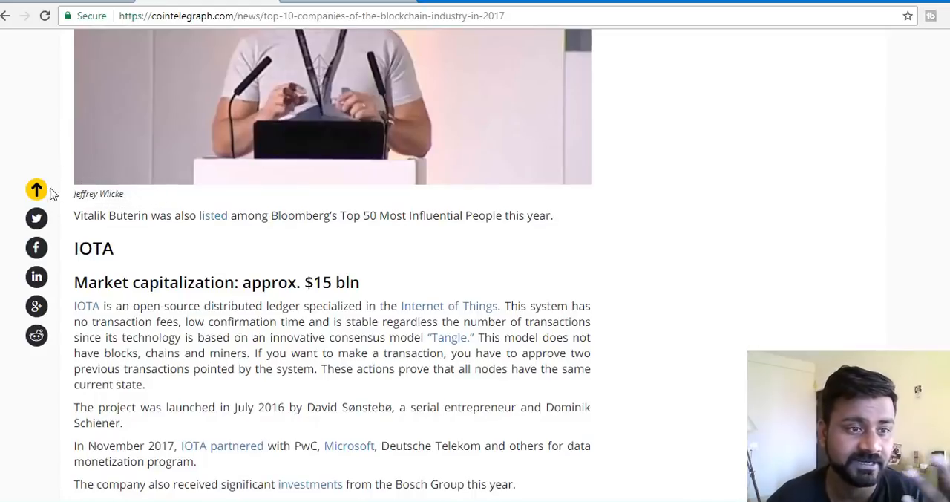
{"action": "scroll", "scroll_direction": "down", "scroll_amount": 3}
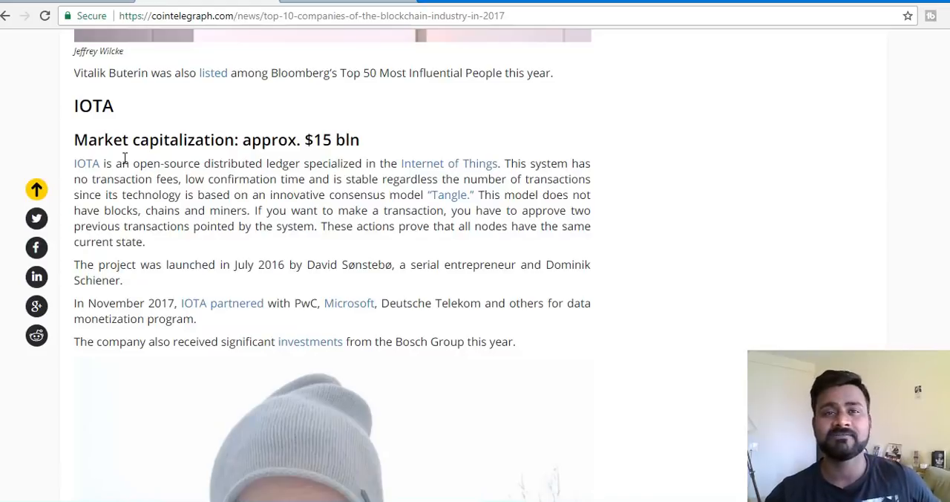
{"action": "double_click", "coordinate": [93, 105]}
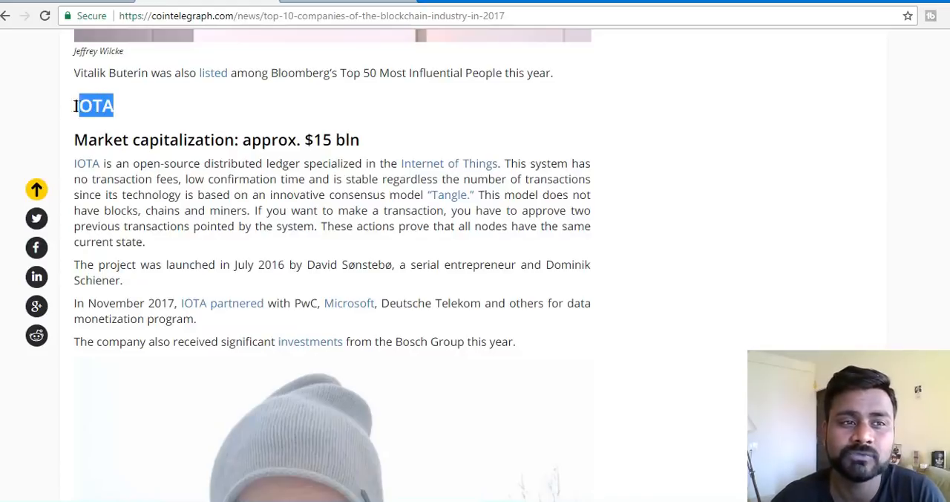
{"action": "scroll", "scroll_direction": "down", "scroll_amount": 3}
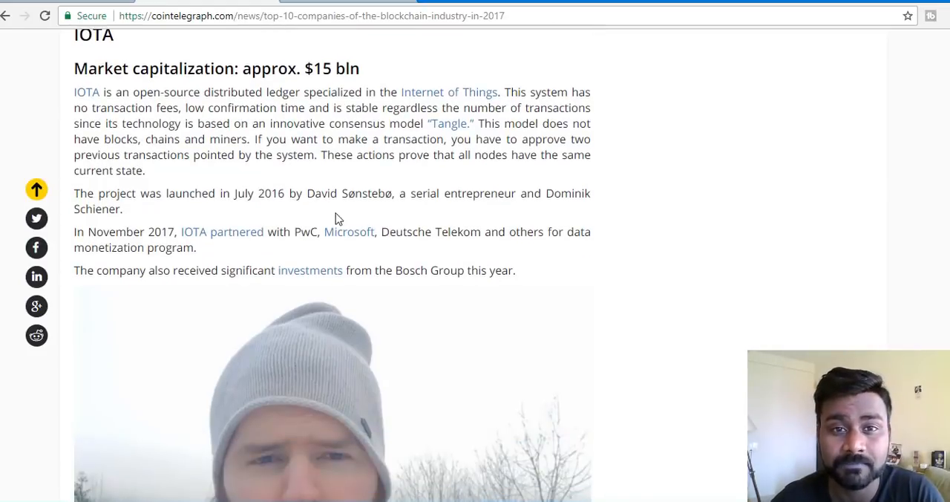
{"action": "scroll", "scroll_direction": "up", "scroll_amount": 3}
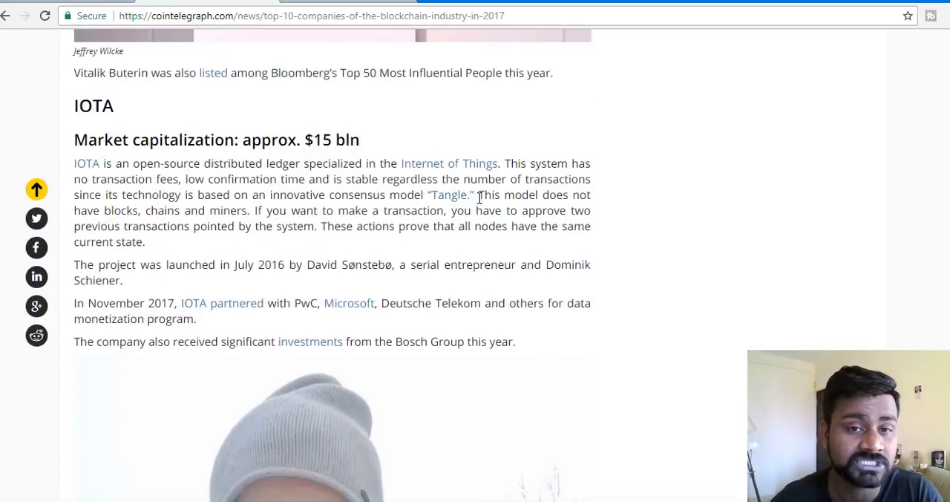
{"action": "scroll", "scroll_direction": "down", "scroll_amount": 3}
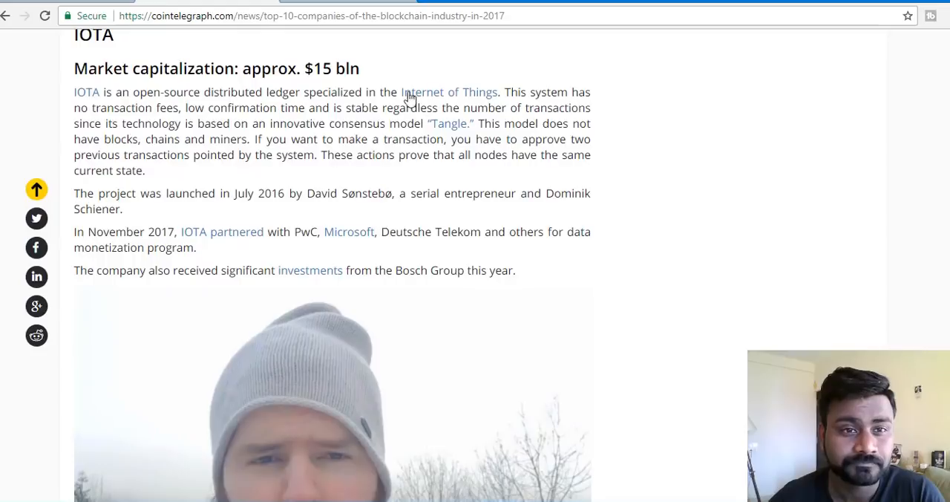
{"action": "mouse_move", "coordinate": [379, 65]}
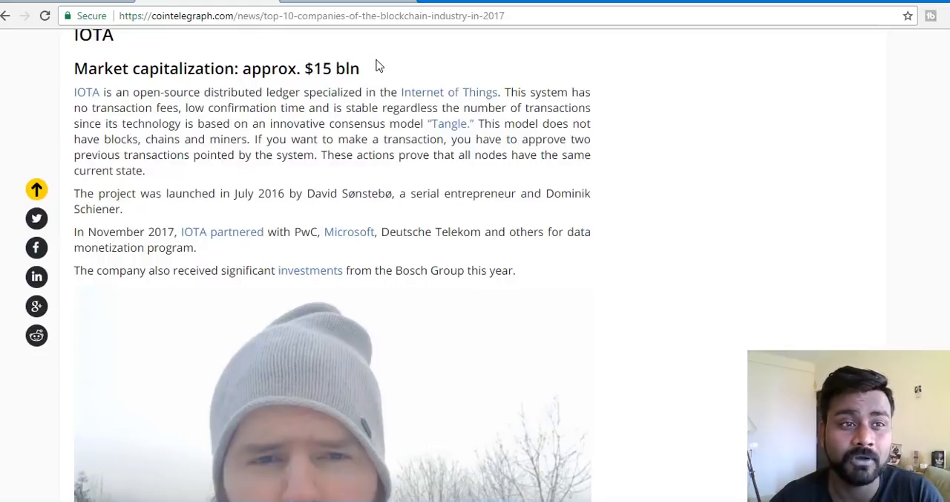
{"action": "scroll", "scroll_direction": "down", "scroll_amount": 3}
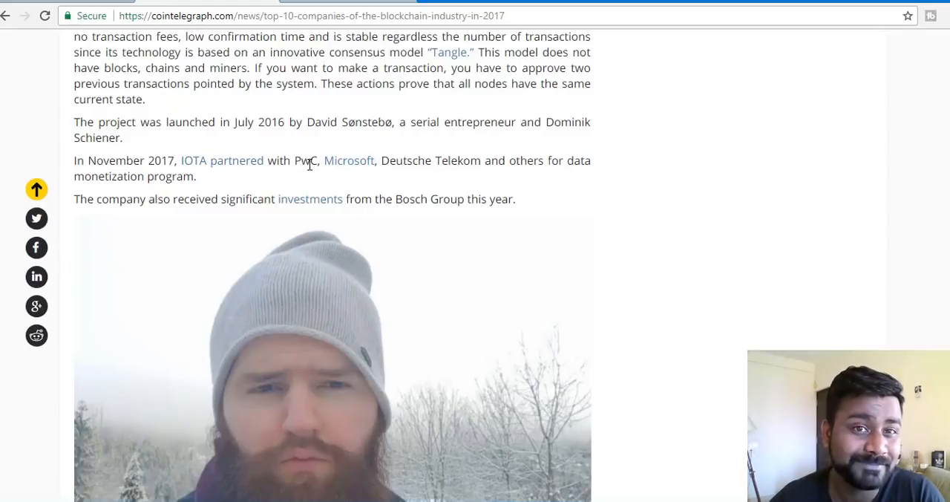
{"action": "mouse_move", "coordinate": [349, 160]}
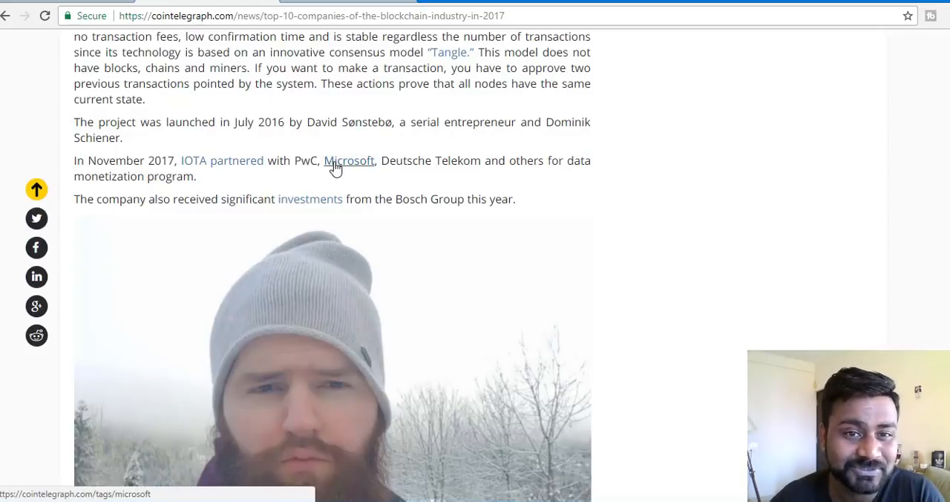
{"action": "mouse_move", "coordinate": [538, 177]}
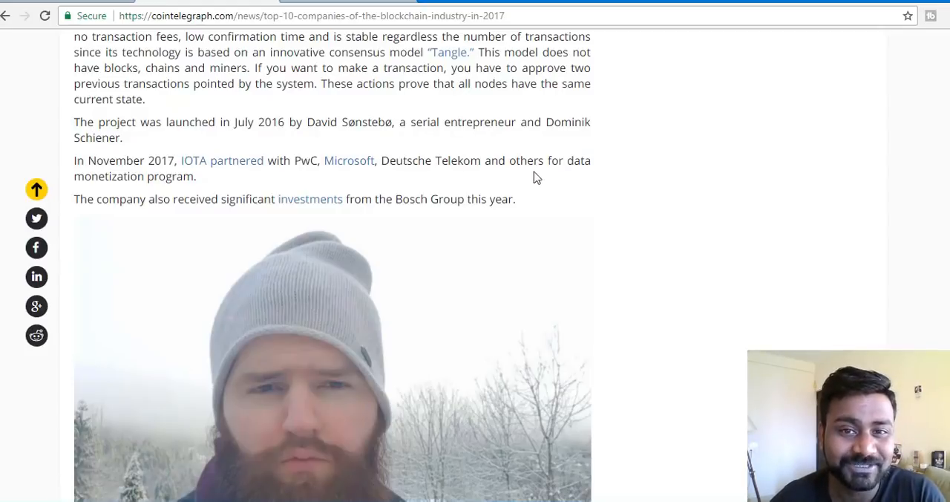
{"action": "mouse_move", "coordinate": [349, 160]}
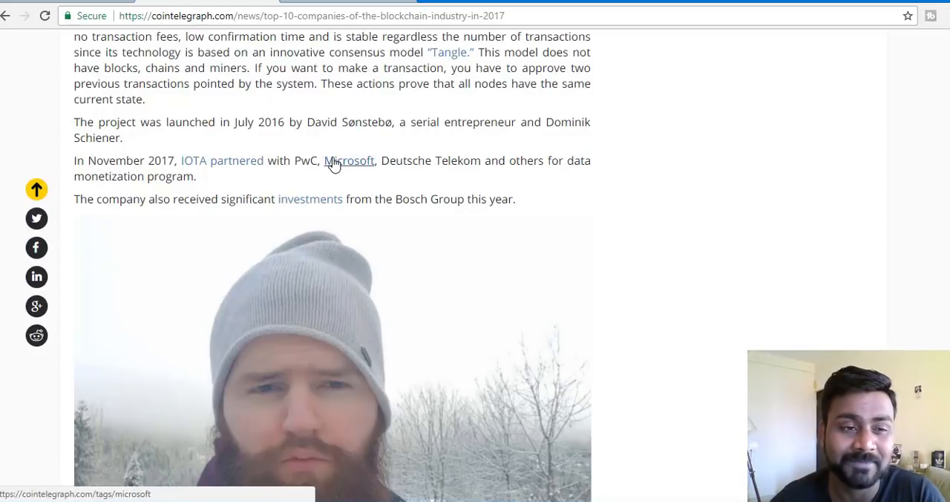
{"action": "mouse_move", "coordinate": [260, 153]}
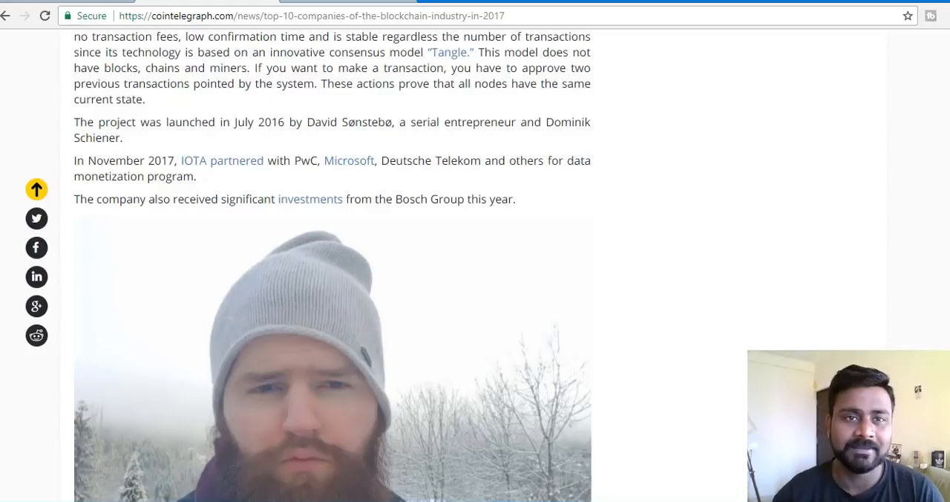
{"action": "mouse_move", "coordinate": [193, 161]}
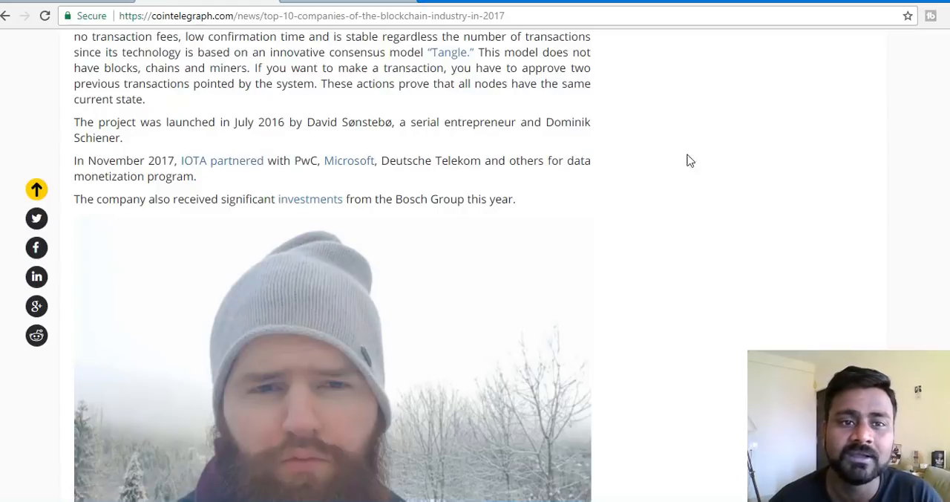
{"action": "scroll", "scroll_direction": "down", "scroll_amount": 3}
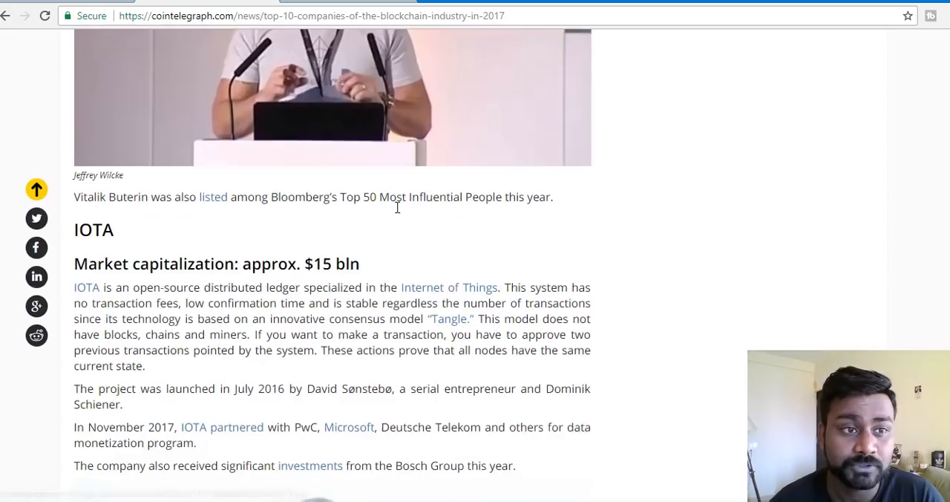
Scroll down to the Coinbase entry, reaching Brian Armstrong's photo
{"action": "scroll", "scroll_direction": "down", "scroll_amount": 3}
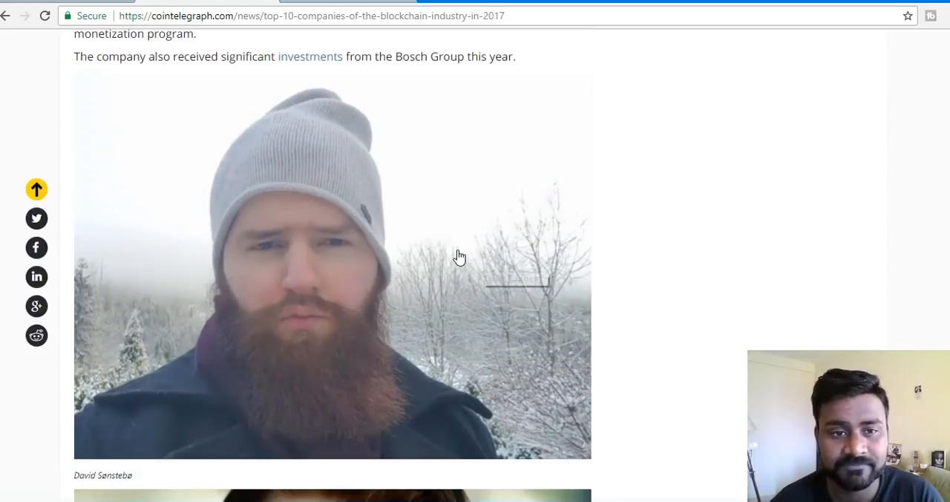
{"action": "mouse_move", "coordinate": [397, 214]}
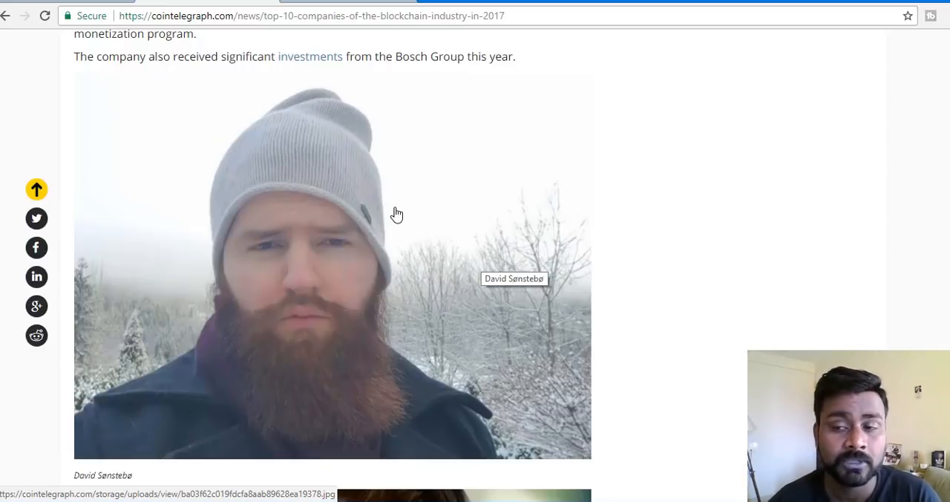
{"action": "mouse_move", "coordinate": [386, 217]}
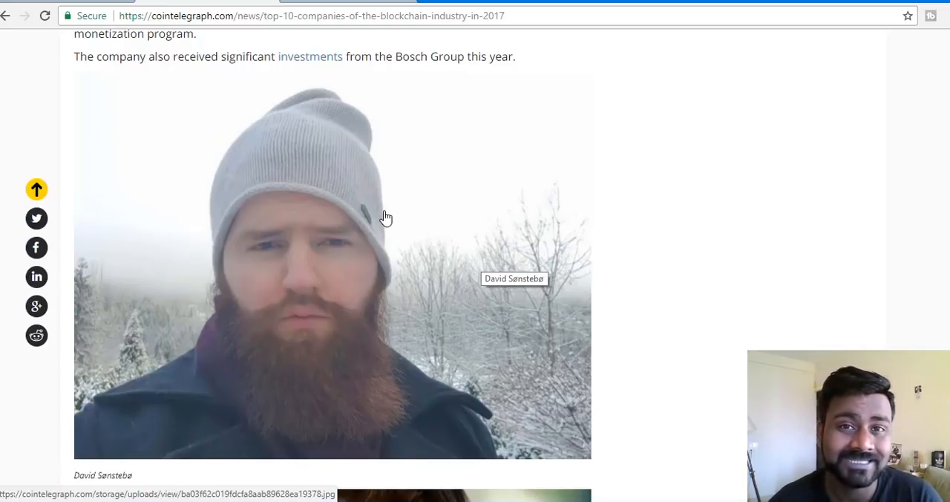
{"action": "mouse_move", "coordinate": [397, 217]}
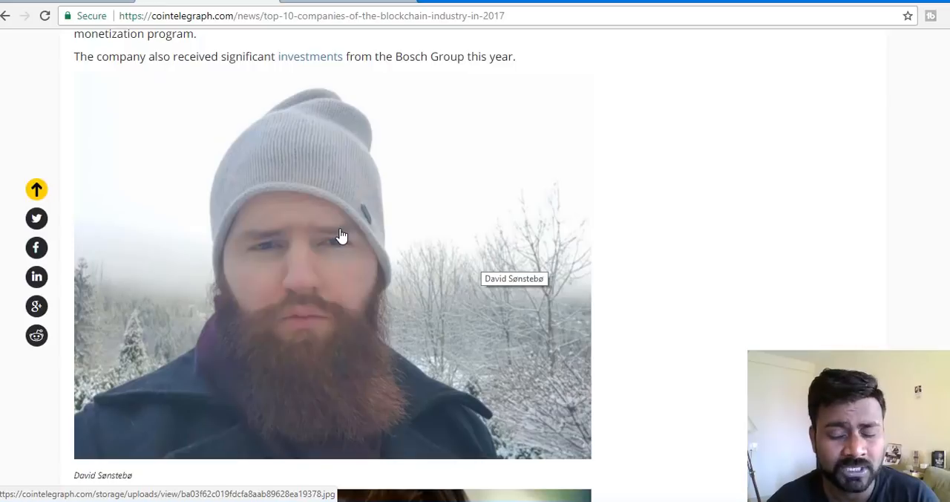
{"action": "scroll", "scroll_direction": "down", "scroll_amount": 3}
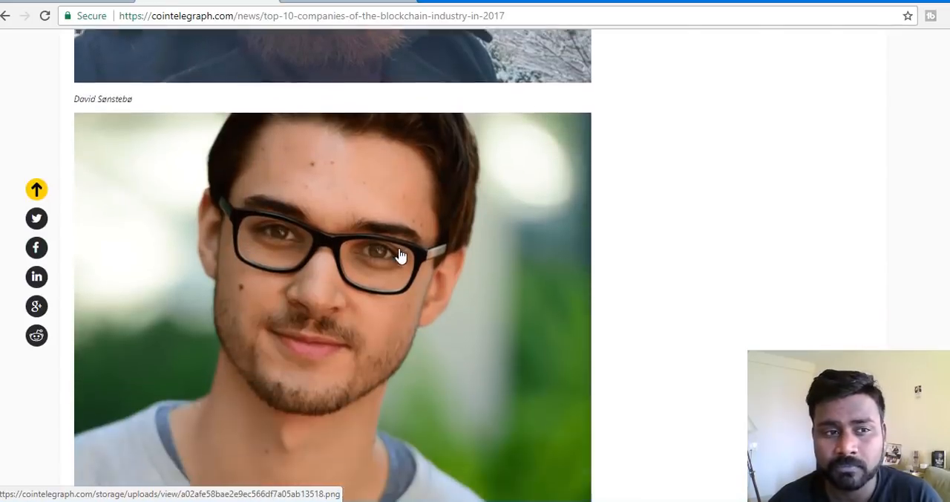
{"action": "scroll", "scroll_direction": "down", "scroll_amount": 3}
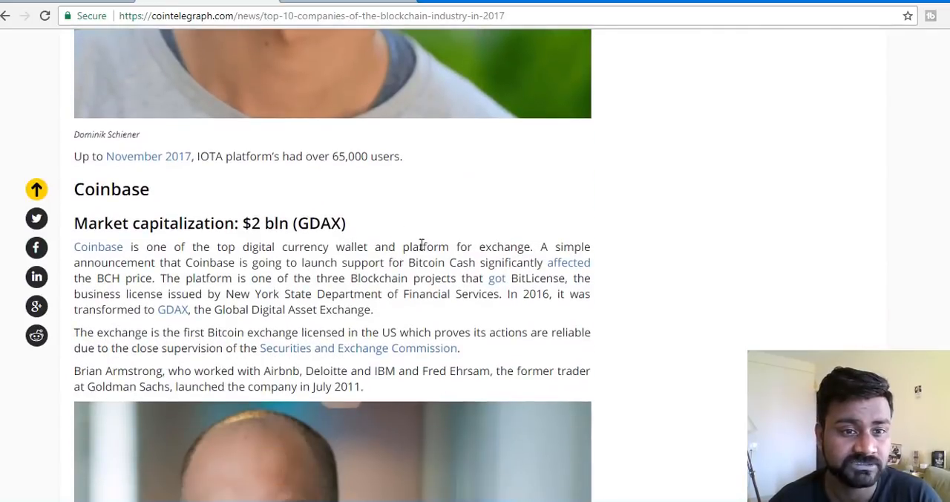
{"action": "scroll", "scroll_direction": "down", "scroll_amount": 3}
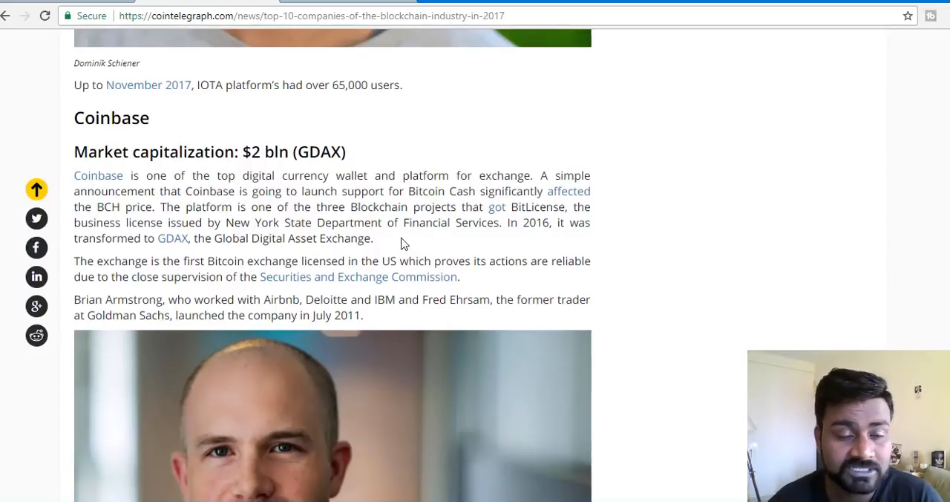
{"action": "mouse_move", "coordinate": [423, 239]}
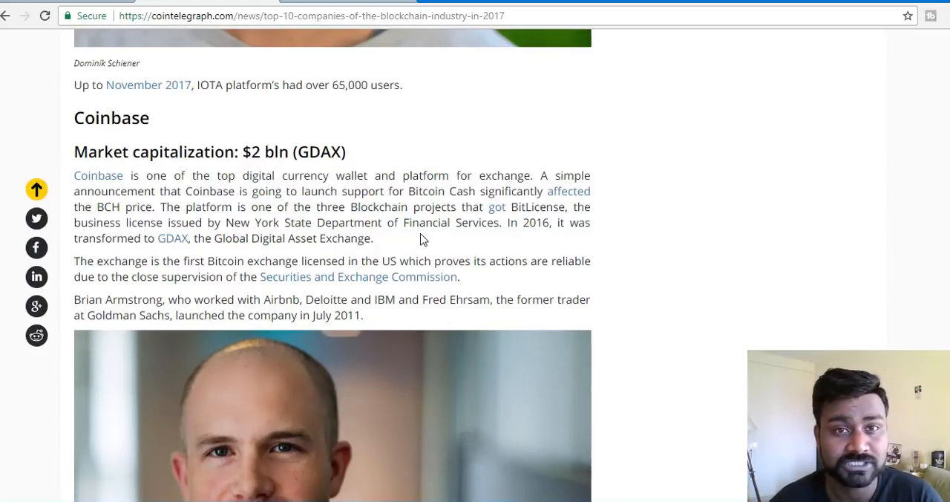
{"action": "mouse_move", "coordinate": [530, 168]}
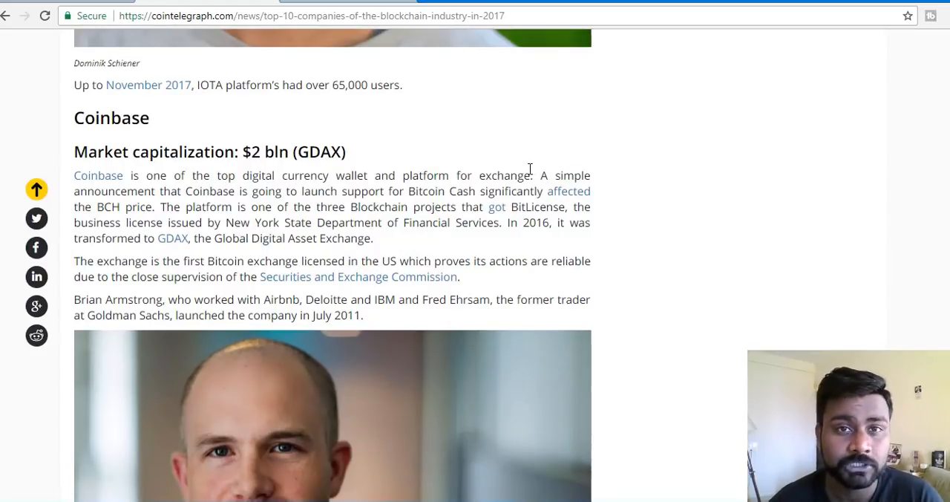
{"action": "scroll", "scroll_direction": "down", "scroll_amount": 3}
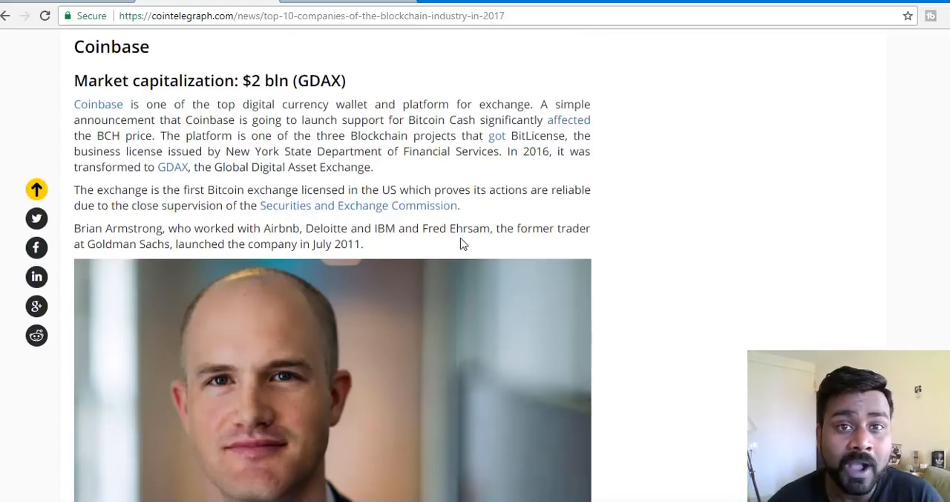
{"action": "mouse_move", "coordinate": [129, 73]}
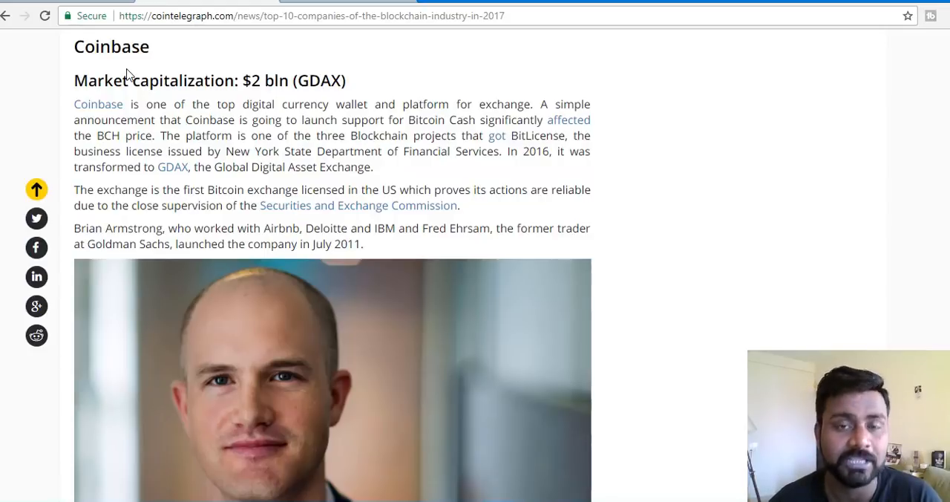
{"action": "mouse_move", "coordinate": [81, 84]}
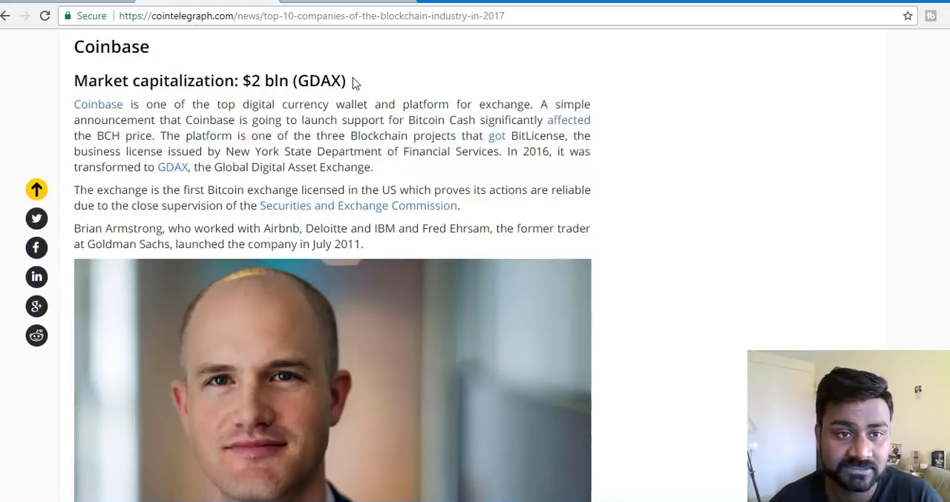
{"action": "mouse_move", "coordinate": [307, 156]}
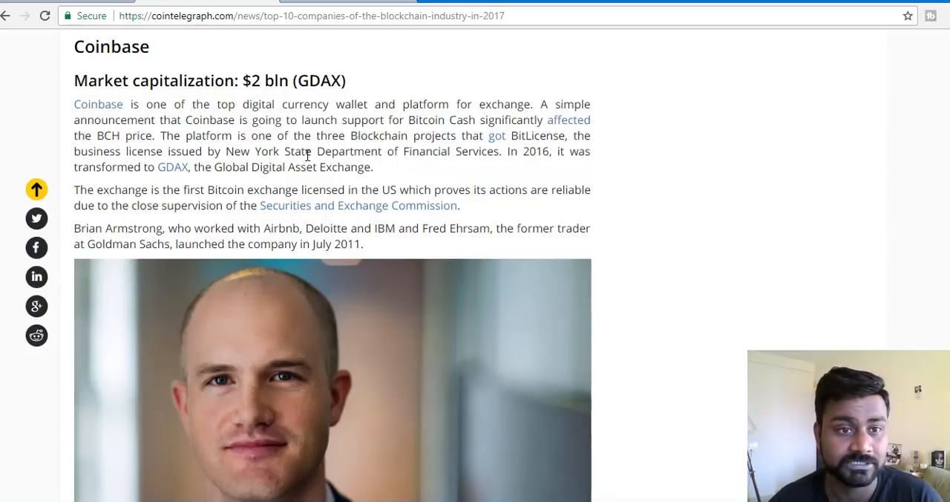
{"action": "mouse_move", "coordinate": [353, 109]}
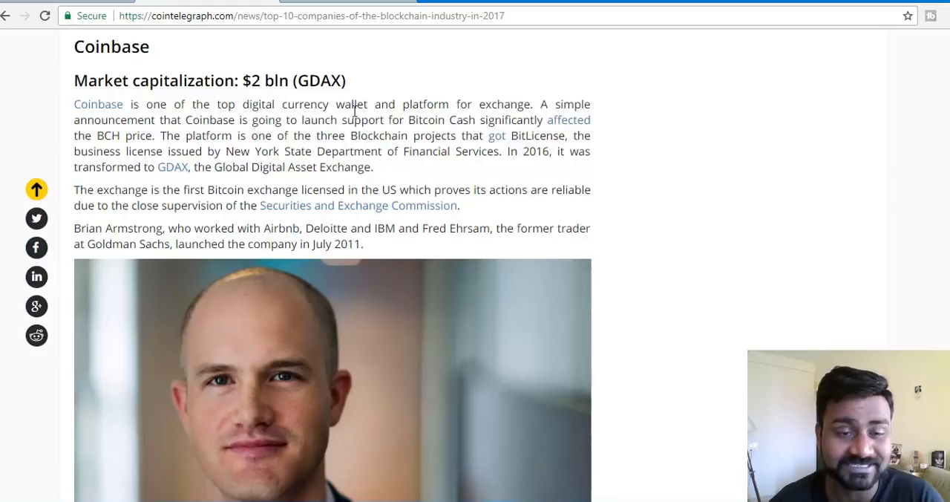
{"action": "mouse_move", "coordinate": [501, 59]}
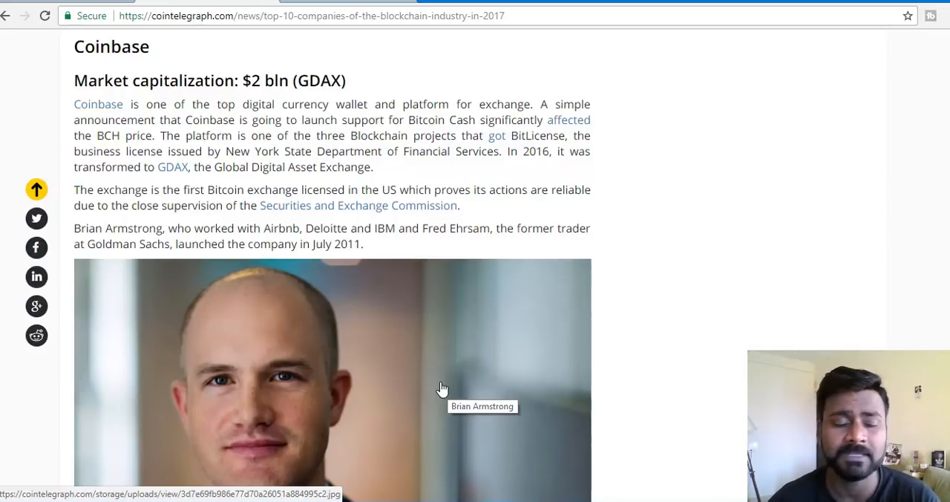
{"action": "mouse_move", "coordinate": [317, 231]}
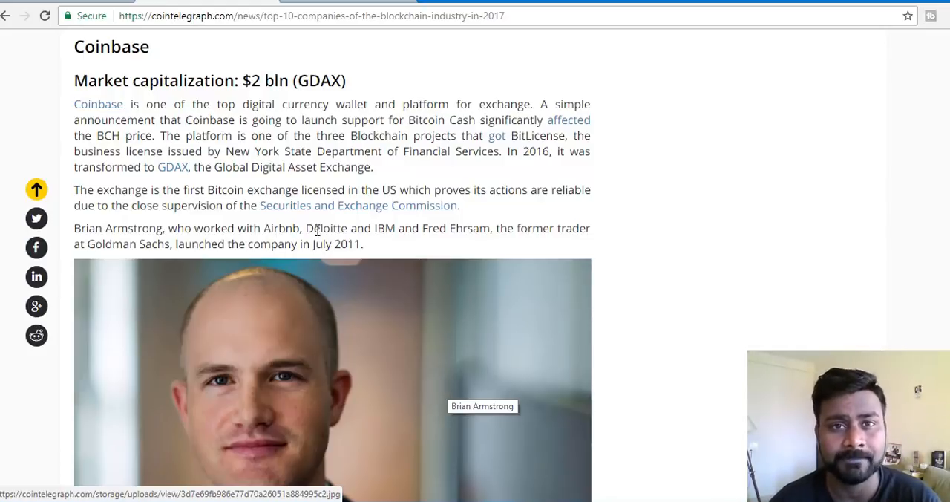
{"action": "mouse_move", "coordinate": [172, 48]}
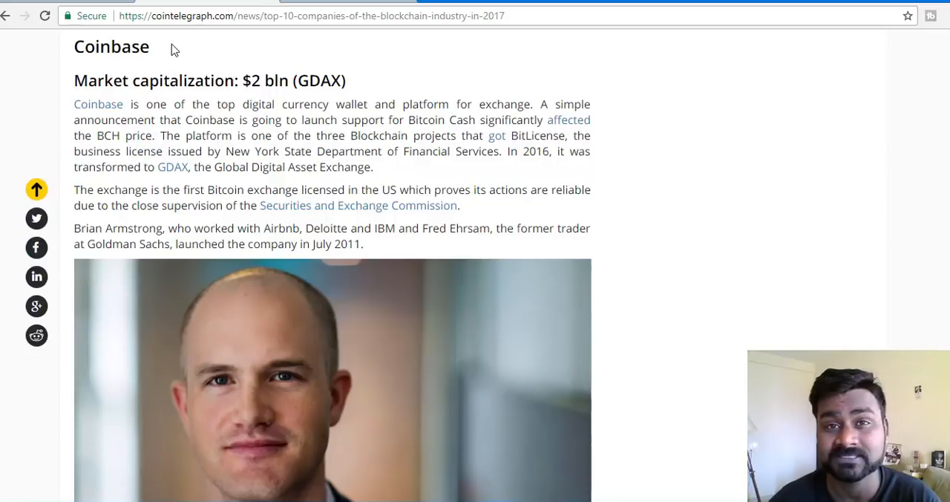
{"action": "mouse_move", "coordinate": [552, 231]}
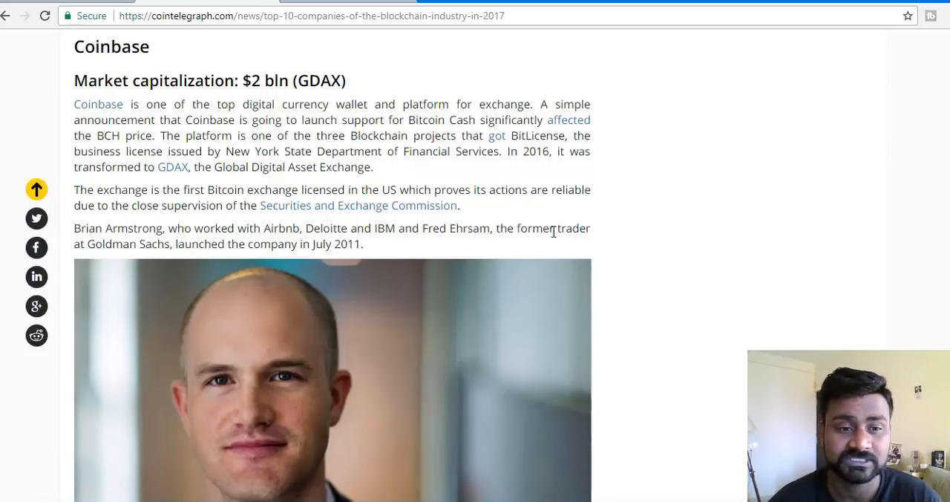
{"action": "scroll", "scroll_direction": "down", "scroll_amount": 3}
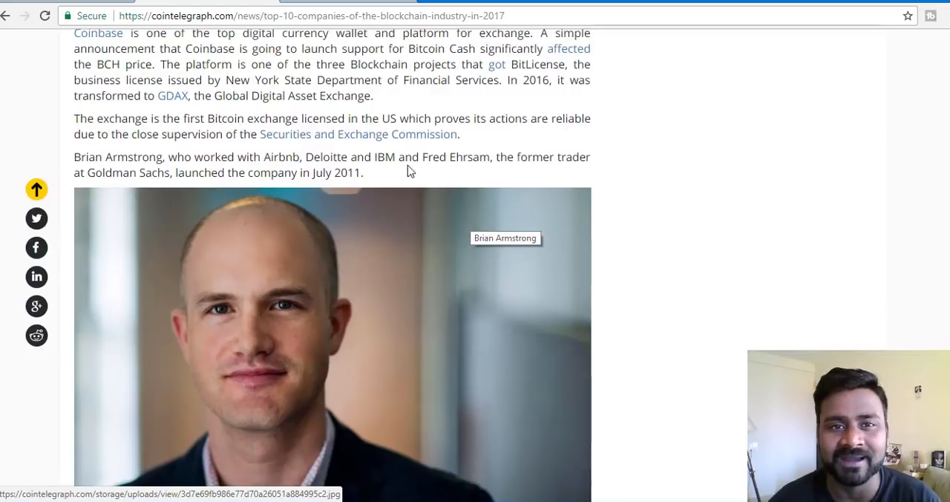
{"action": "scroll", "scroll_direction": "down", "scroll_amount": 3}
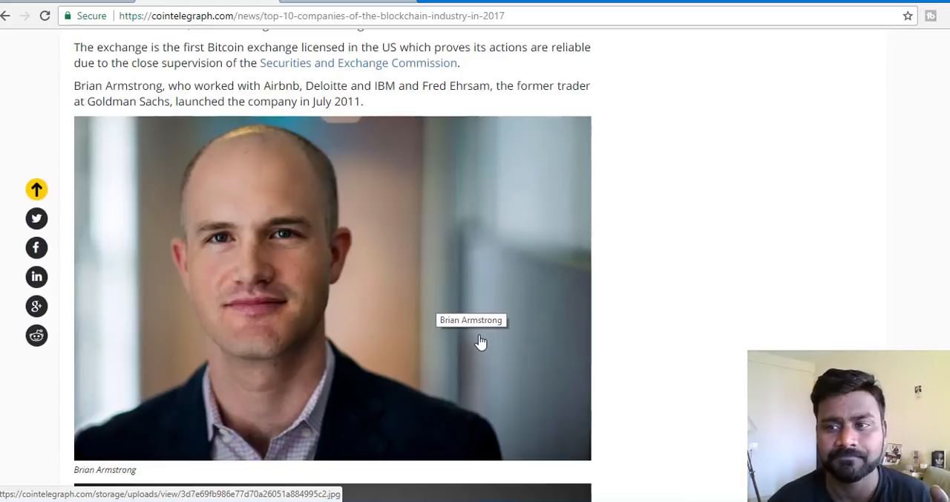
{"action": "mouse_move", "coordinate": [220, 245]}
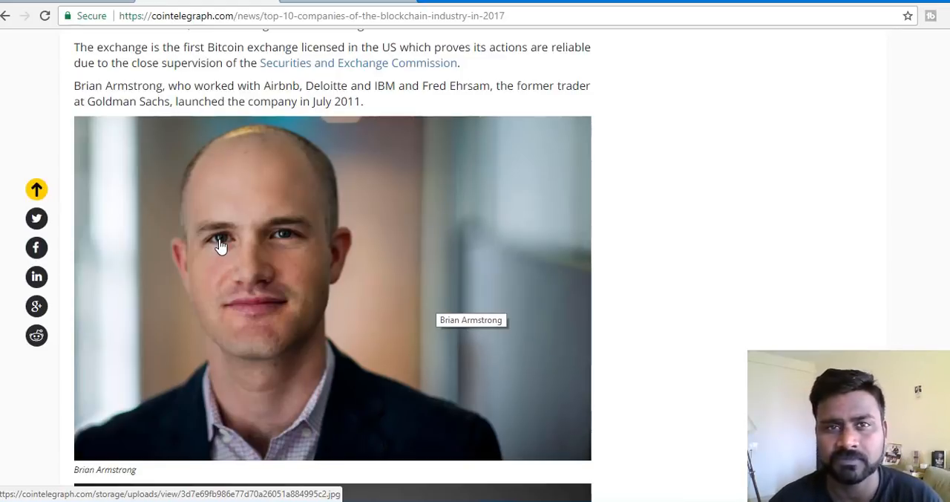
{"action": "mouse_move", "coordinate": [295, 176]}
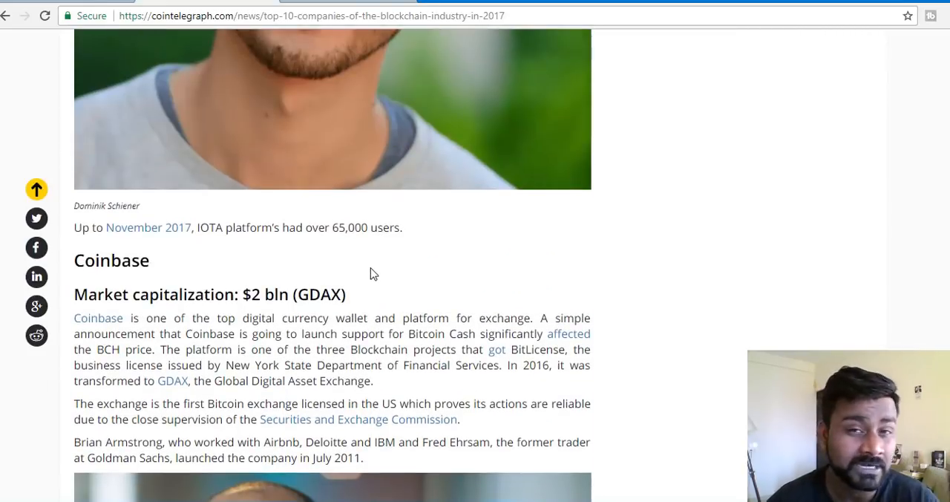
{"action": "scroll", "scroll_direction": "down", "scroll_amount": 3}
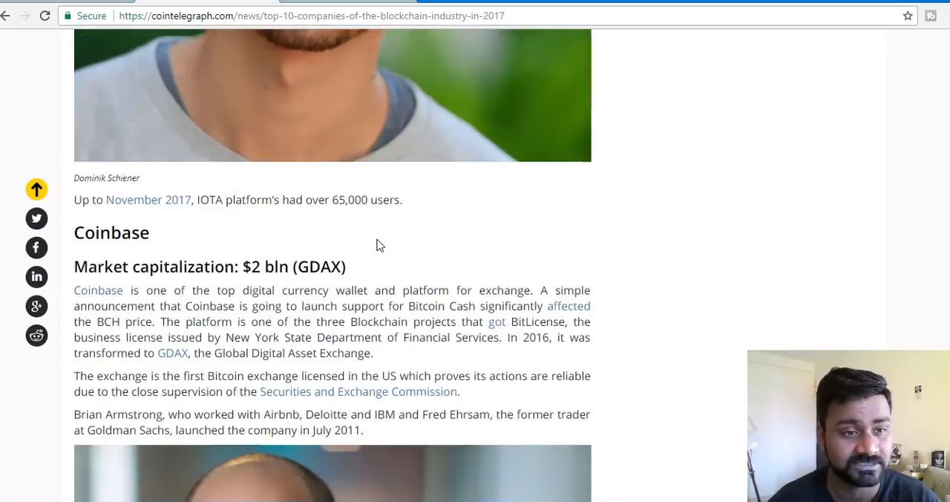
{"action": "scroll", "scroll_direction": "down", "scroll_amount": 3}
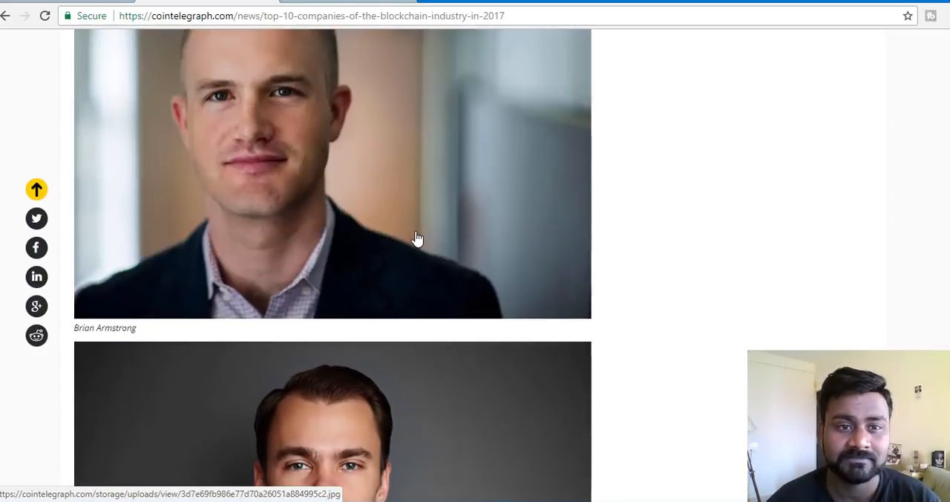
{"action": "mouse_move", "coordinate": [269, 259]}
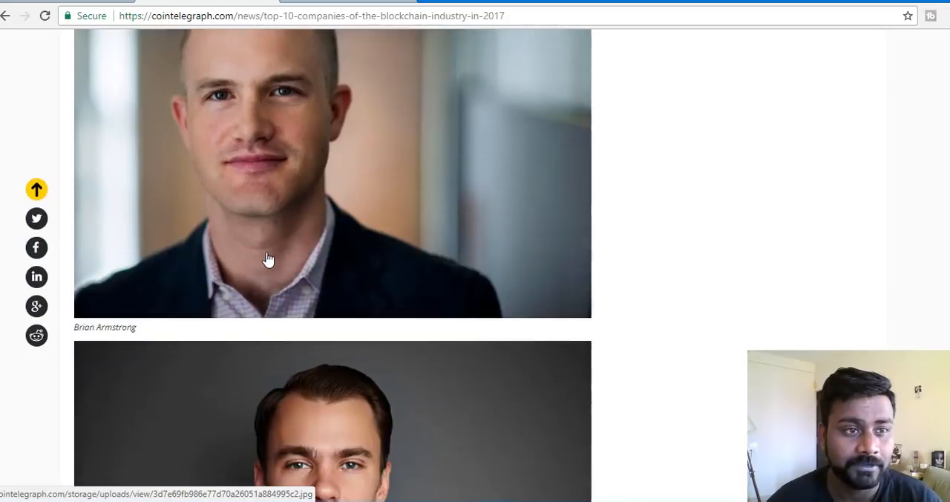
{"action": "scroll", "scroll_direction": "down", "scroll_amount": 3}
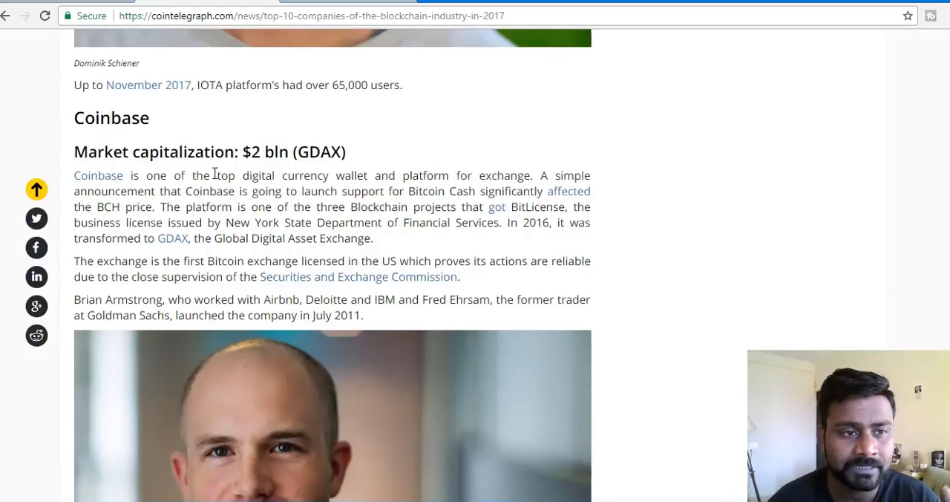
{"action": "mouse_move", "coordinate": [326, 291]}
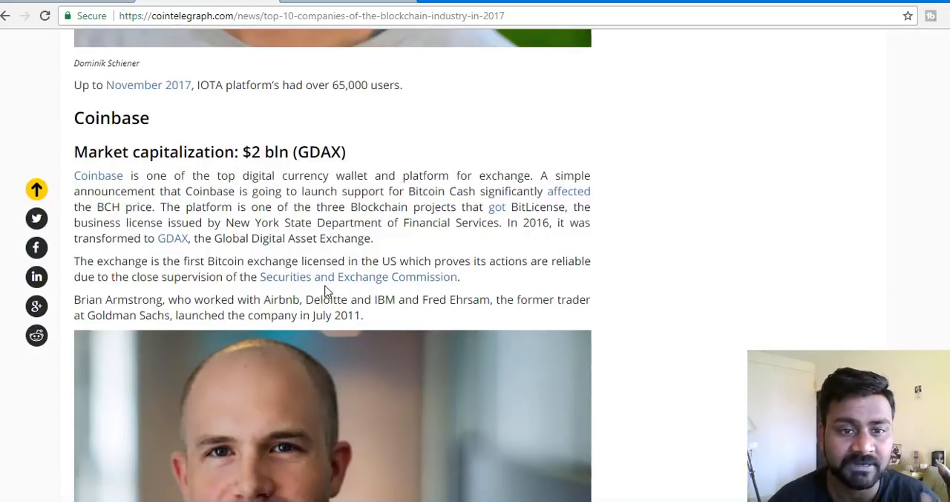
{"action": "mouse_move", "coordinate": [261, 315]}
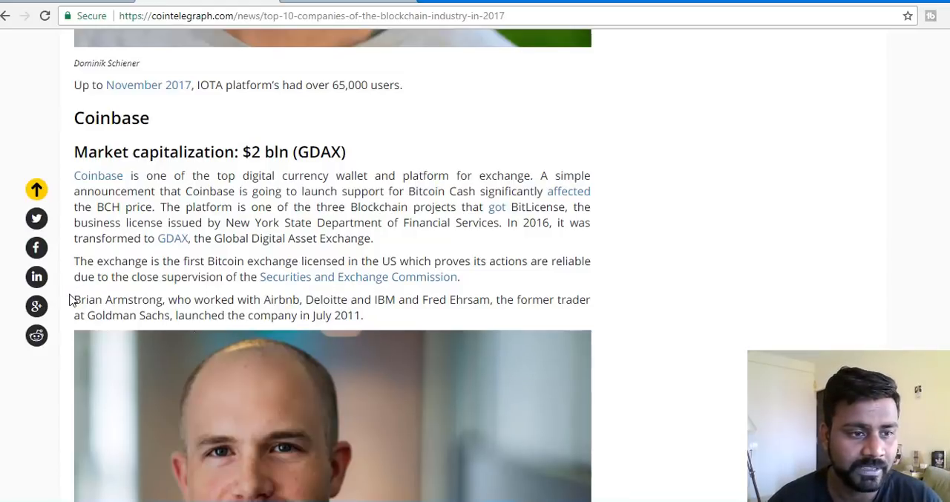
Highlight the sentence about Brian Armstrong and Airbnb in the Coinbase entry
{"action": "left_click_drag", "start_coordinate": [74, 299], "coordinate": [113, 299]}
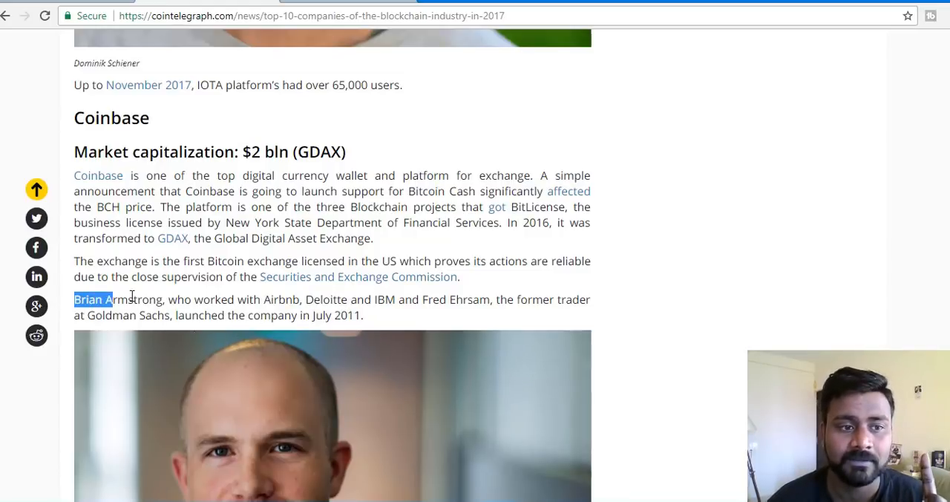
{"action": "left_click_drag", "start_coordinate": [108, 299], "coordinate": [303, 299]}
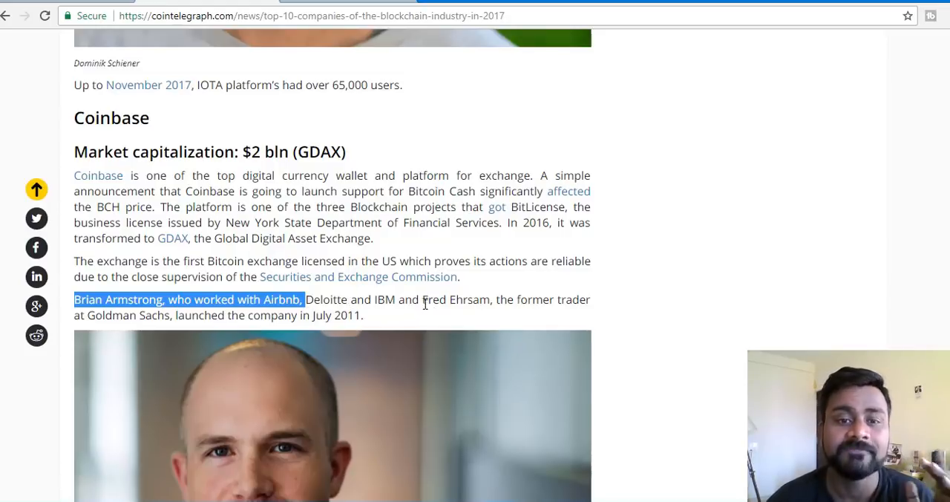
{"action": "scroll", "scroll_direction": "down", "scroll_amount": 3}
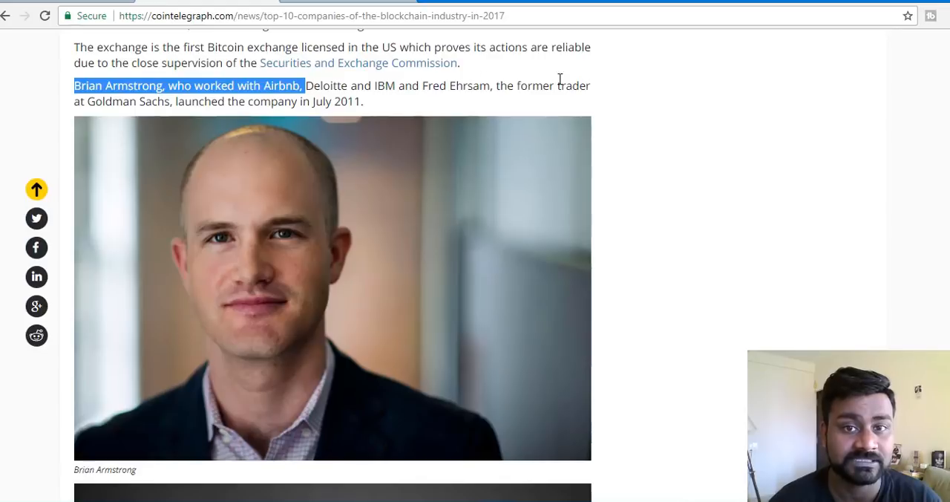
{"action": "mouse_move", "coordinate": [342, 208]}
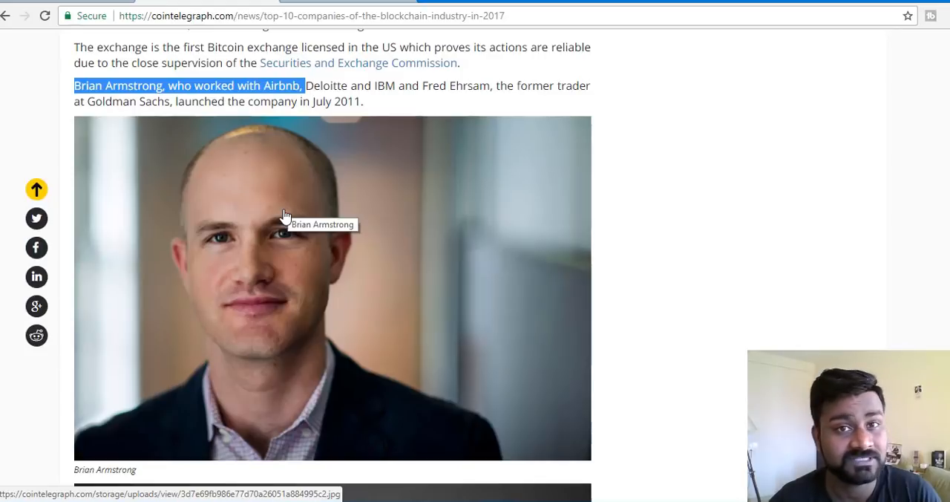
{"action": "mouse_move", "coordinate": [488, 193]}
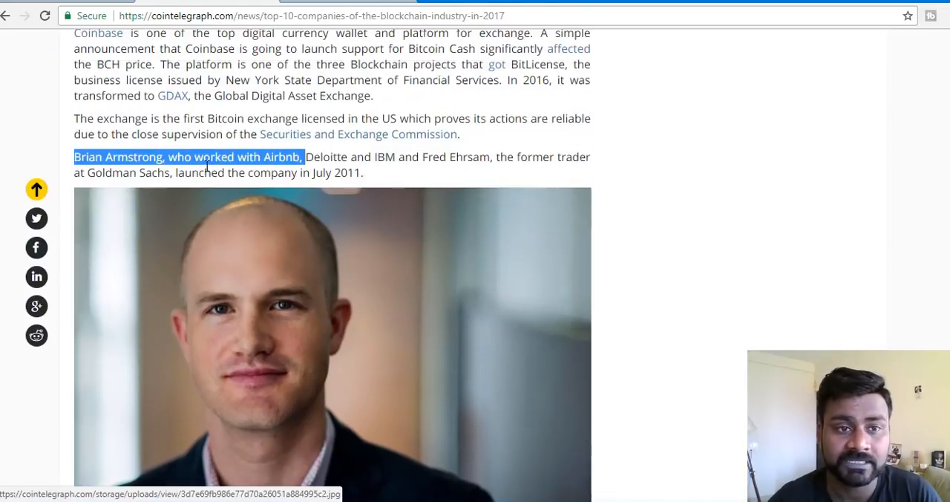
Clear the highlight and scroll past the founder photos to Ripple's $30 bln entry
{"action": "left_click", "coordinate": [610, 131]}
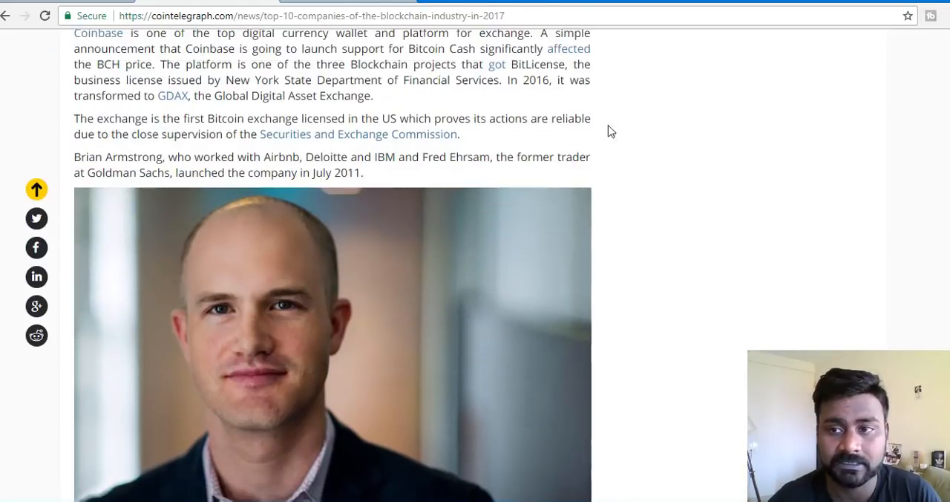
{"action": "scroll", "scroll_direction": "down", "scroll_amount": 3}
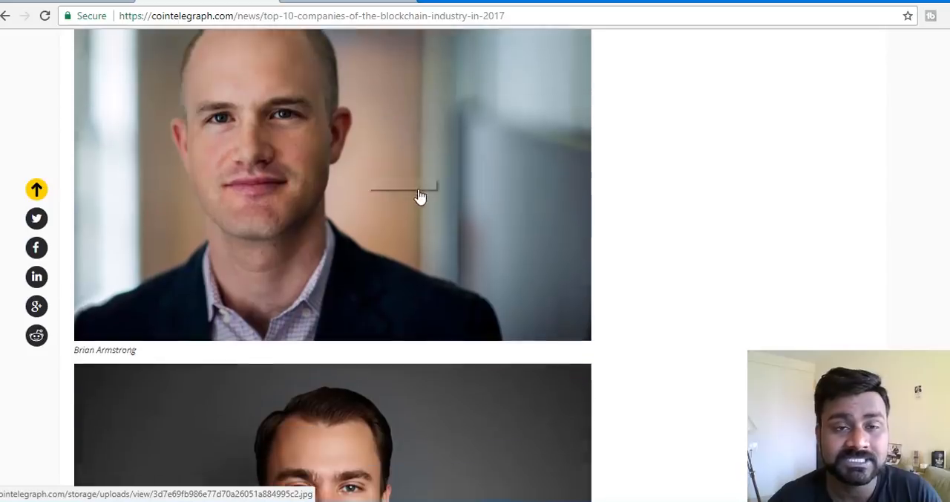
{"action": "scroll", "scroll_direction": "down", "scroll_amount": 3}
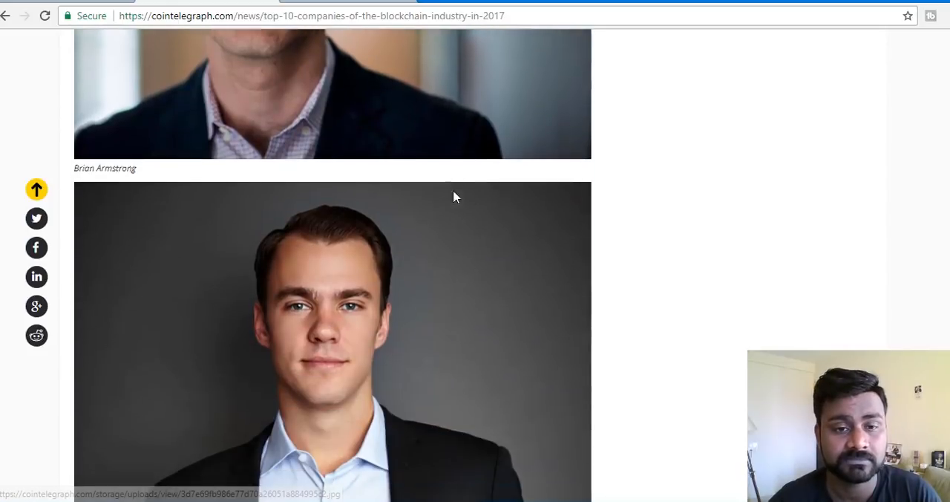
{"action": "scroll", "scroll_direction": "down", "scroll_amount": 3}
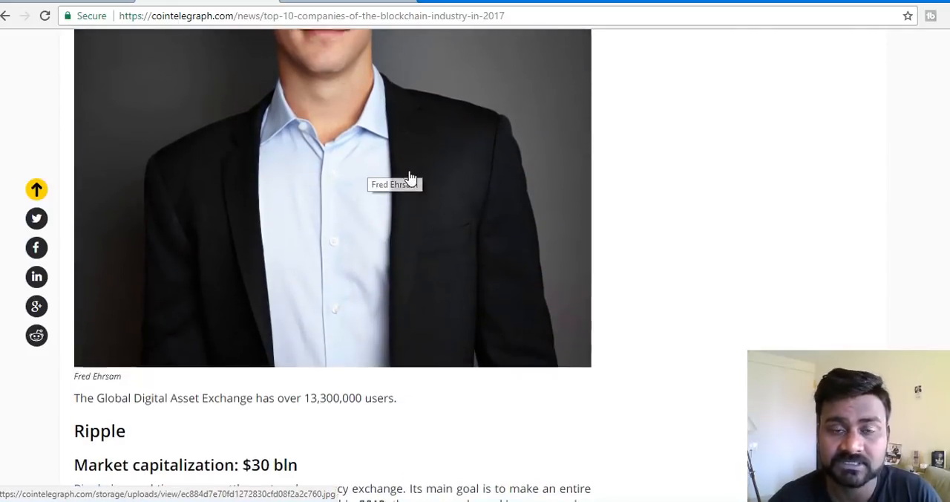
{"action": "scroll", "scroll_direction": "down", "scroll_amount": 3}
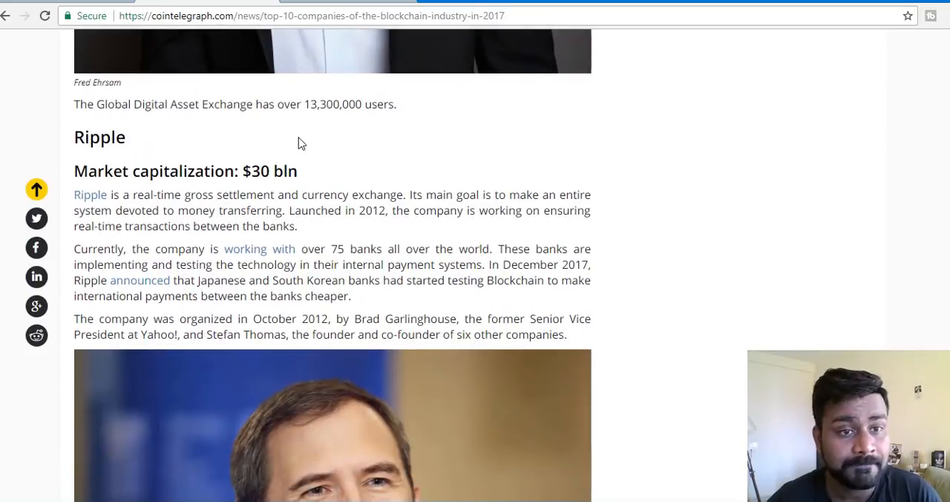
{"action": "mouse_move", "coordinate": [298, 141]}
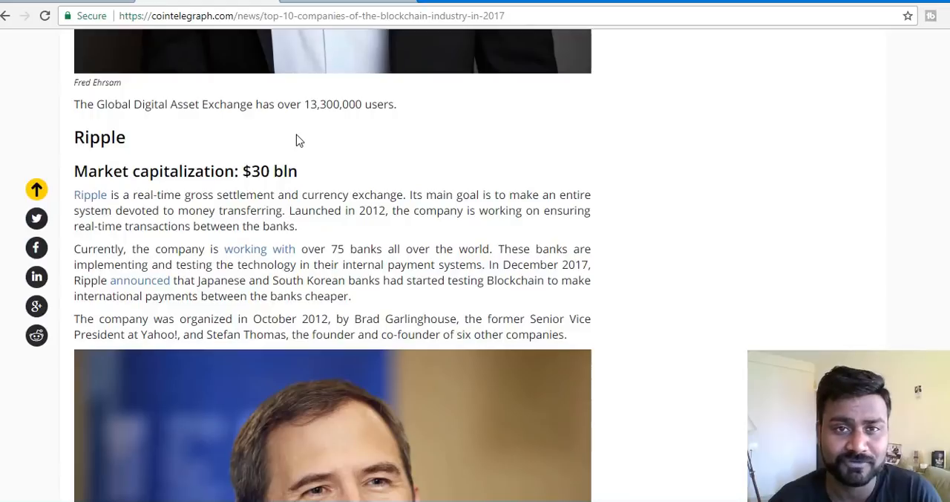
{"action": "mouse_move", "coordinate": [185, 131]}
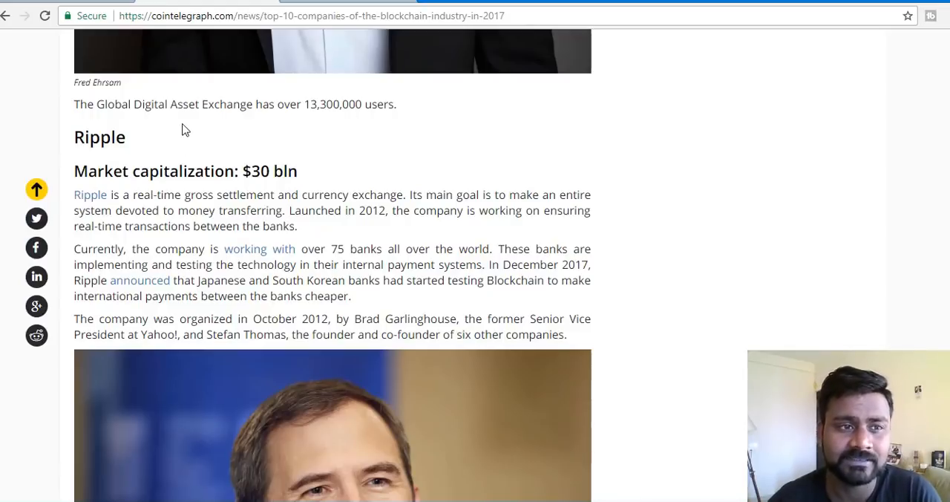
{"action": "mouse_move", "coordinate": [737, 81]}
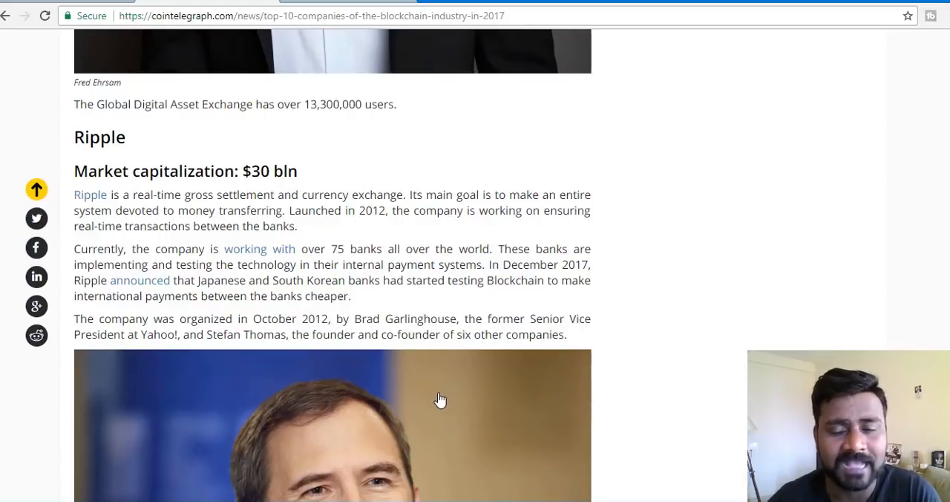
{"action": "mouse_move", "coordinate": [228, 69]}
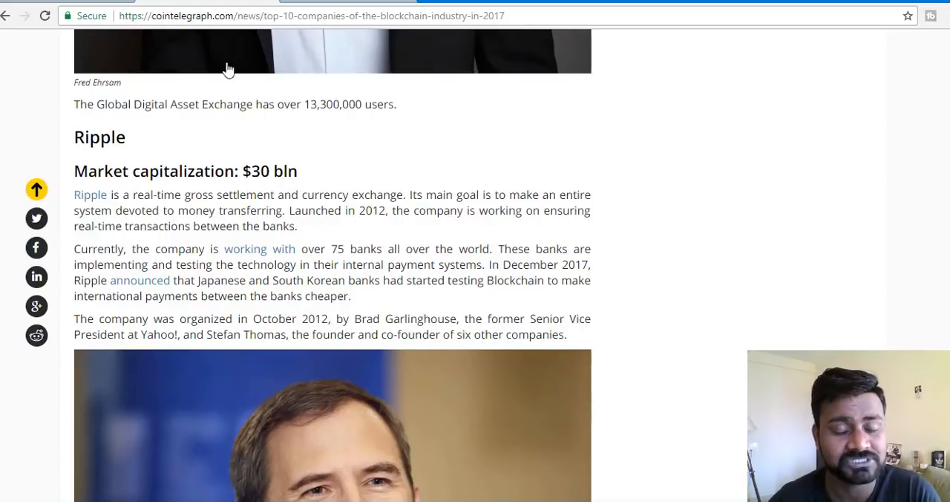
{"action": "mouse_move", "coordinate": [231, 364]}
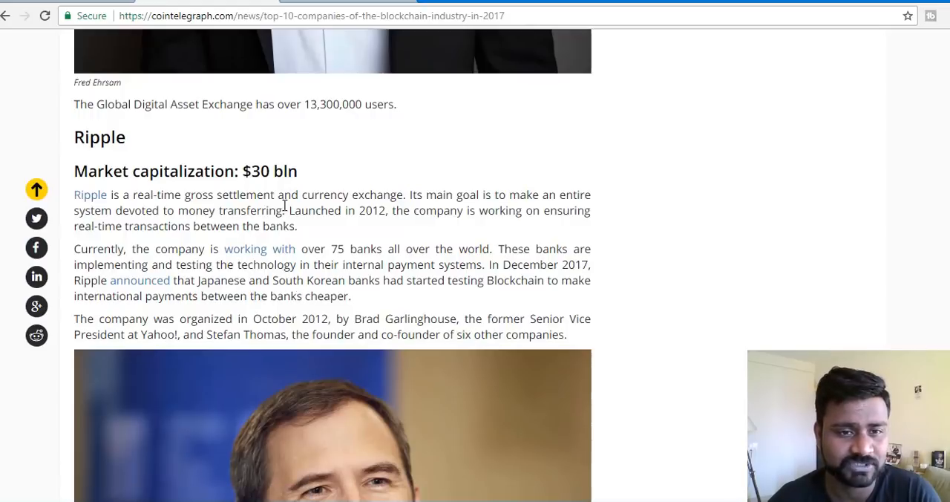
Mark 'bln' in Ripple's market cap heading and scroll to Brad Garlinghouse's photo
{"action": "double_click", "coordinate": [284, 170]}
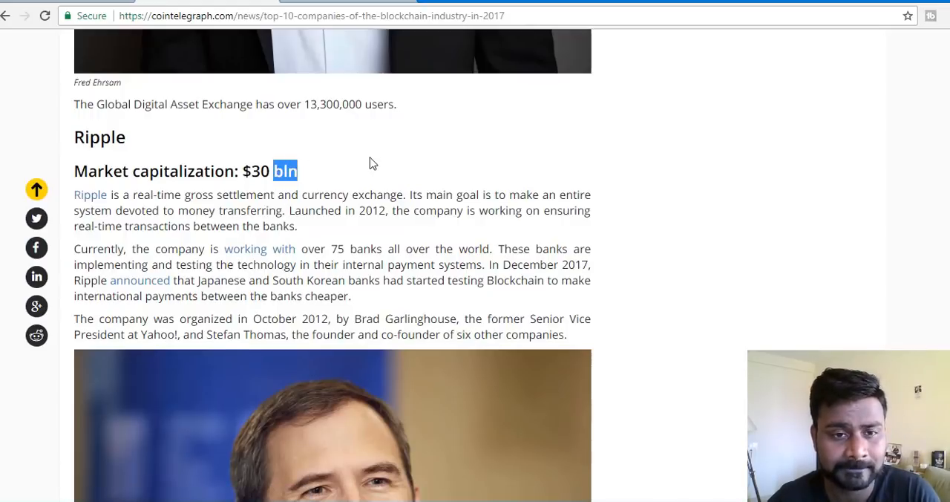
{"action": "scroll", "scroll_direction": "down", "scroll_amount": 3}
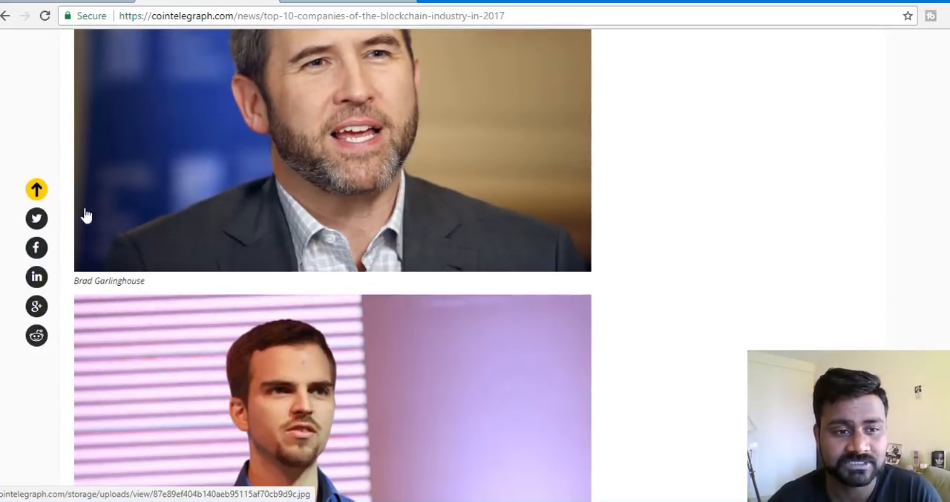
Scroll past Stefan Thomas's photo down to the Brave entry and its founders
{"action": "scroll", "scroll_direction": "down", "scroll_amount": 3}
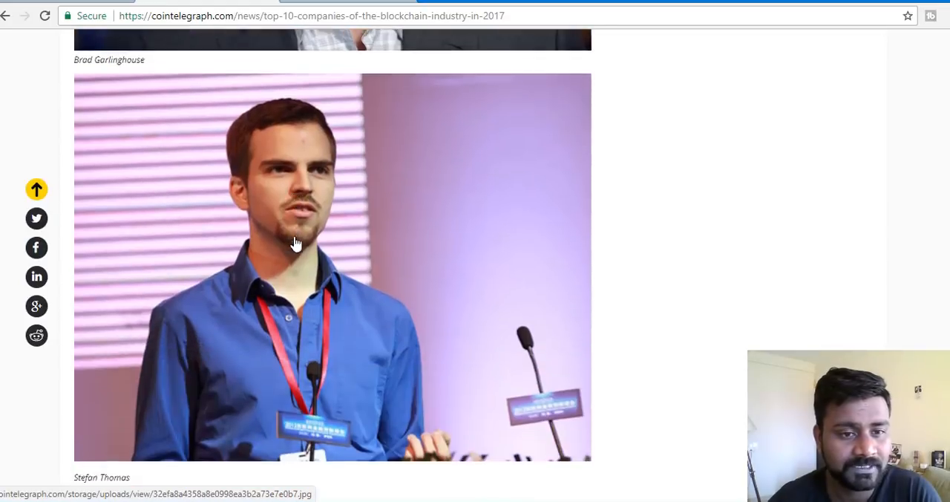
{"action": "scroll", "scroll_direction": "down", "scroll_amount": 3}
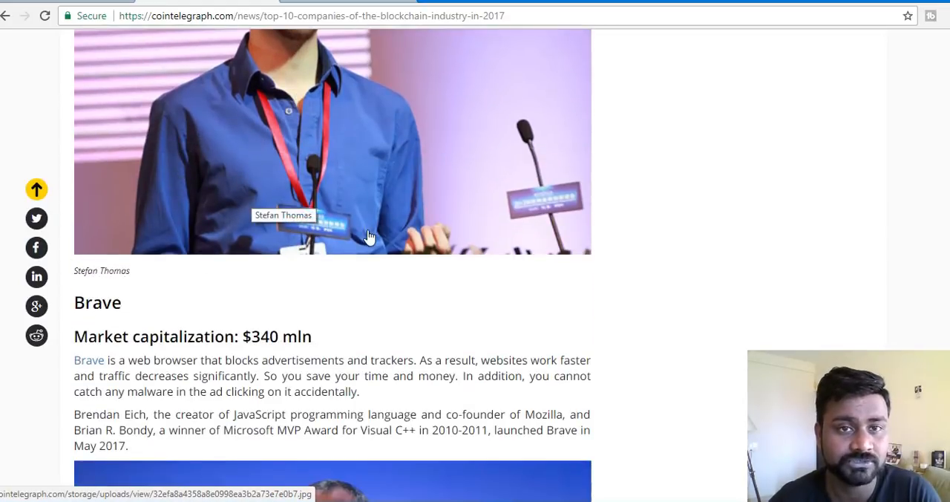
{"action": "scroll", "scroll_direction": "down", "scroll_amount": 3}
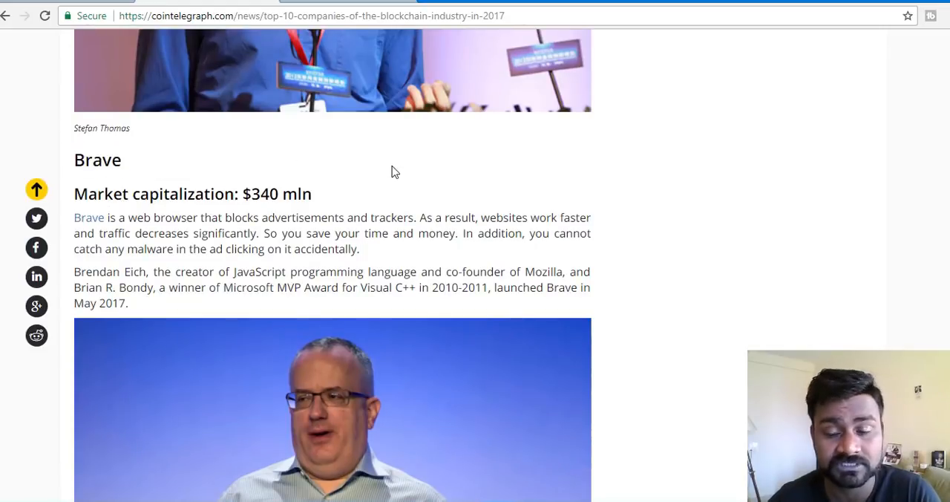
{"action": "scroll", "scroll_direction": "down", "scroll_amount": 3}
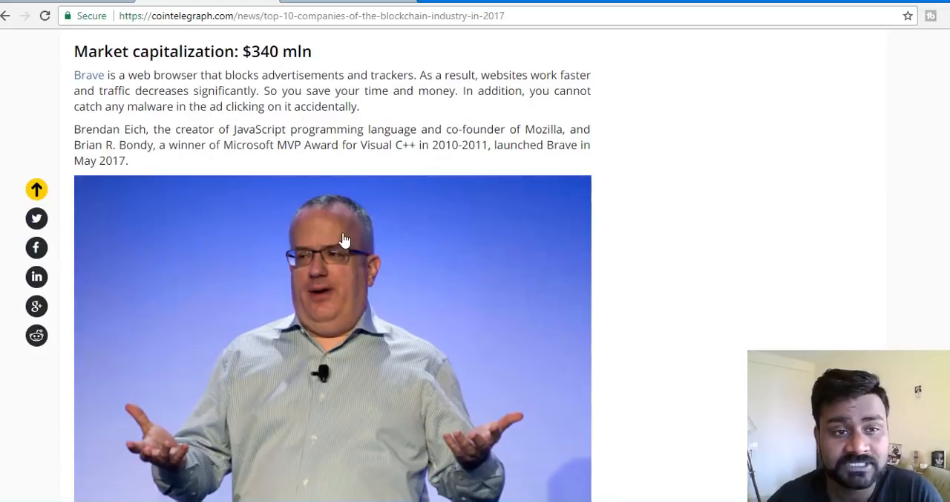
{"action": "mouse_move", "coordinate": [344, 239]}
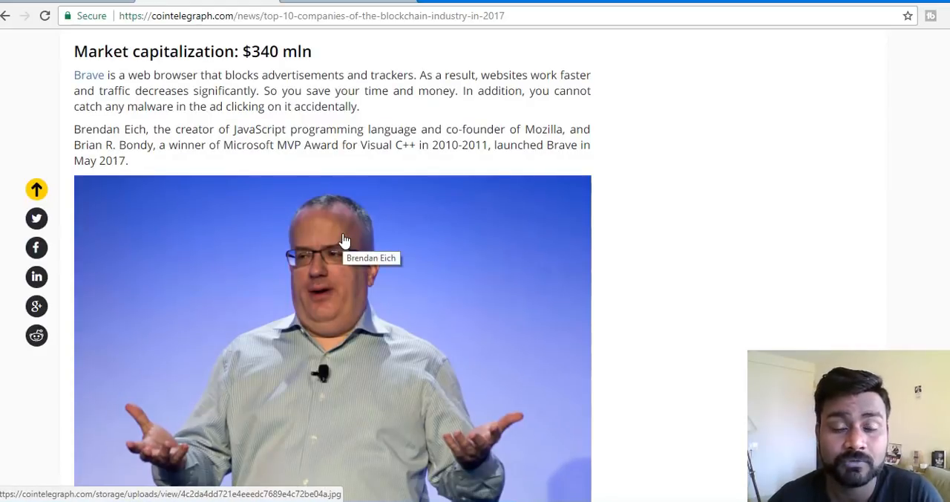
{"action": "mouse_move", "coordinate": [310, 280]}
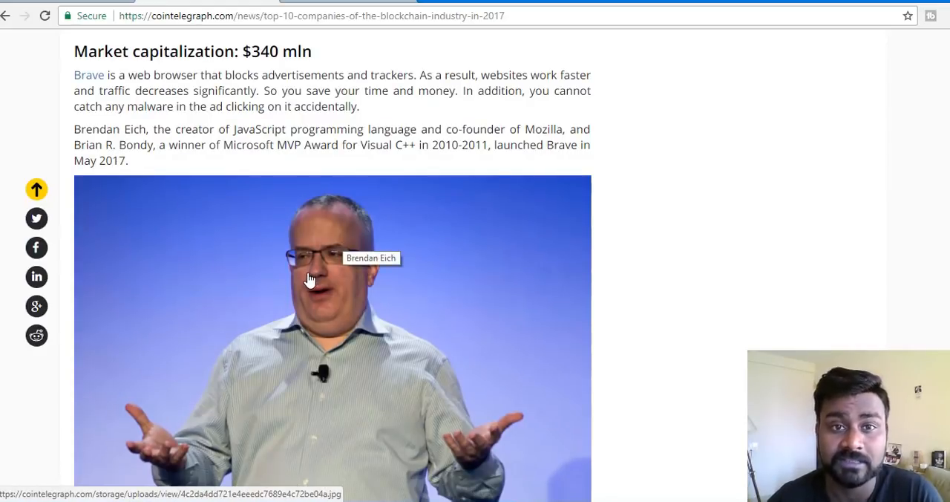
{"action": "mouse_move", "coordinate": [80, 137]}
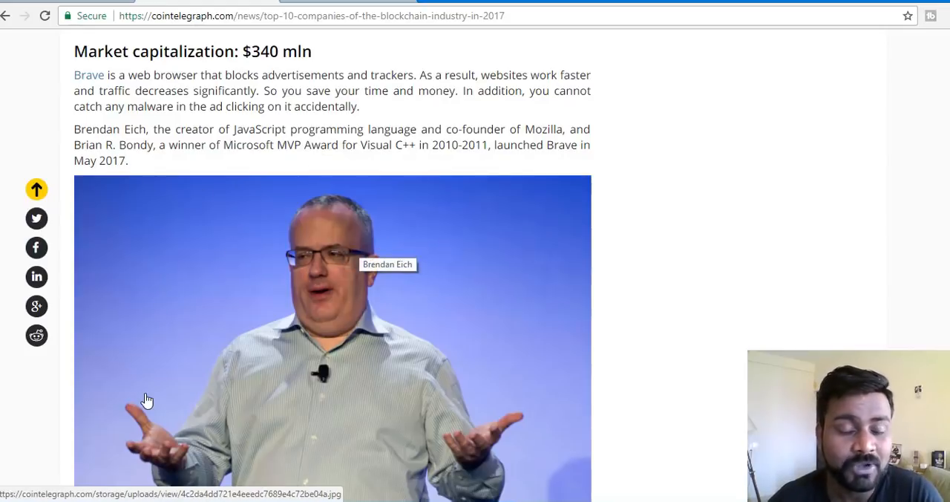
{"action": "mouse_move", "coordinate": [222, 343]}
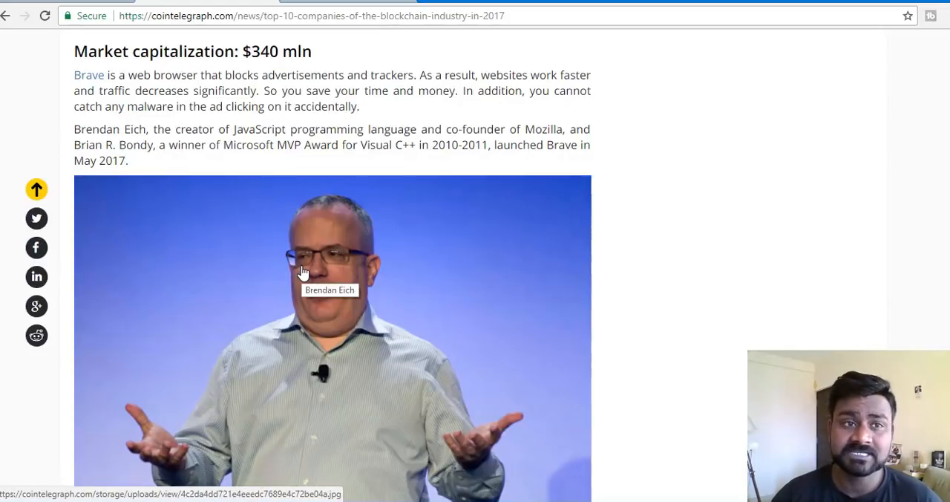
{"action": "mouse_move", "coordinate": [320, 252]}
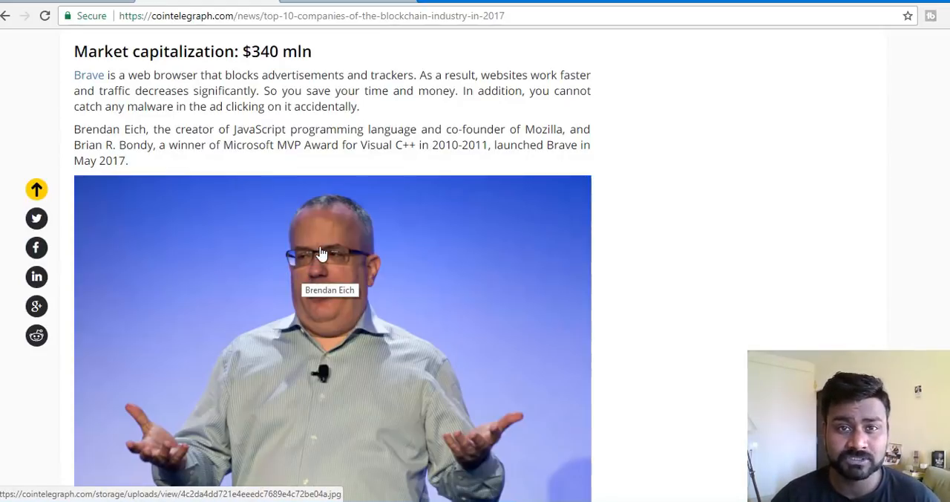
{"action": "mouse_move", "coordinate": [324, 236]}
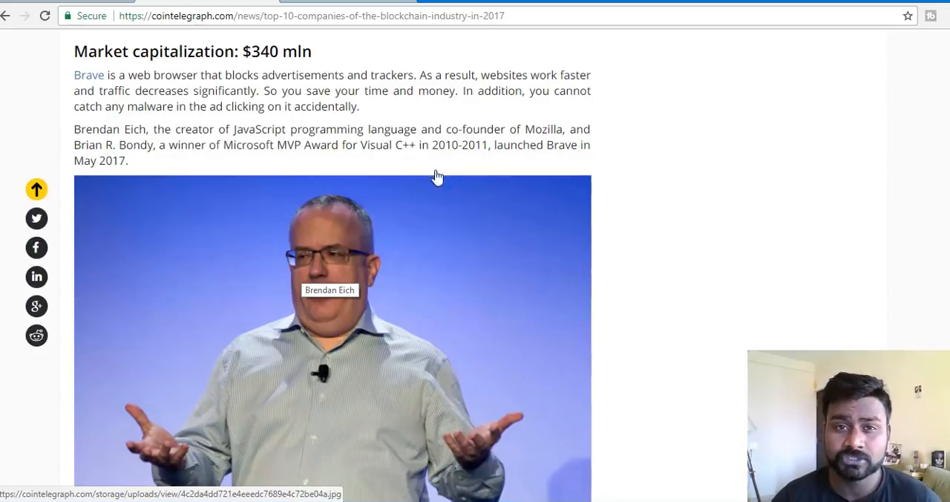
{"action": "mouse_move", "coordinate": [518, 314]}
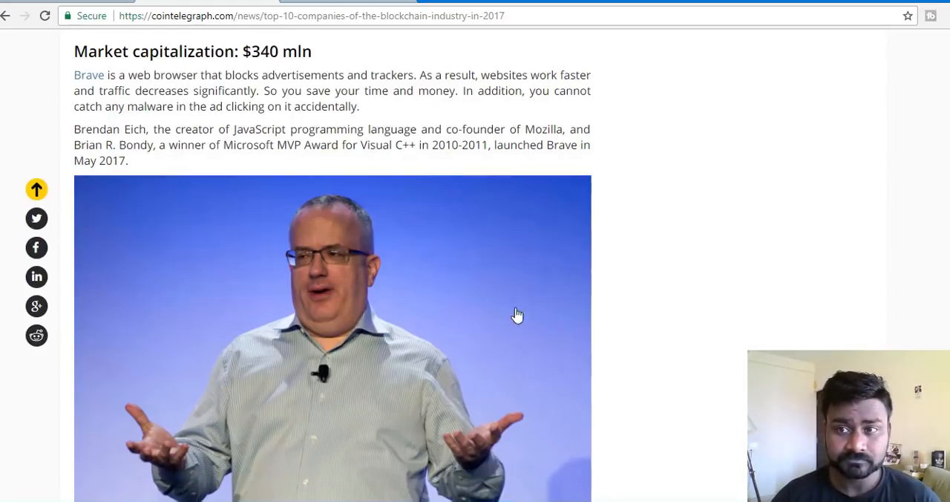
{"action": "mouse_move", "coordinate": [466, 252]}
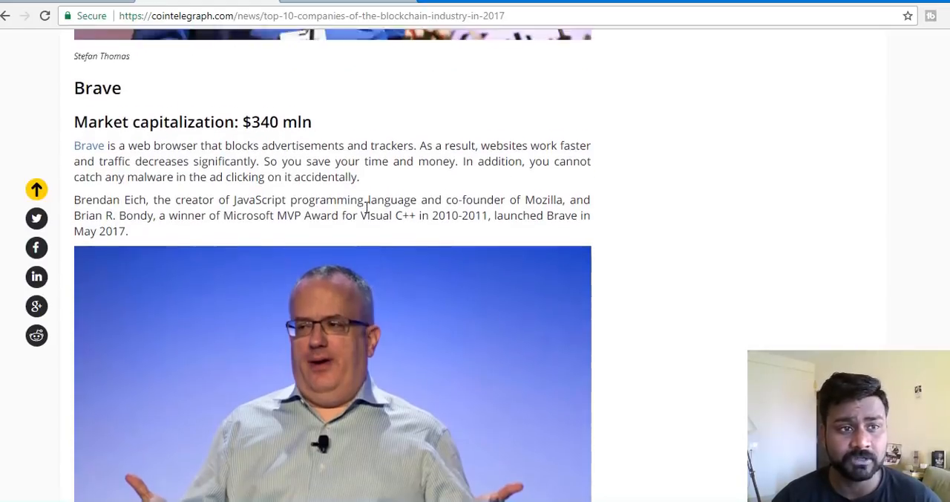
Scroll down to the Qtum entry and select a line of its text
{"action": "scroll", "scroll_direction": "down", "scroll_amount": 3}
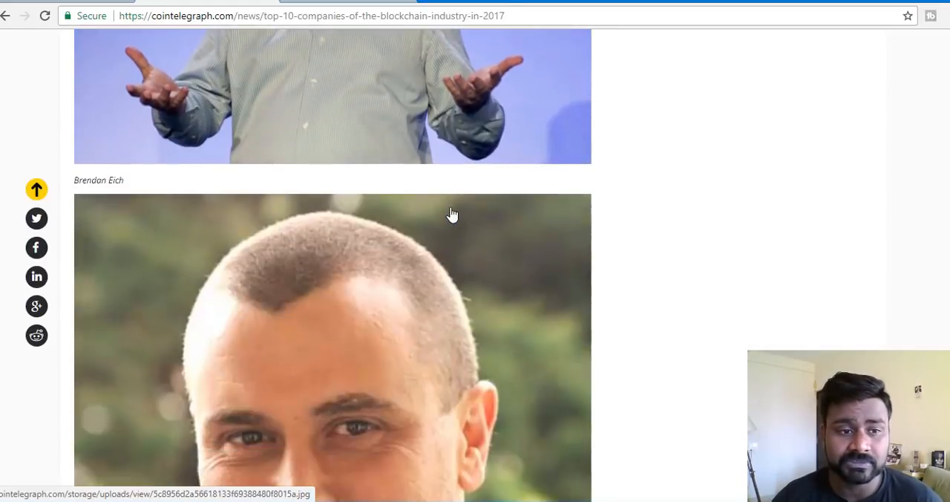
{"action": "scroll", "scroll_direction": "down", "scroll_amount": 3}
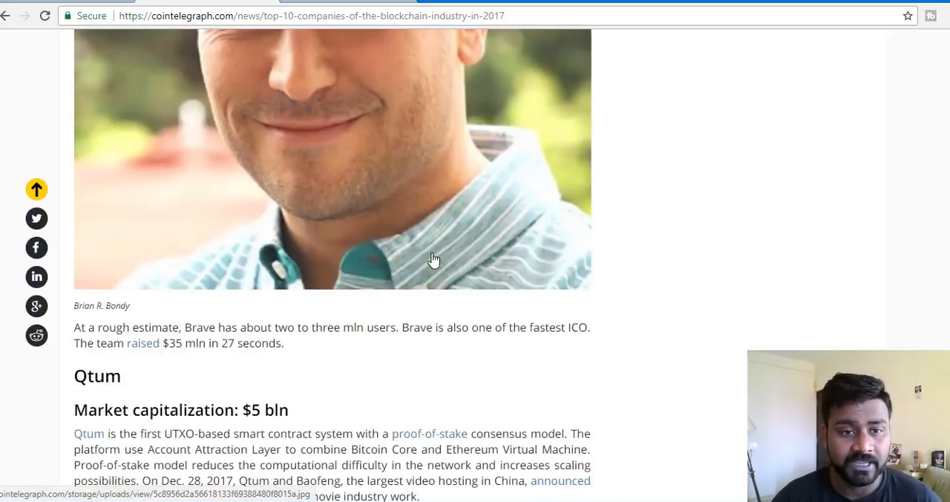
{"action": "scroll", "scroll_direction": "down", "scroll_amount": 3}
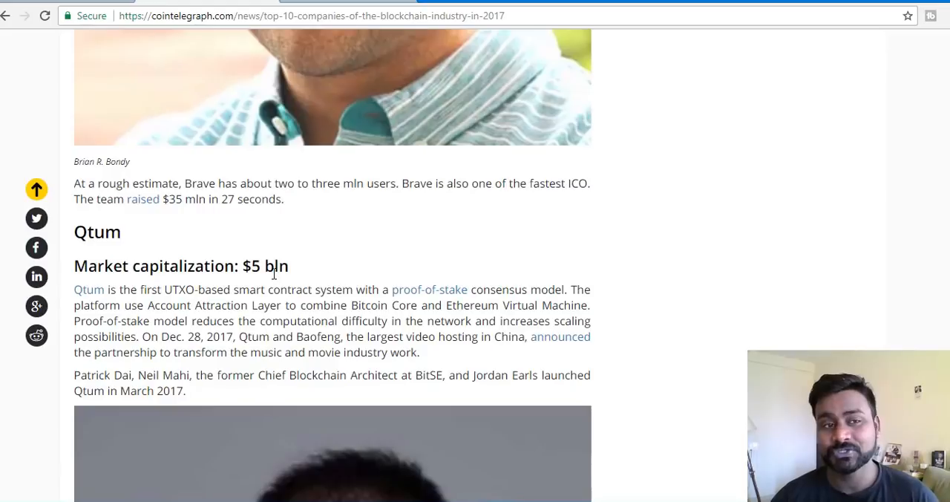
{"action": "mouse_move", "coordinate": [509, 237]}
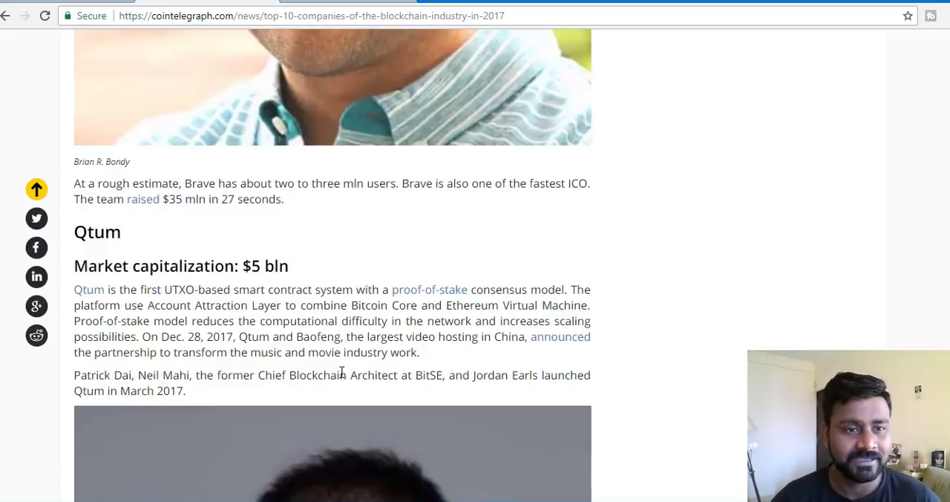
{"action": "mouse_move", "coordinate": [328, 282]}
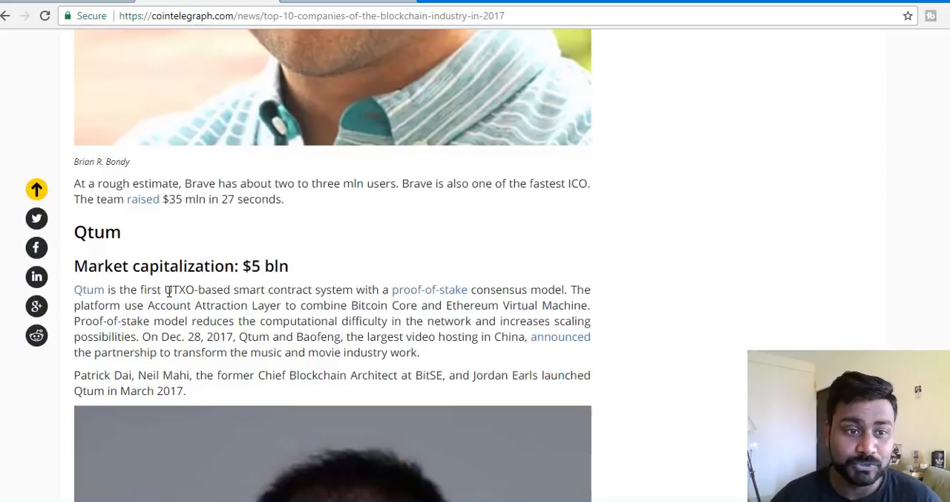
{"action": "left_click_drag", "start_coordinate": [165, 289], "coordinate": [460, 290]}
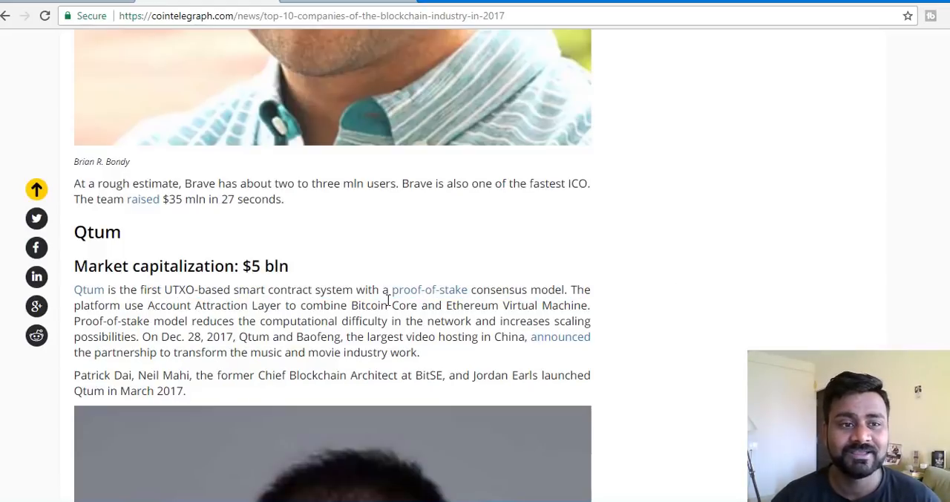
Scroll back and forth over the Qtum section and its founders' photos
{"action": "scroll", "scroll_direction": "down", "scroll_amount": 3}
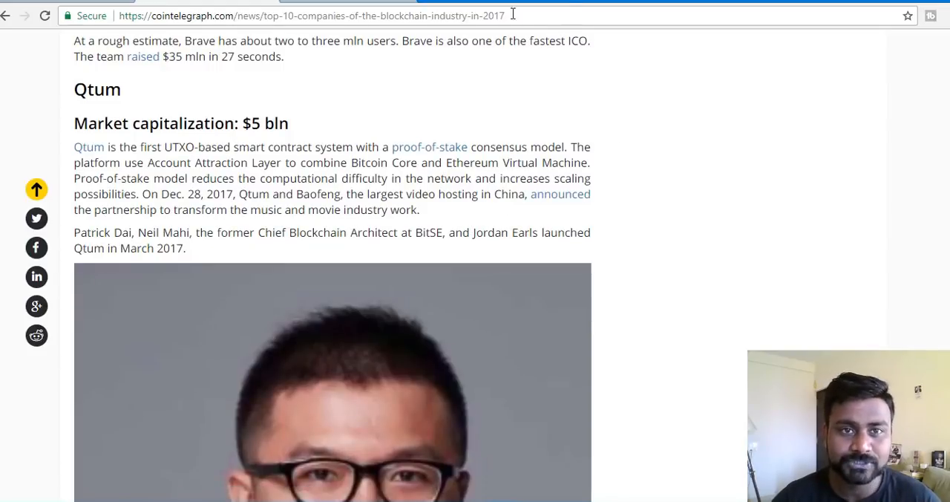
{"action": "mouse_move", "coordinate": [125, 108]}
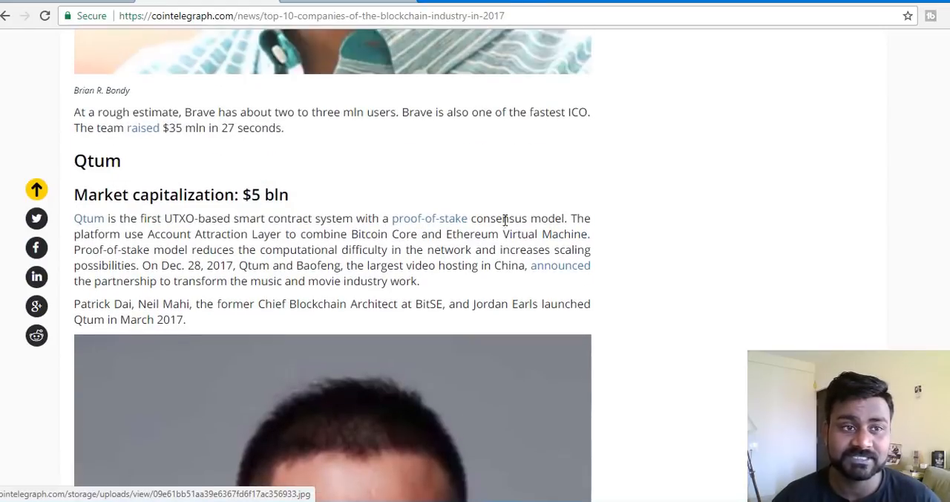
{"action": "scroll", "scroll_direction": "down", "scroll_amount": 3}
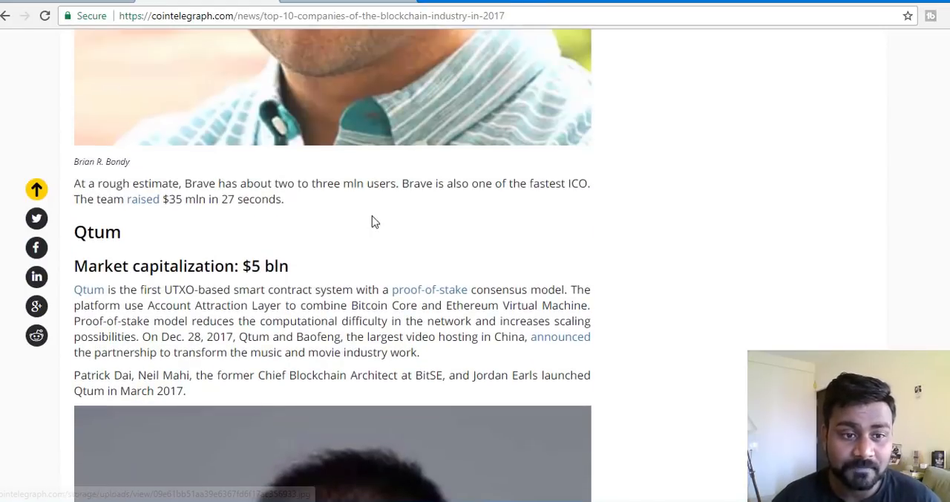
{"action": "scroll", "scroll_direction": "down", "scroll_amount": 3}
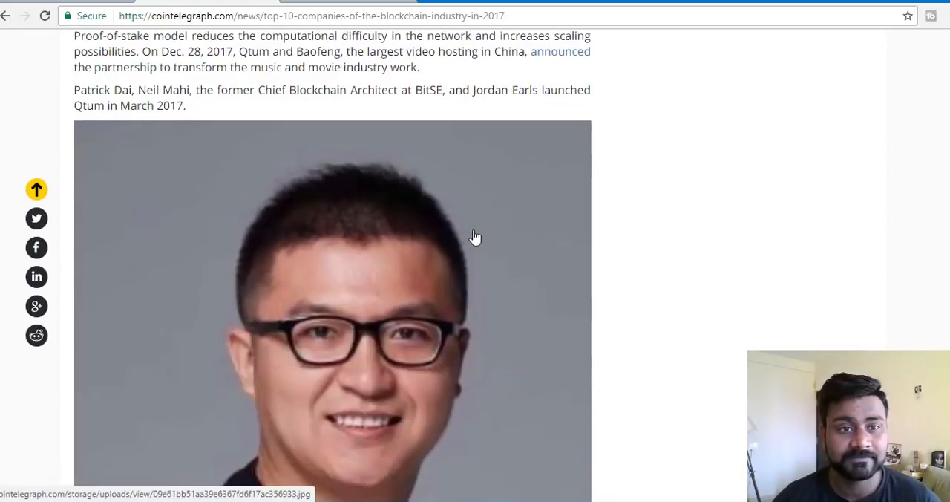
{"action": "scroll", "scroll_direction": "down", "scroll_amount": 3}
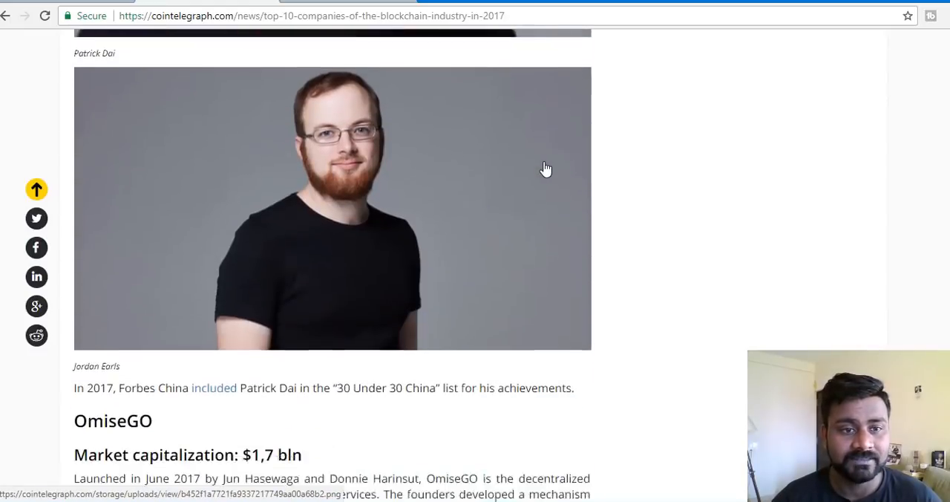
{"action": "scroll", "scroll_direction": "up", "scroll_amount": 3}
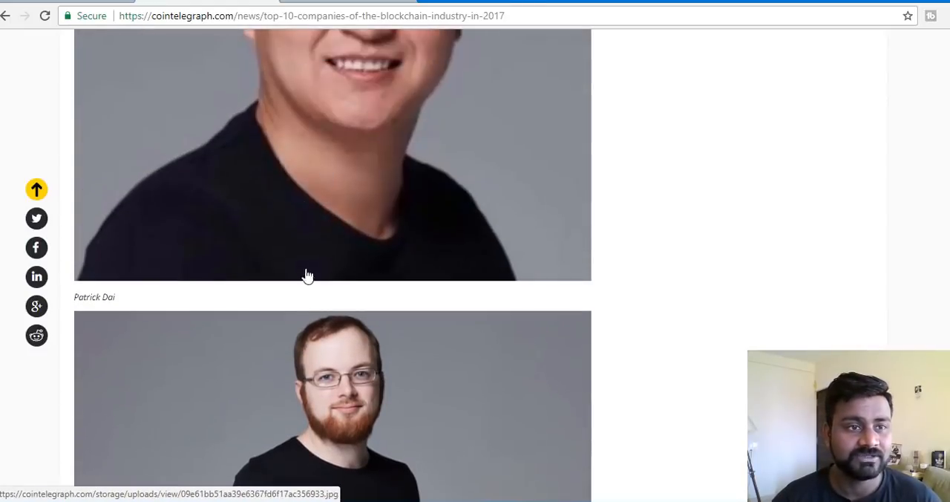
{"action": "scroll", "scroll_direction": "down", "scroll_amount": 3}
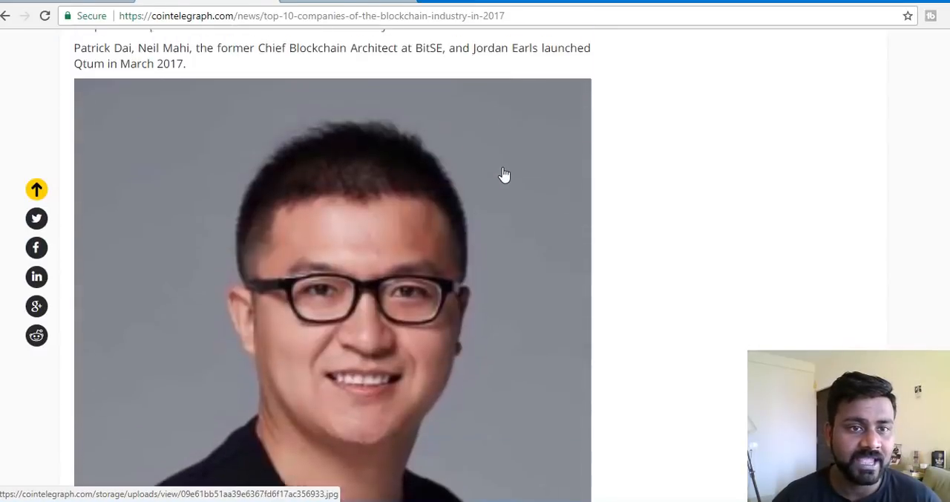
{"action": "scroll", "scroll_direction": "up", "scroll_amount": 3}
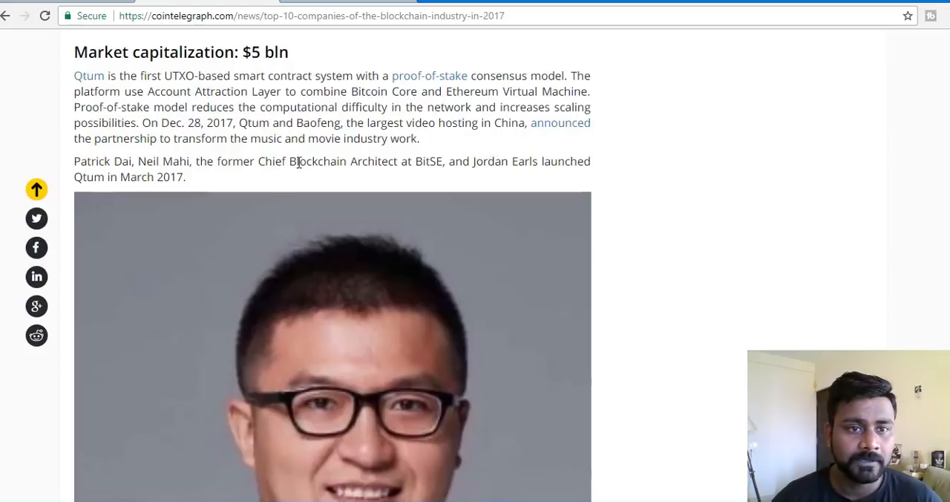
Highlight 'Chief Blockchain Architect at BitSE' in the Qtum text, then scroll toward OmiseGO
{"action": "left_click_drag", "start_coordinate": [256, 161], "coordinate": [306, 161]}
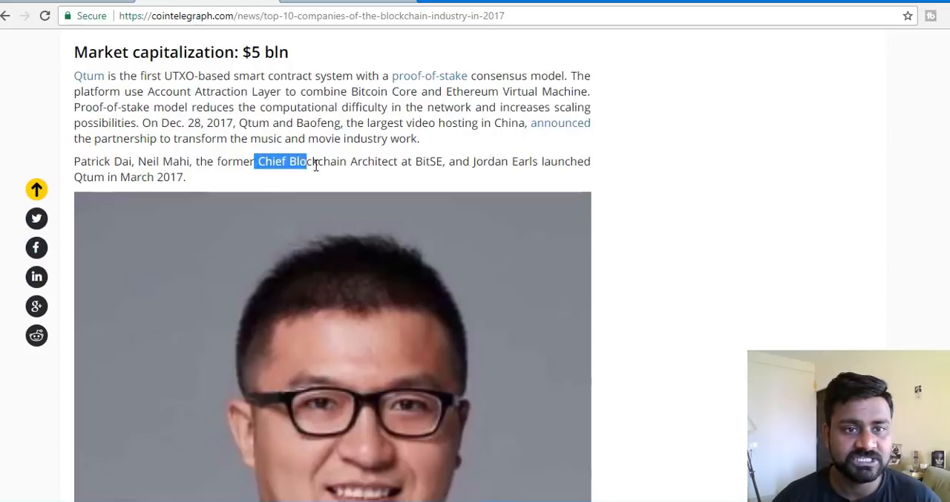
{"action": "left_click_drag", "start_coordinate": [296, 161], "coordinate": [426, 161]}
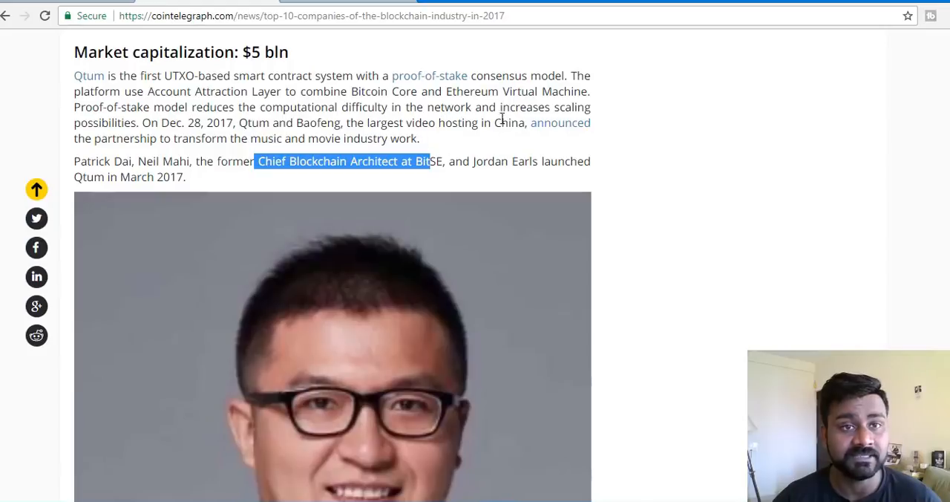
{"action": "scroll", "scroll_direction": "down", "scroll_amount": 3}
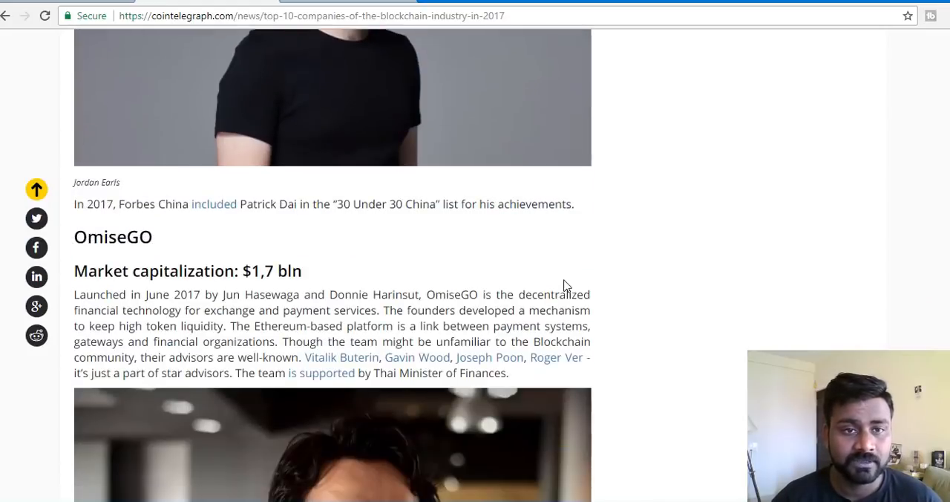
Read the OmiseGO description, double-click its text, and scroll to Steem's $850 mln entry
{"action": "scroll", "scroll_direction": "down", "scroll_amount": 3}
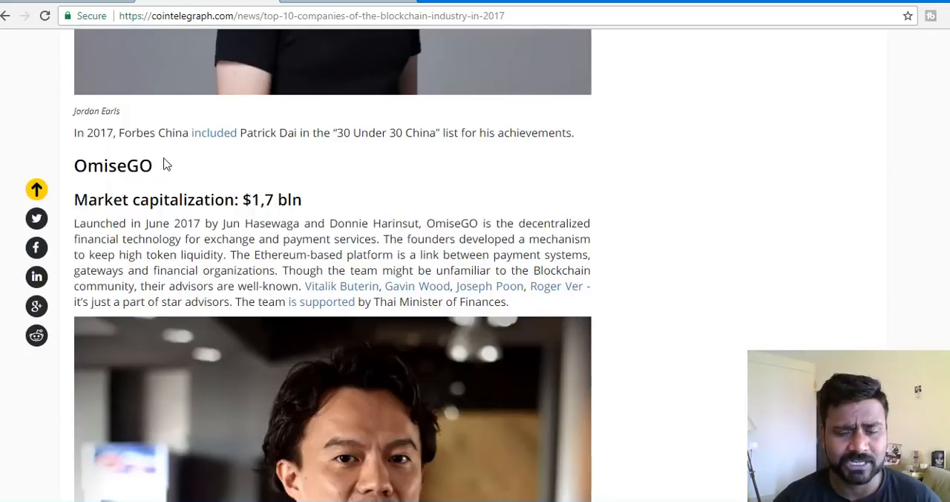
{"action": "mouse_move", "coordinate": [448, 198]}
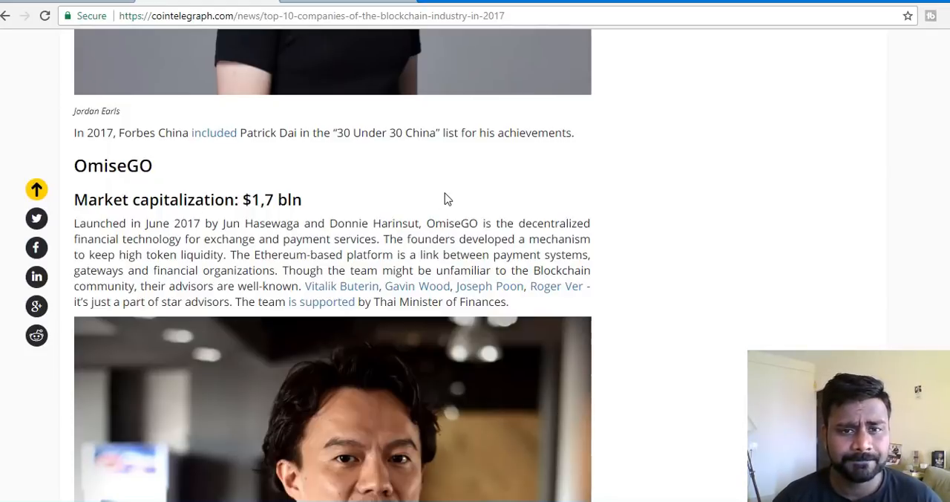
{"action": "mouse_move", "coordinate": [297, 303]}
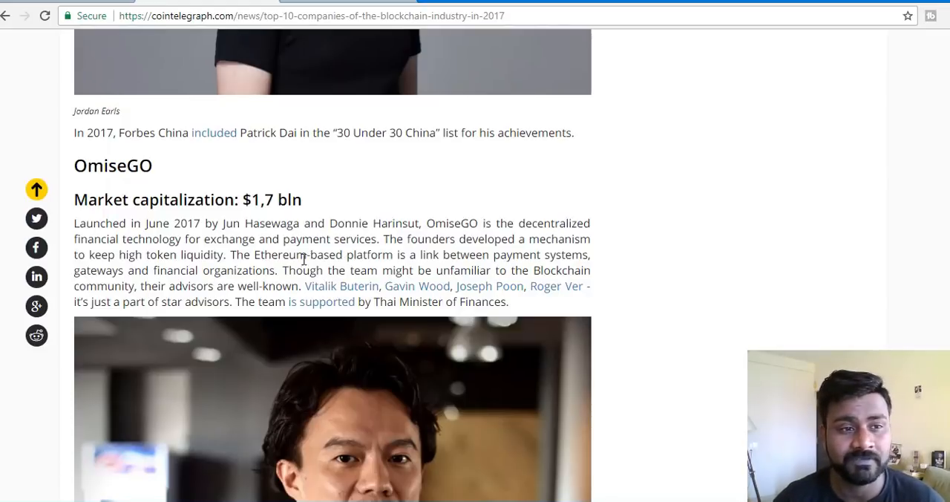
{"action": "double_click", "coordinate": [113, 166]}
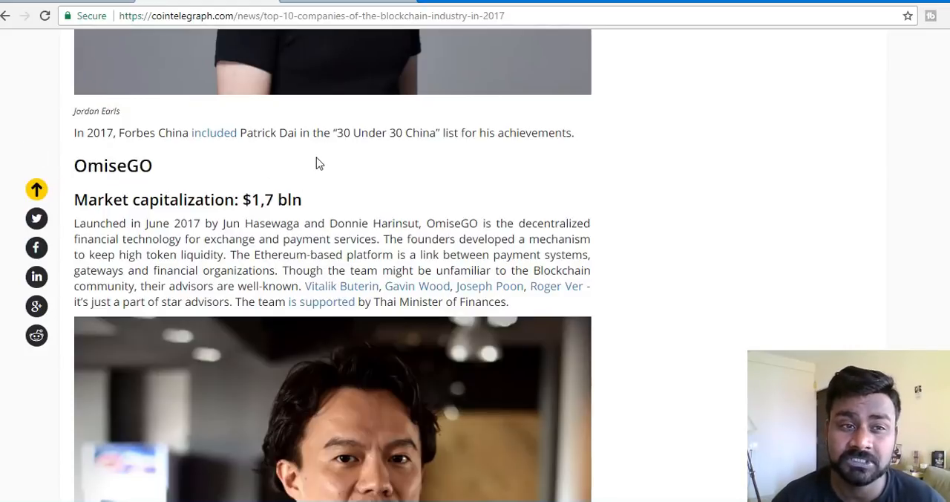
{"action": "scroll", "scroll_direction": "down", "scroll_amount": 3}
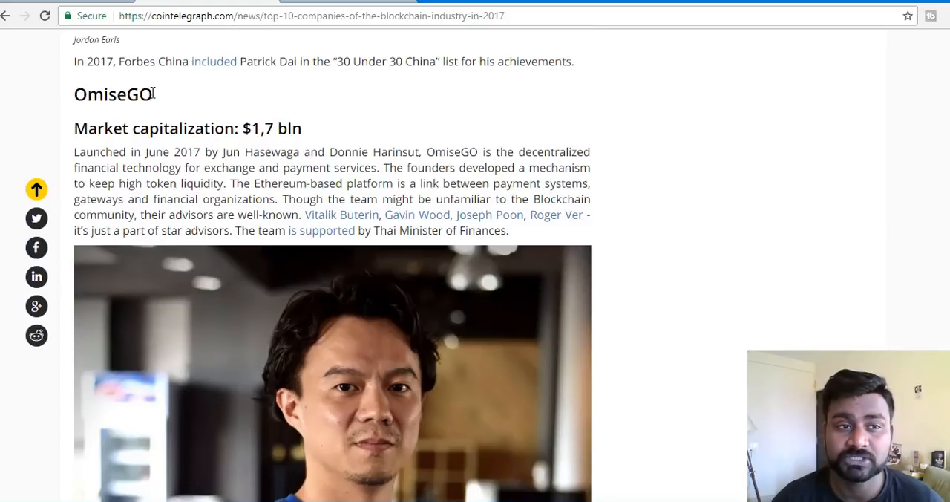
{"action": "mouse_move", "coordinate": [204, 109]}
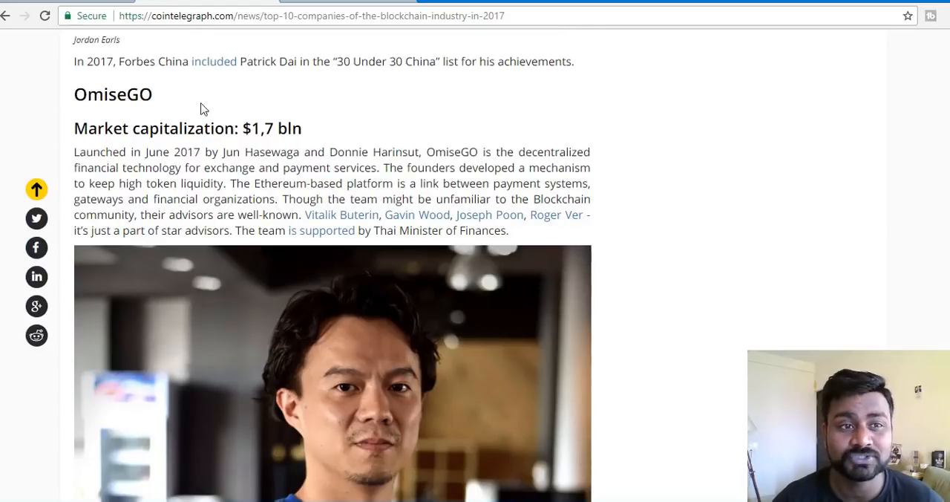
{"action": "scroll", "scroll_direction": "down", "scroll_amount": 3}
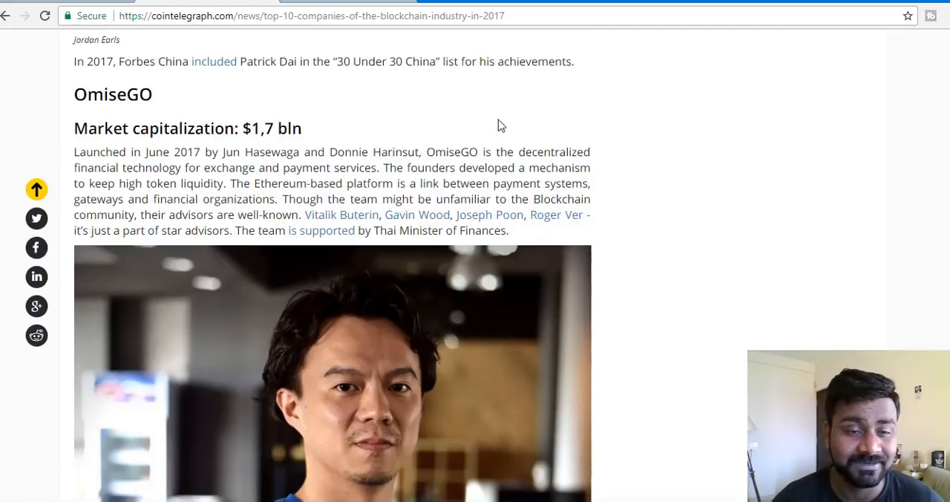
{"action": "scroll", "scroll_direction": "down", "scroll_amount": 3}
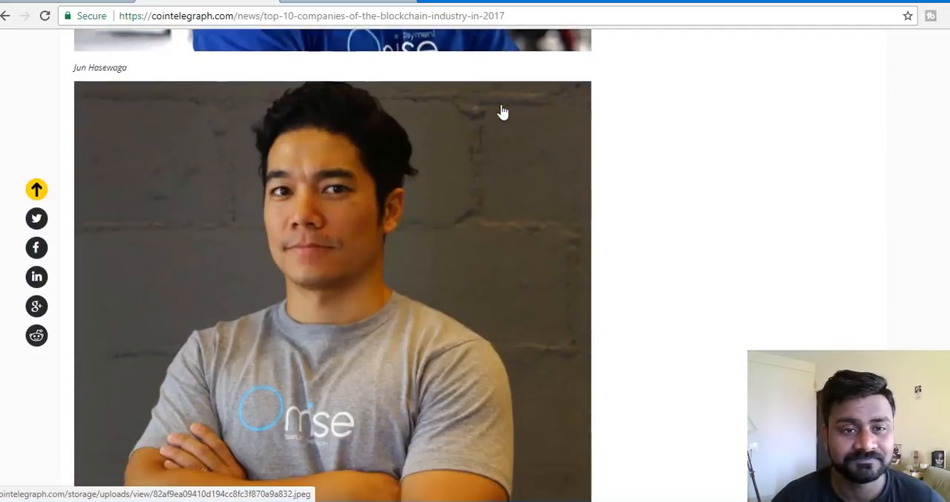
{"action": "scroll", "scroll_direction": "down", "scroll_amount": 3}
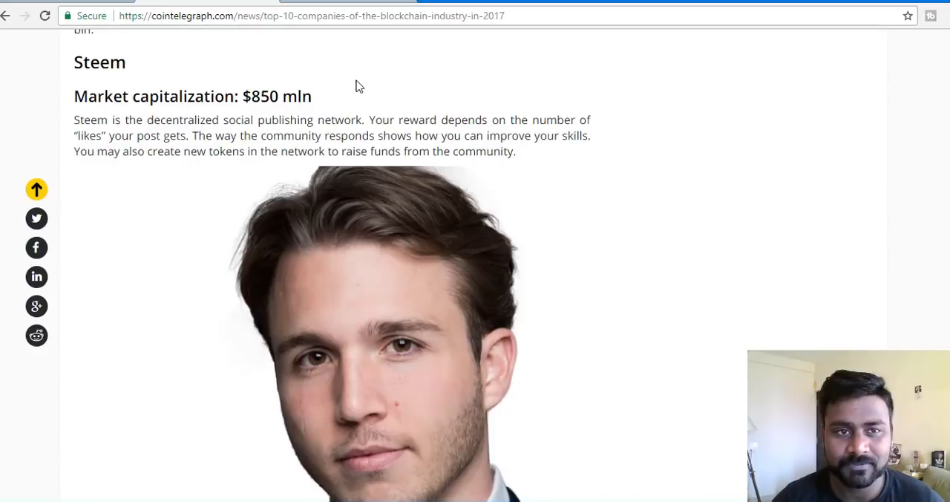
{"action": "mouse_move", "coordinate": [445, 156]}
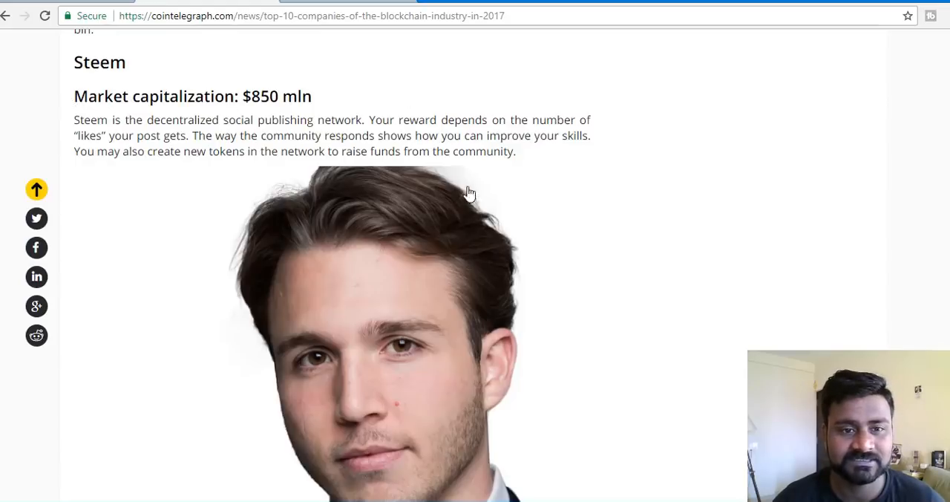
Highlight the Steem heading, then scroll down to Augur's $1 bln entry
{"action": "scroll", "scroll_direction": "down", "scroll_amount": 3}
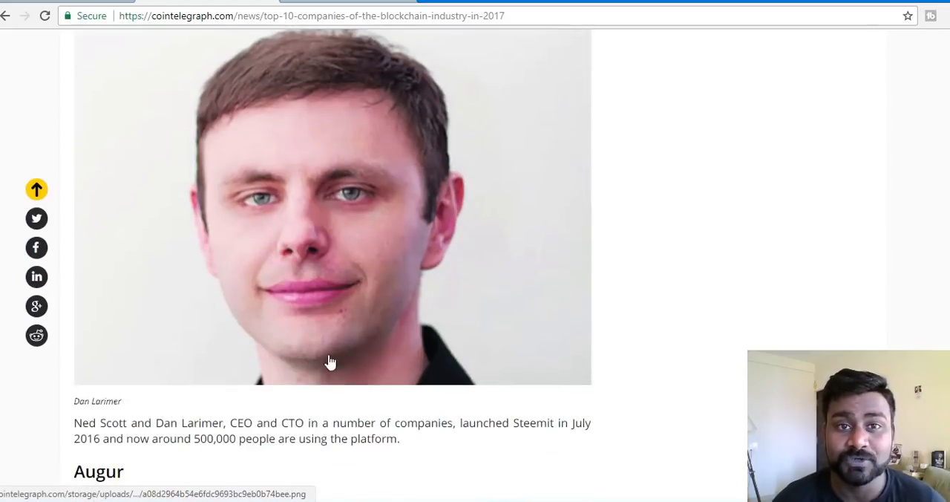
{"action": "mouse_move", "coordinate": [236, 277]}
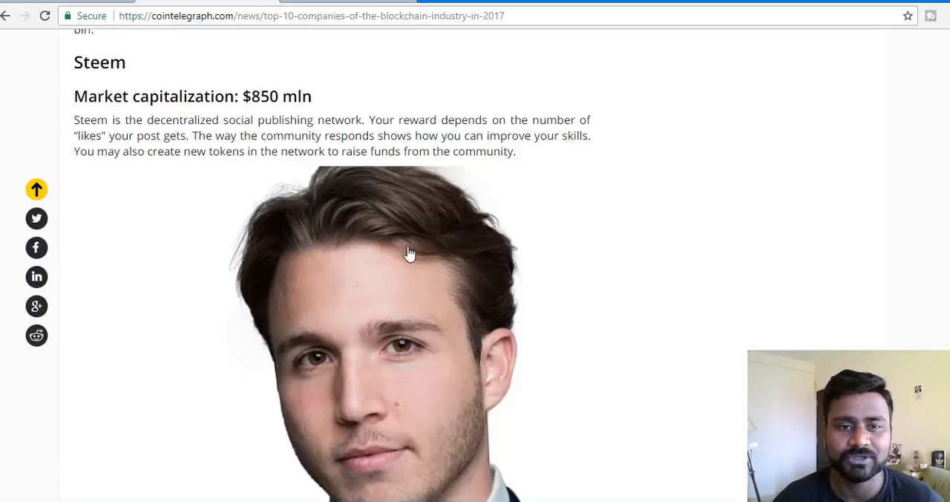
{"action": "mouse_move", "coordinate": [512, 197]}
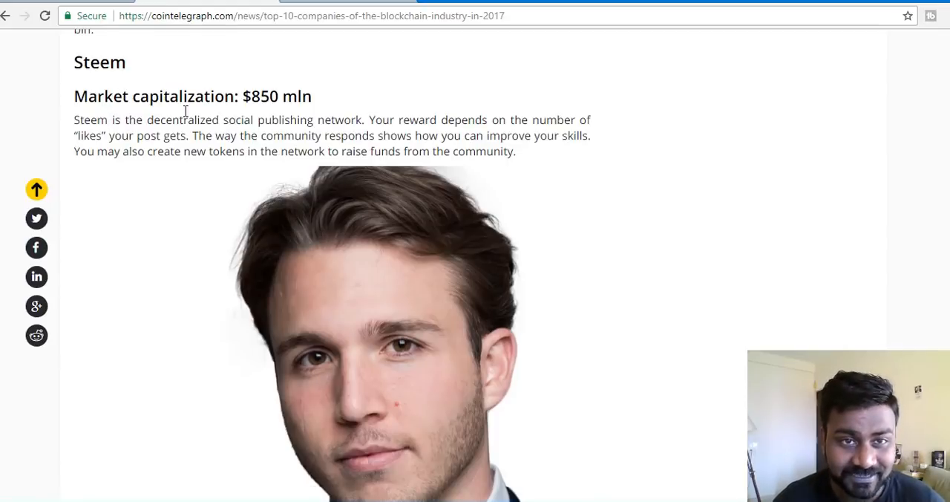
{"action": "mouse_move", "coordinate": [74, 78]}
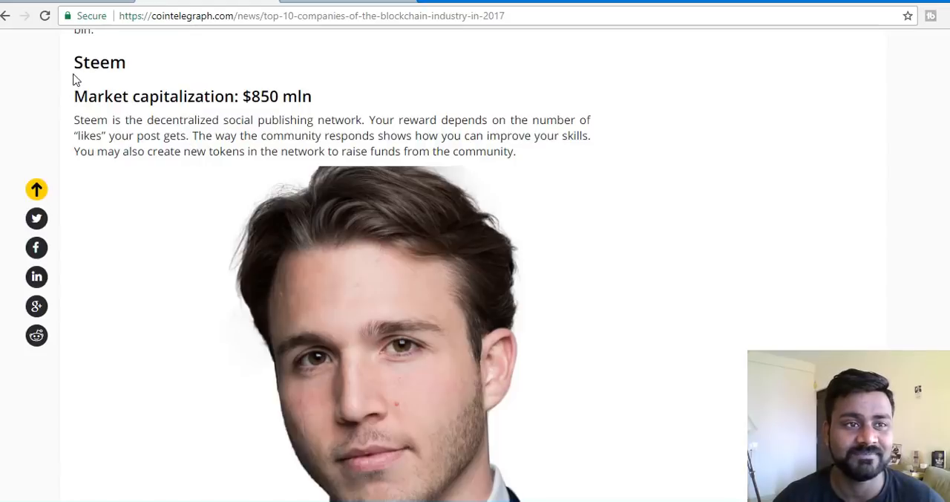
{"action": "mouse_move", "coordinate": [302, 167]}
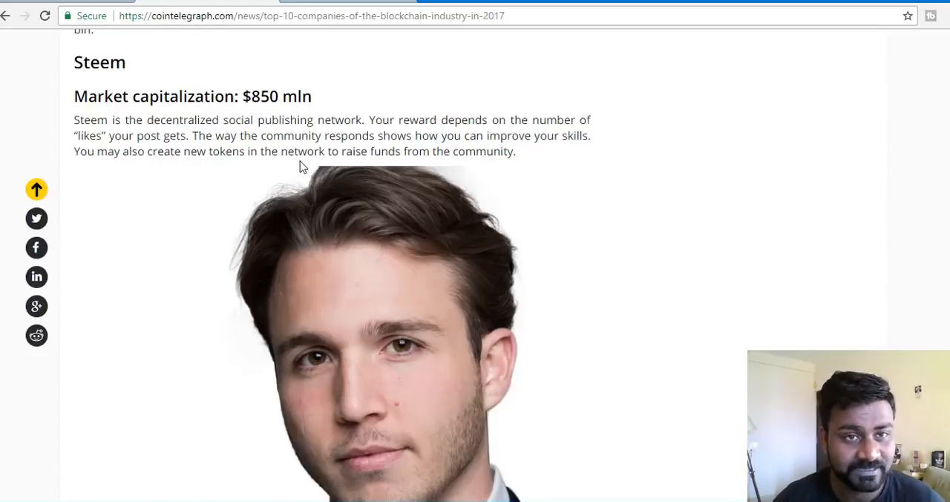
{"action": "double_click", "coordinate": [100, 61]}
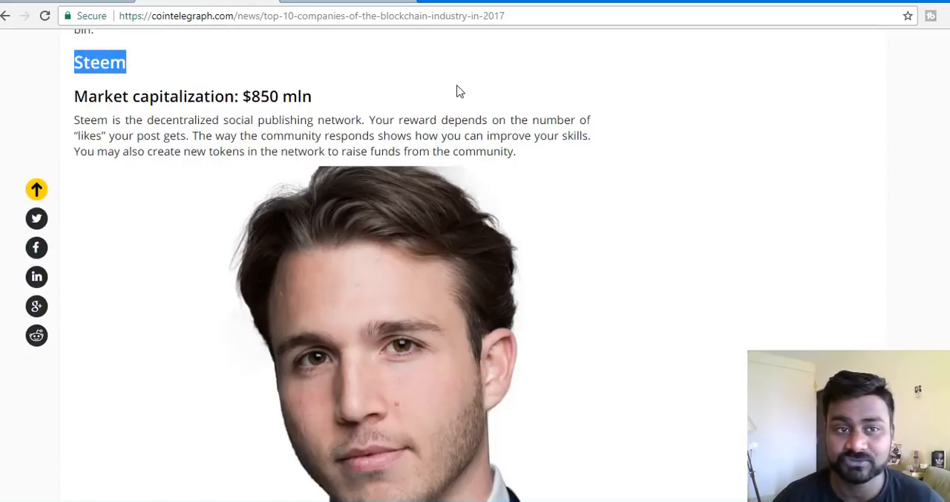
{"action": "scroll", "scroll_direction": "down", "scroll_amount": 3}
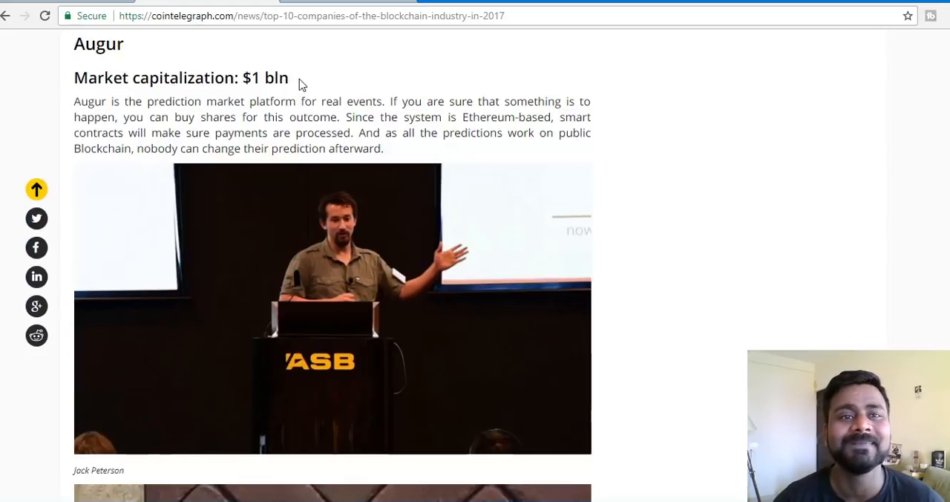
{"action": "mouse_move", "coordinate": [417, 311]}
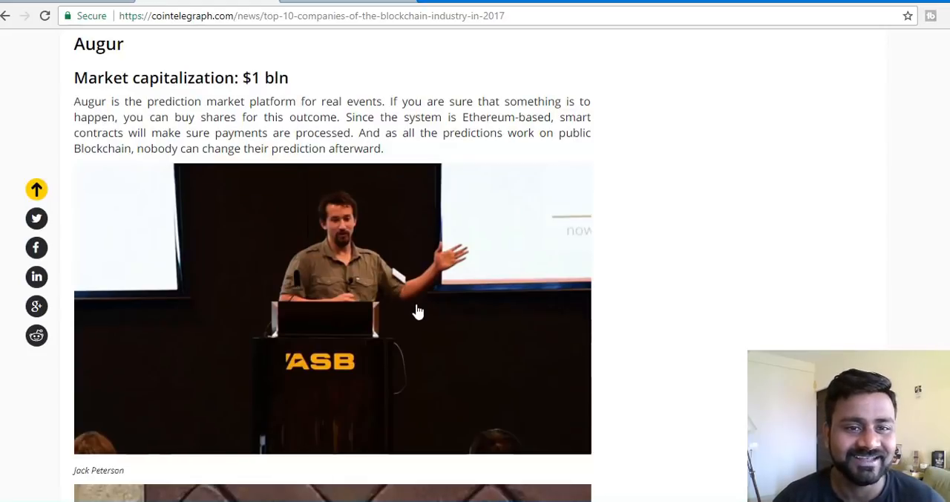
{"action": "mouse_move", "coordinate": [418, 313]}
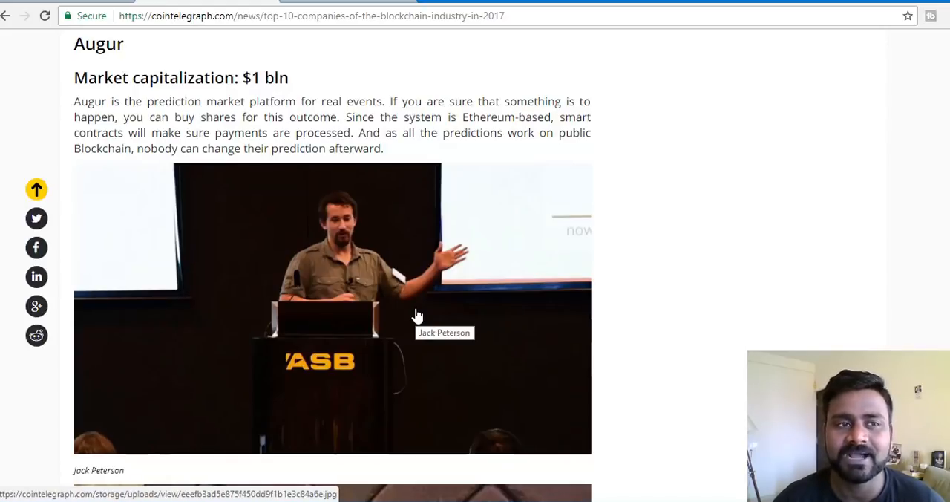
{"action": "mouse_move", "coordinate": [398, 132]}
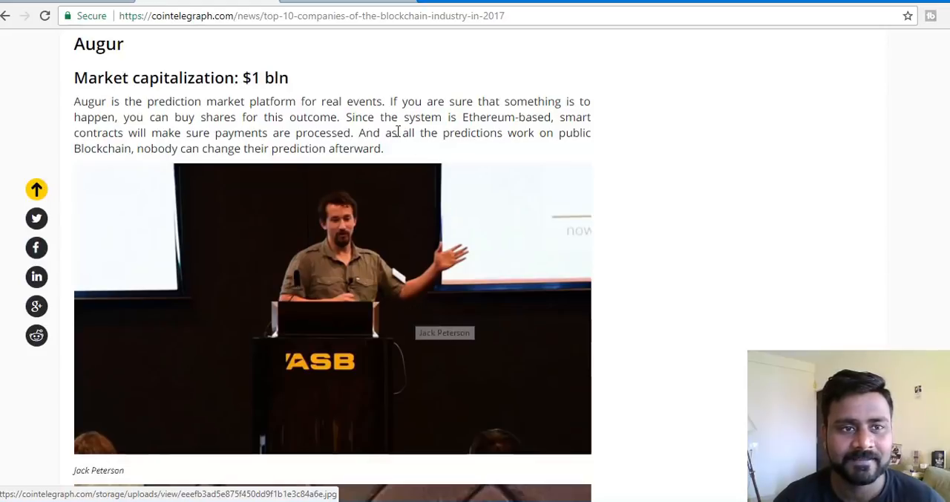
{"action": "mouse_move", "coordinate": [233, 214]}
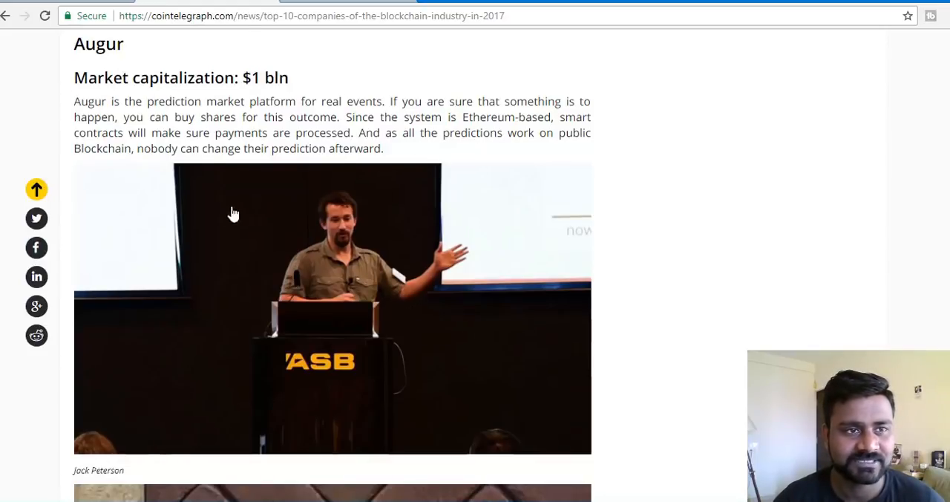
Scroll from Augur down to the Golem entry with its $500 mln market cap
{"action": "scroll", "scroll_direction": "down", "scroll_amount": 3}
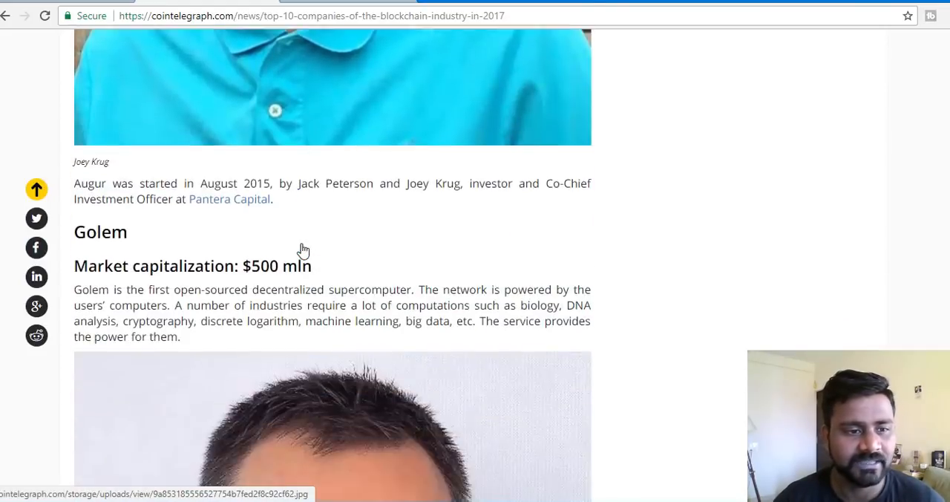
{"action": "scroll", "scroll_direction": "down", "scroll_amount": 3}
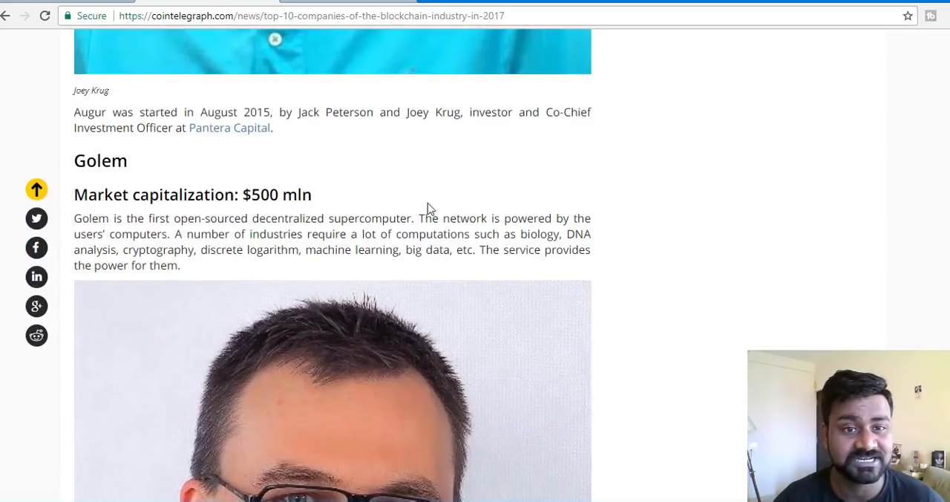
{"action": "mouse_move", "coordinate": [285, 215]}
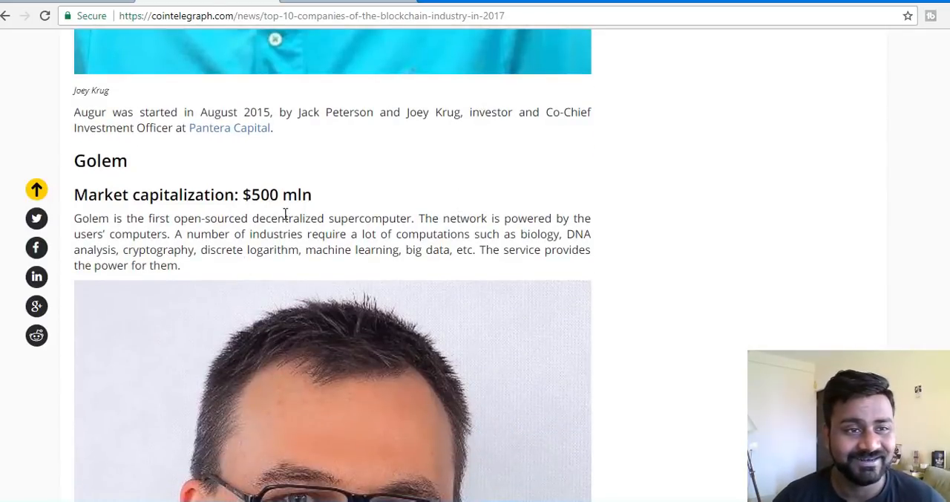
{"action": "scroll", "scroll_direction": "down", "scroll_amount": 3}
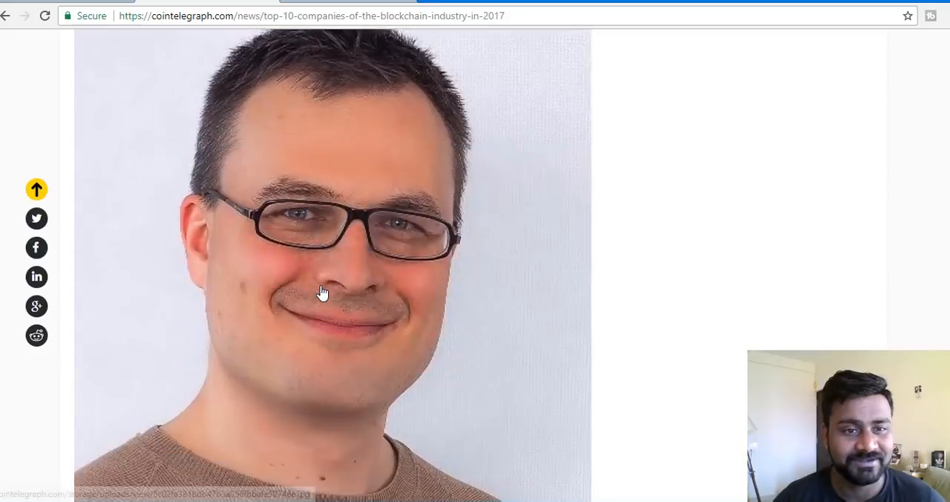
{"action": "scroll", "scroll_direction": "down", "scroll_amount": 3}
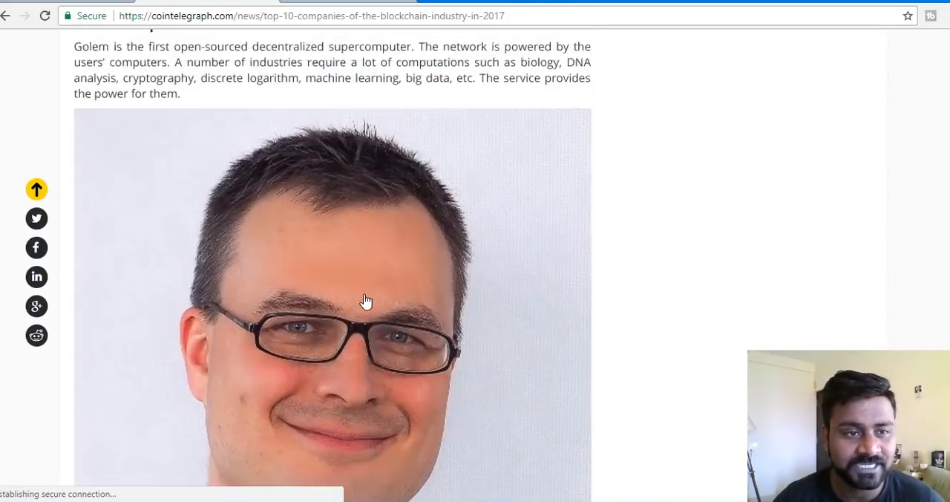
{"action": "scroll", "scroll_direction": "down", "scroll_amount": 3}
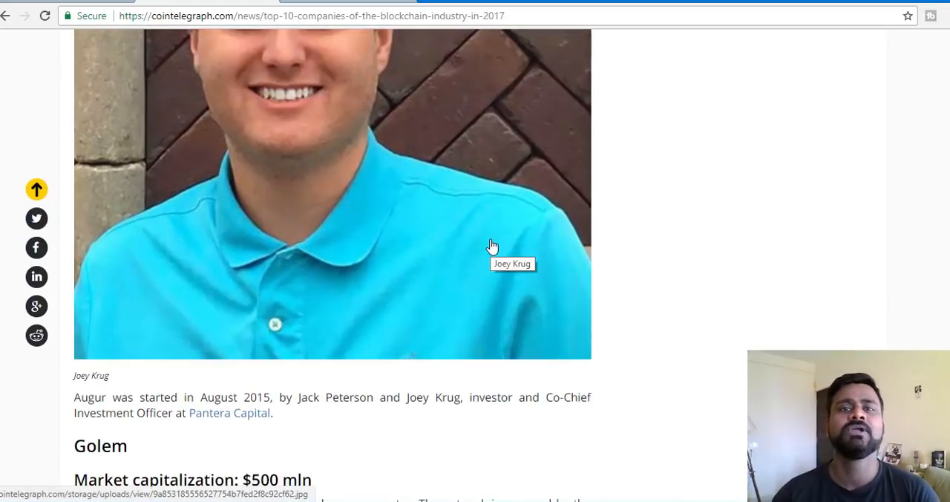
{"action": "scroll", "scroll_direction": "down", "scroll_amount": 3}
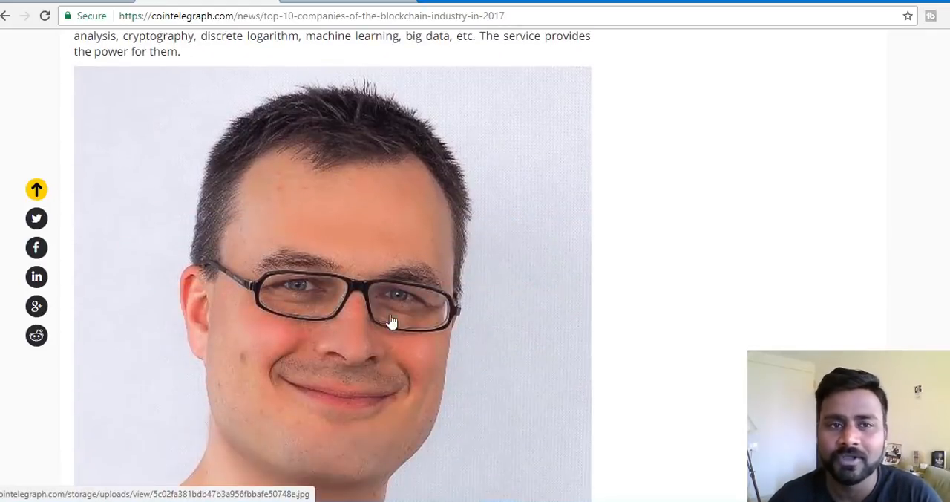
Scroll the article through the OmiseGO, Coinbase, IOTA and Ethereum entries
{"action": "scroll", "scroll_direction": "down", "scroll_amount": 3}
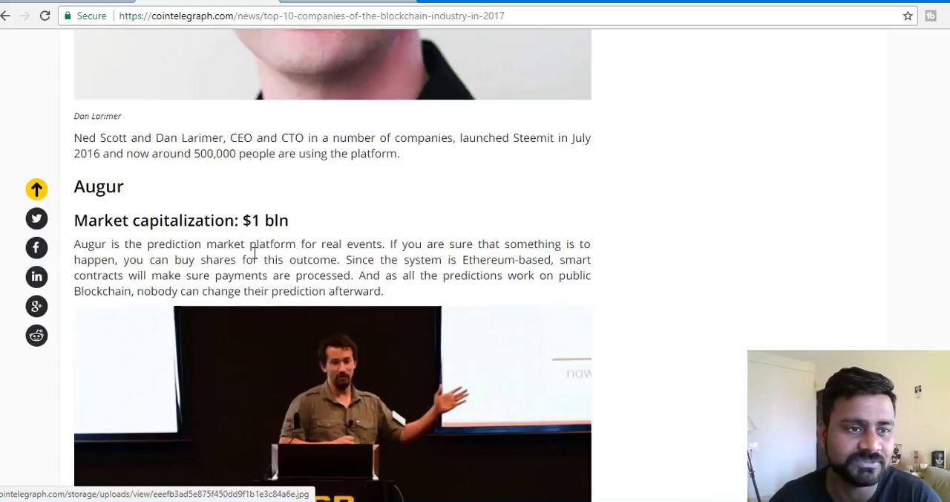
{"action": "scroll", "scroll_direction": "down", "scroll_amount": 3}
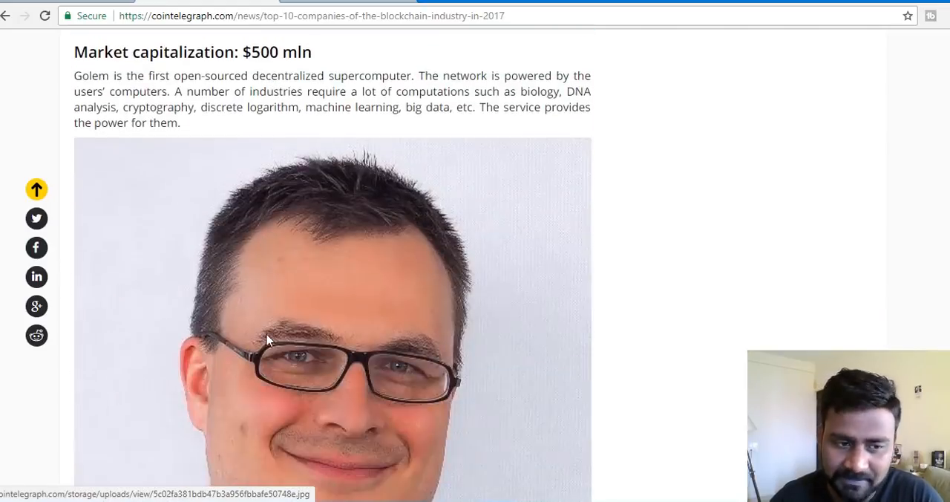
{"action": "scroll", "scroll_direction": "down", "scroll_amount": 3}
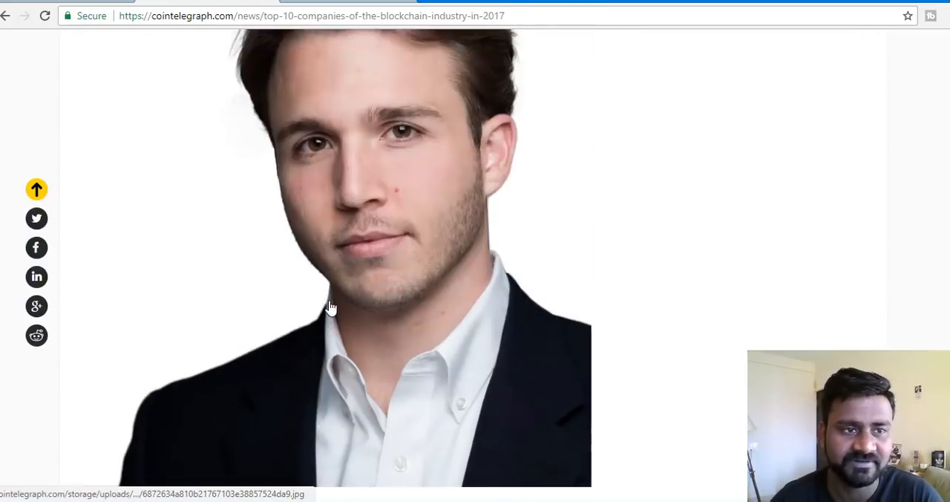
{"action": "scroll", "scroll_direction": "down", "scroll_amount": 3}
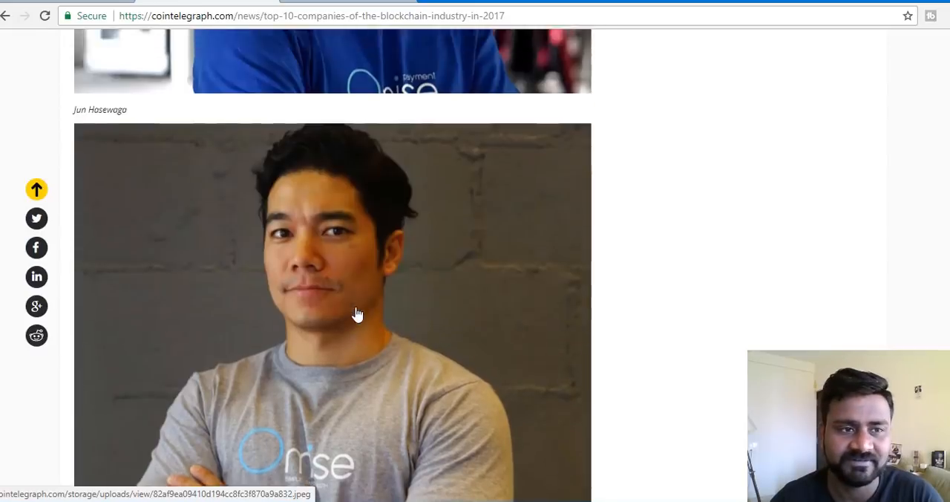
{"action": "scroll", "scroll_direction": "down", "scroll_amount": 3}
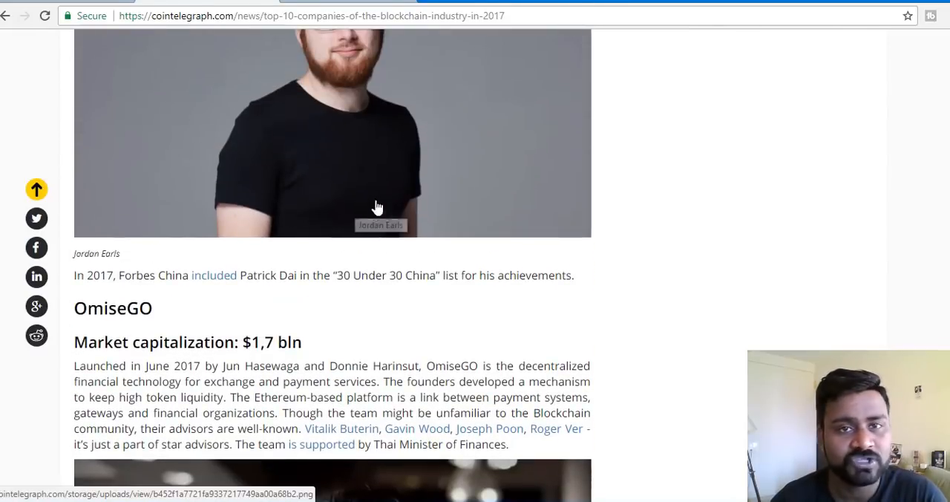
{"action": "scroll", "scroll_direction": "down", "scroll_amount": 3}
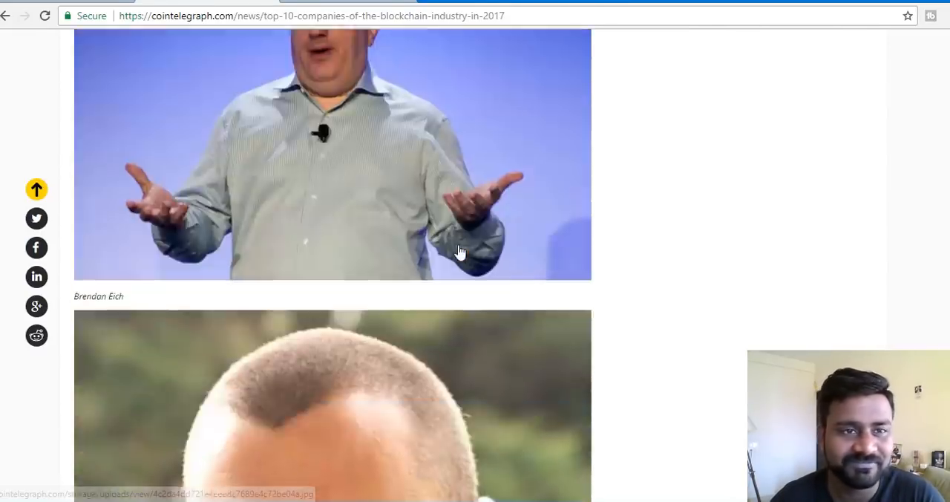
{"action": "scroll", "scroll_direction": "down", "scroll_amount": 3}
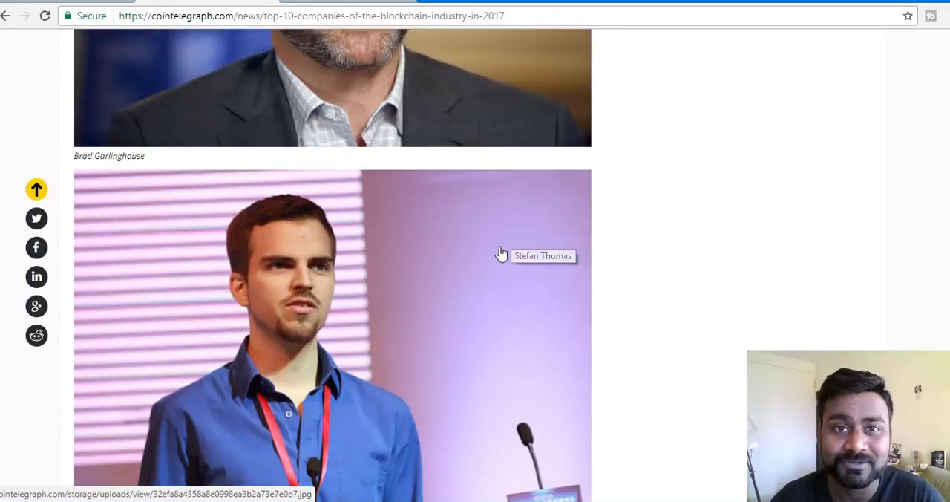
{"action": "scroll", "scroll_direction": "down", "scroll_amount": 3}
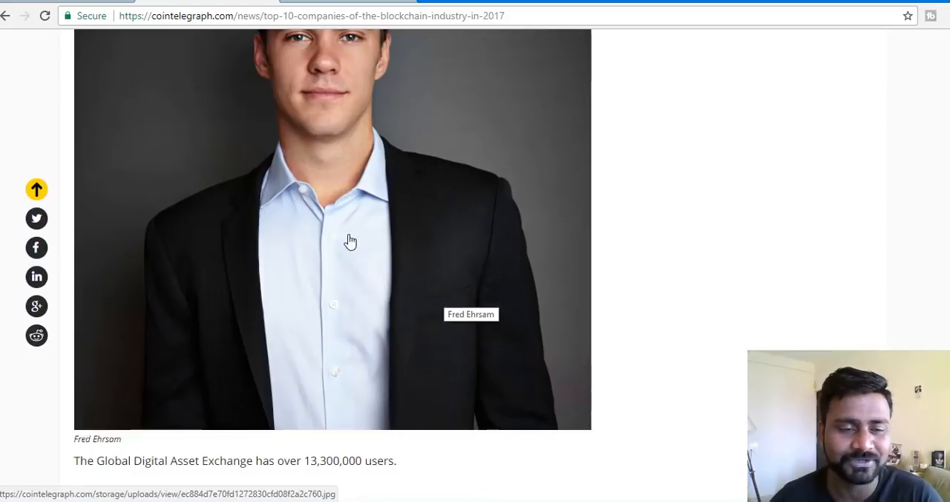
{"action": "scroll", "scroll_direction": "down", "scroll_amount": 3}
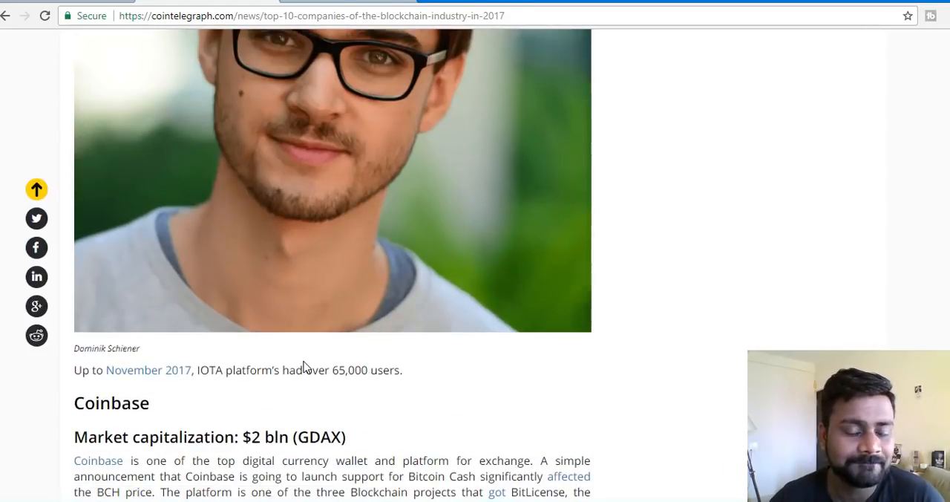
{"action": "scroll", "scroll_direction": "up", "scroll_amount": 3}
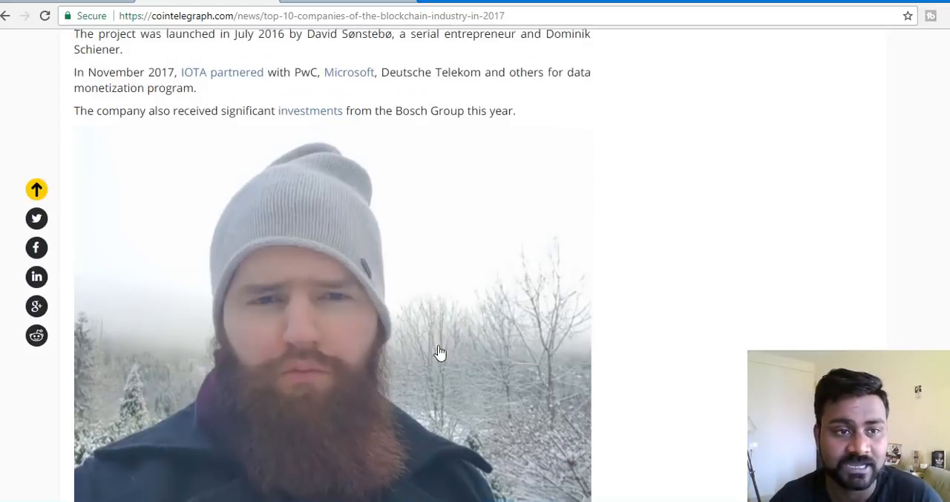
{"action": "scroll", "scroll_direction": "up", "scroll_amount": 3}
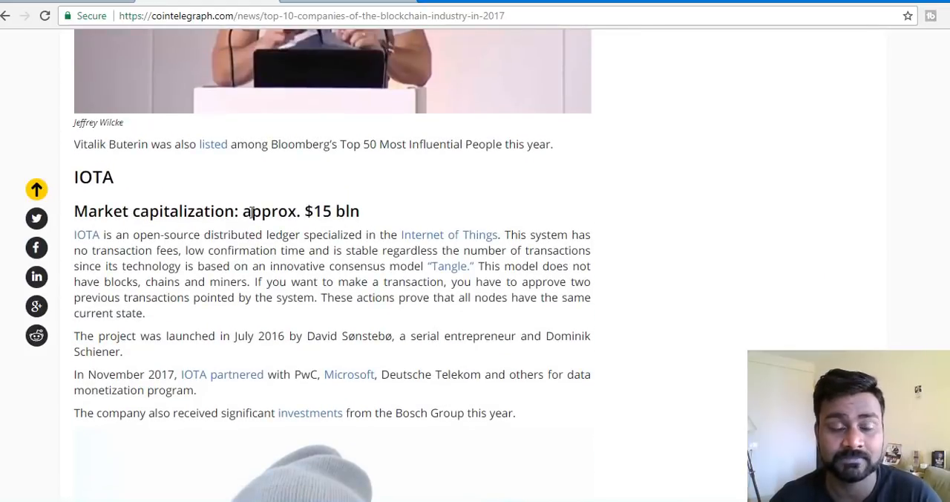
{"action": "scroll", "scroll_direction": "down", "scroll_amount": 3}
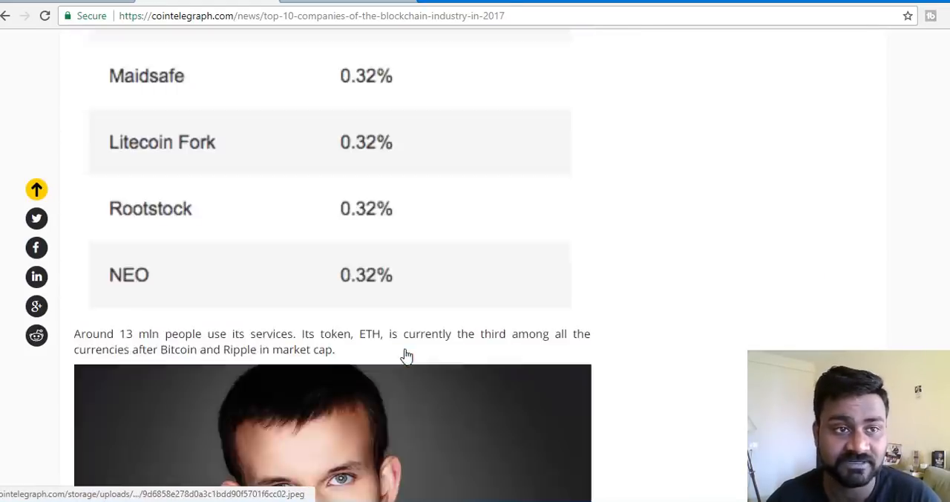
{"action": "scroll", "scroll_direction": "down", "scroll_amount": 3}
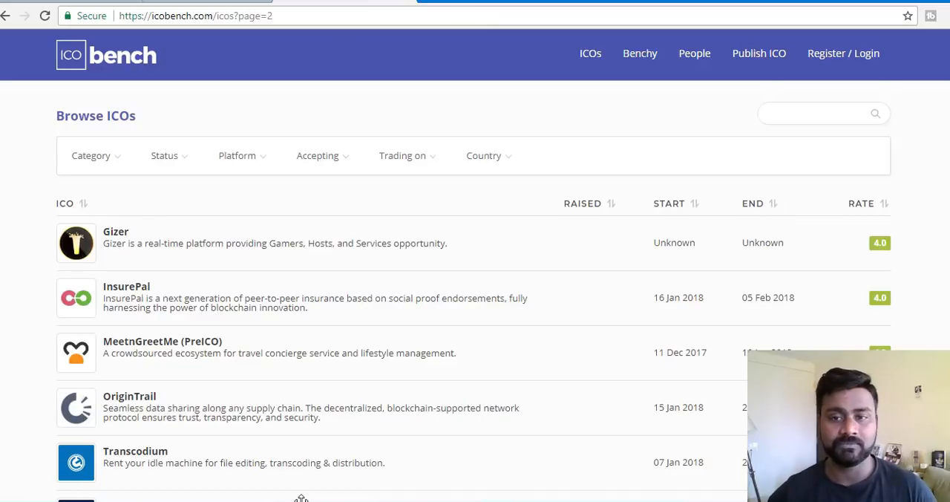
{"action": "mouse_move", "coordinate": [494, 391]}
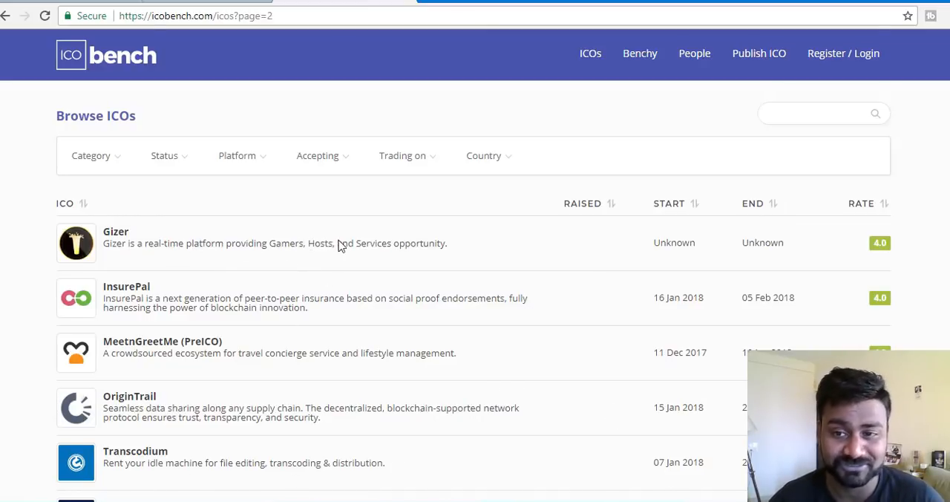
{"action": "mouse_move", "coordinate": [255, 115]}
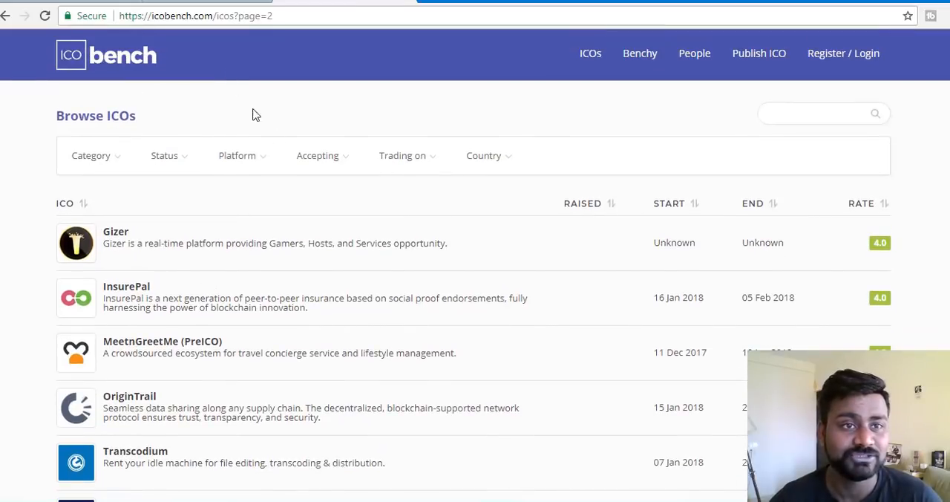
Scroll ICObench page 2 down and back up, listing Gizer, InsurePal and OriginTrail
{"action": "scroll", "scroll_direction": "down", "scroll_amount": 3}
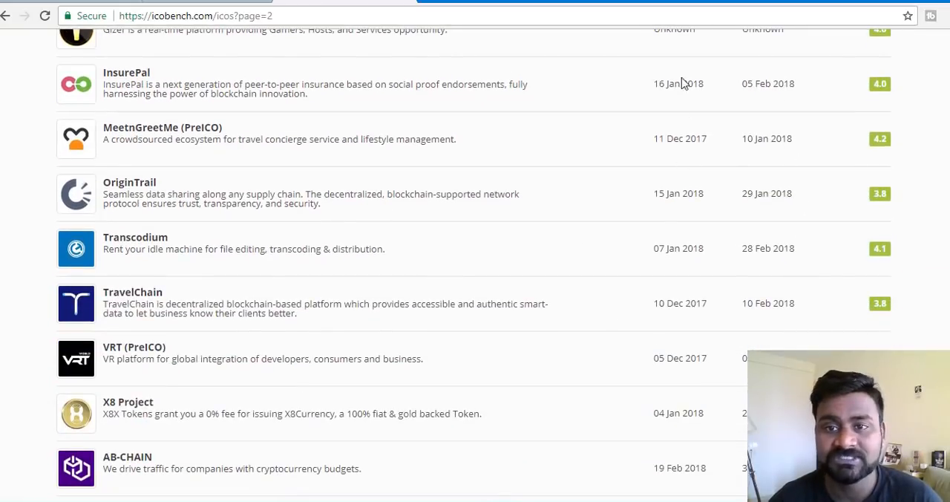
{"action": "mouse_move", "coordinate": [674, 80]}
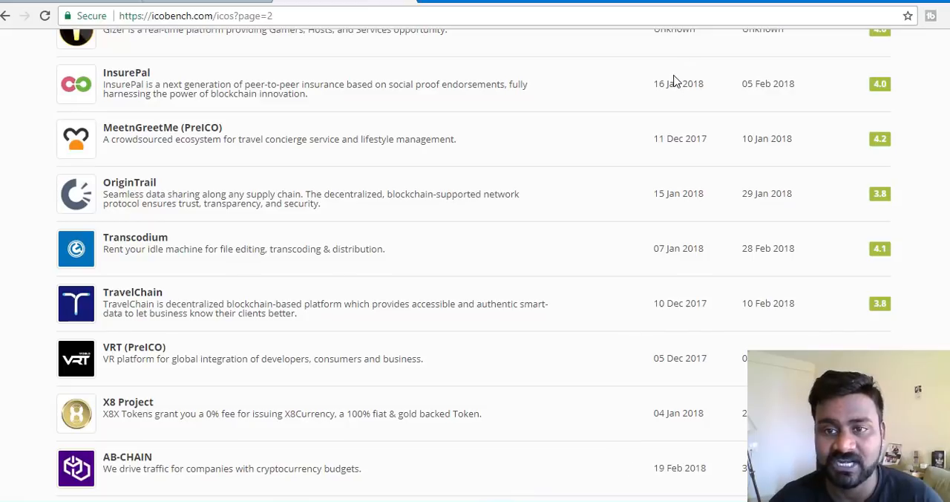
{"action": "mouse_move", "coordinate": [453, 299]}
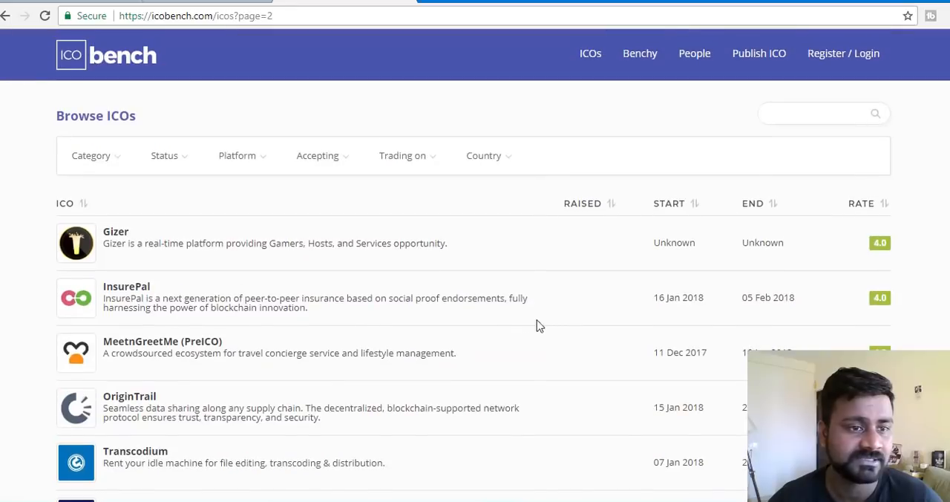
{"action": "mouse_move", "coordinate": [519, 192]}
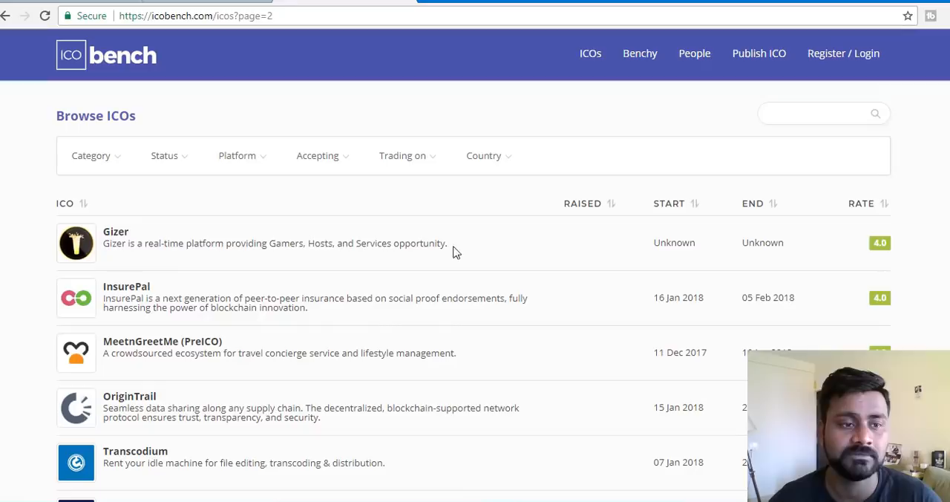
{"action": "mouse_move", "coordinate": [252, 342]}
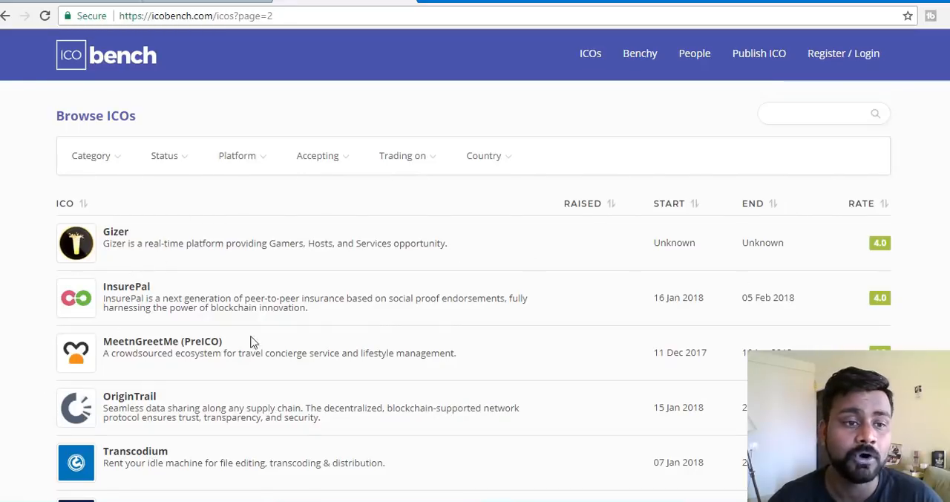
{"action": "mouse_move", "coordinate": [415, 228]}
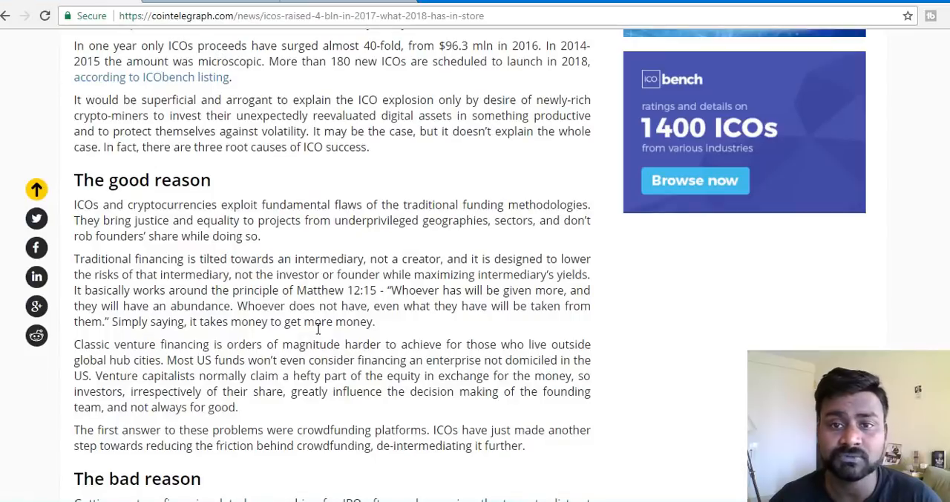
{"action": "scroll", "scroll_direction": "up", "scroll_amount": 3}
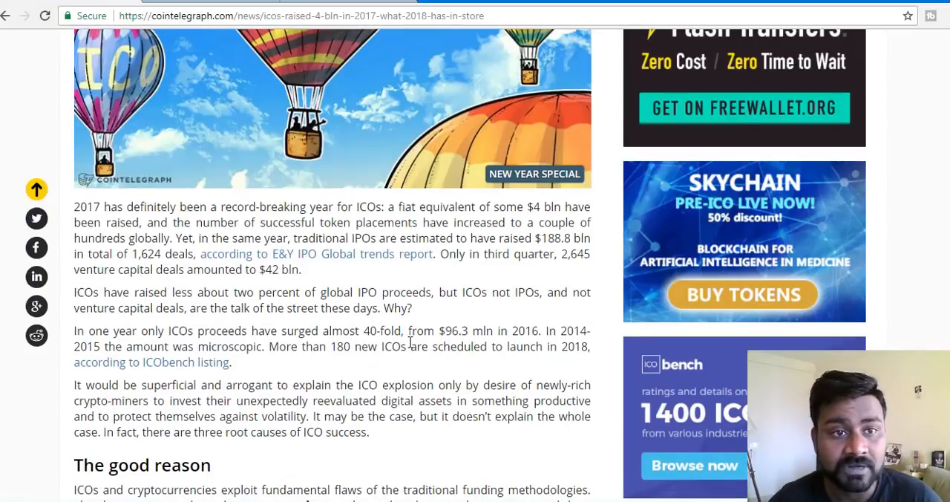